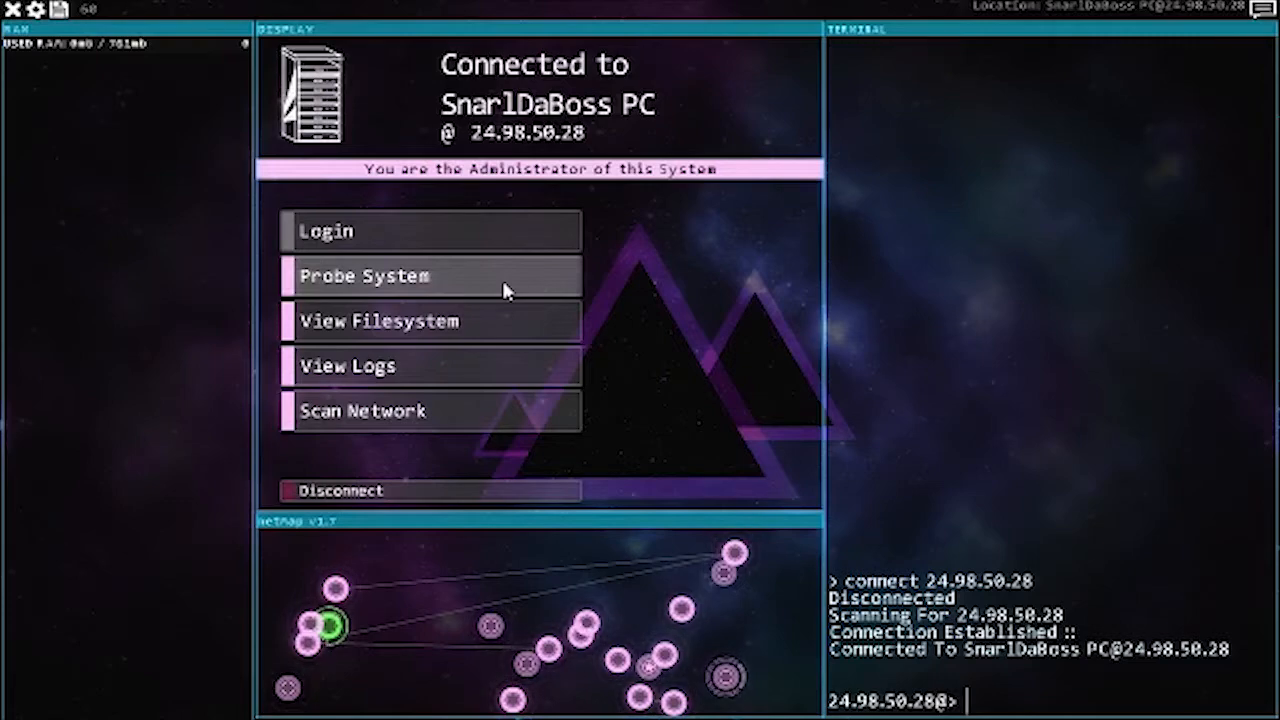
mouse_move(700, 248)
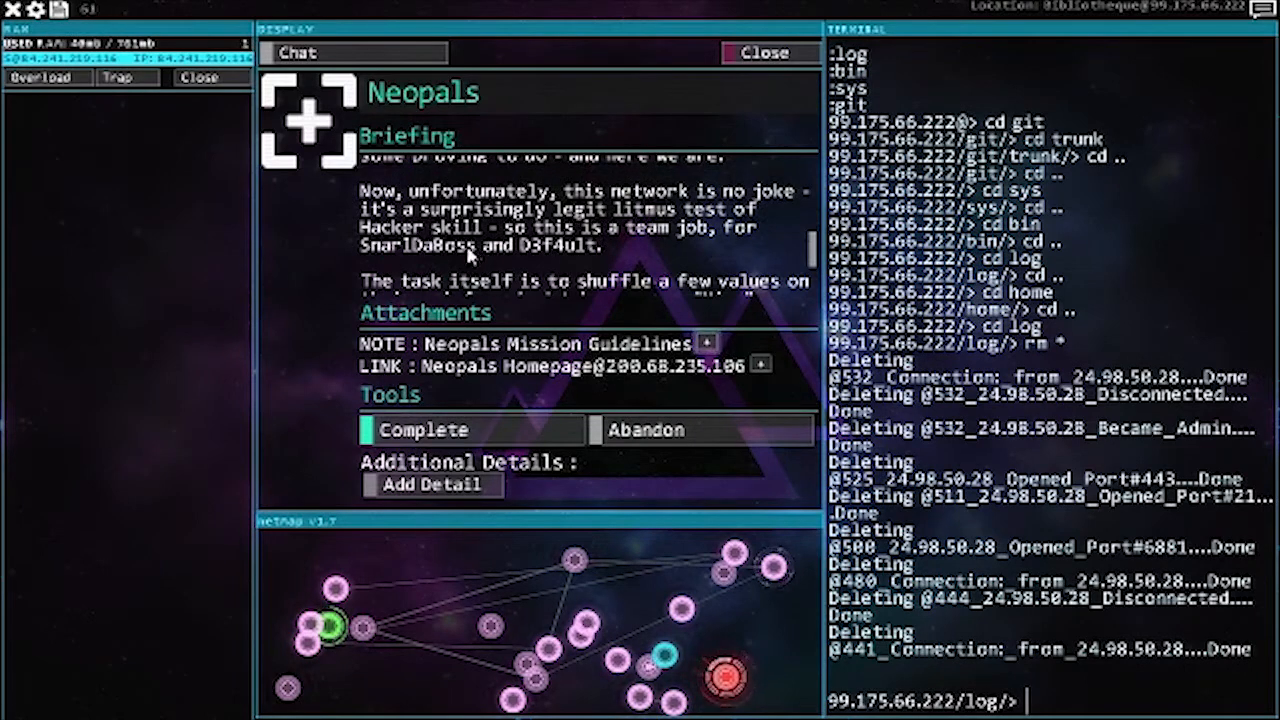
Step: Scroll through the Neopals briefing, where Minx wants NeoPoints set above 1,000,000
scroll("down", 3)
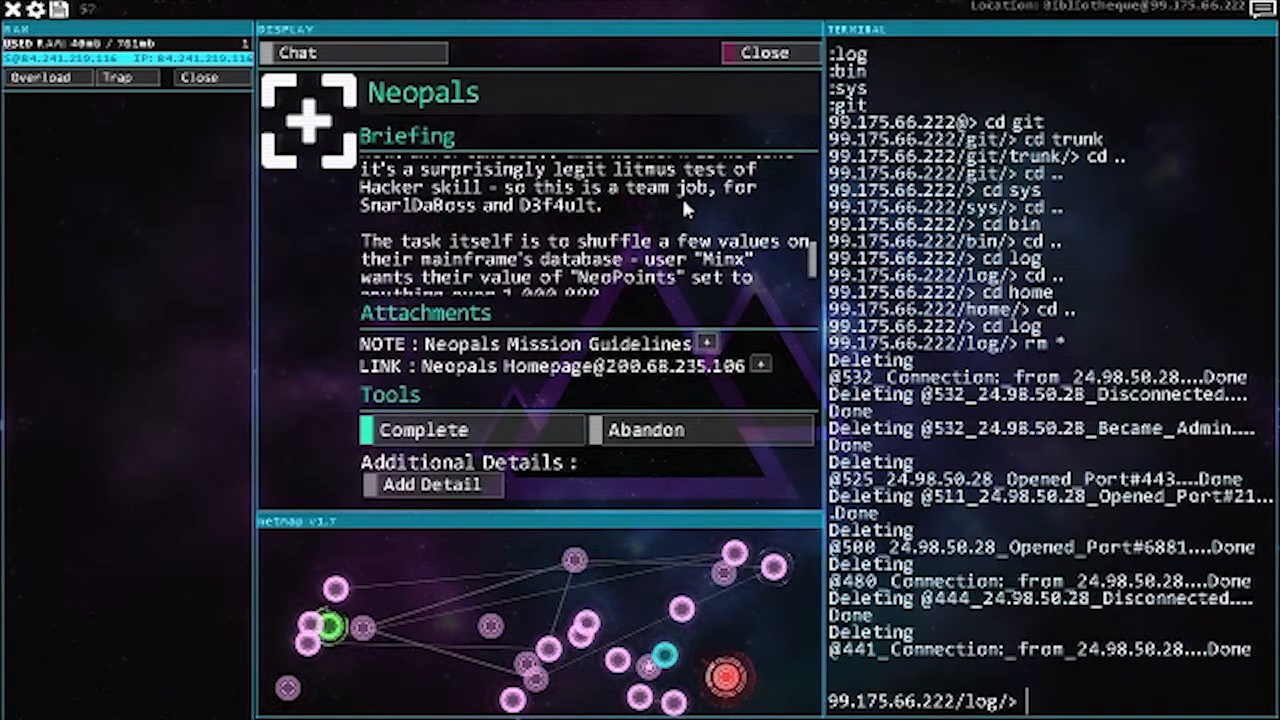
scroll("down", 3)
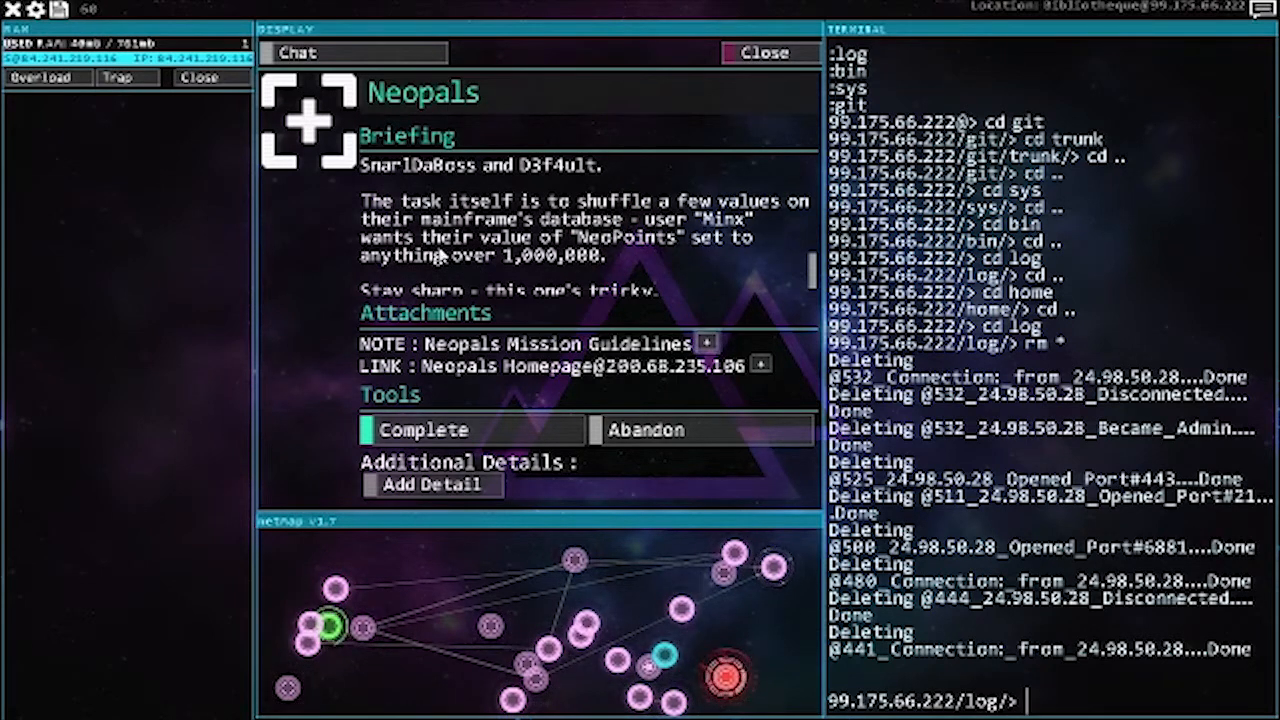
mouse_move(752, 252)
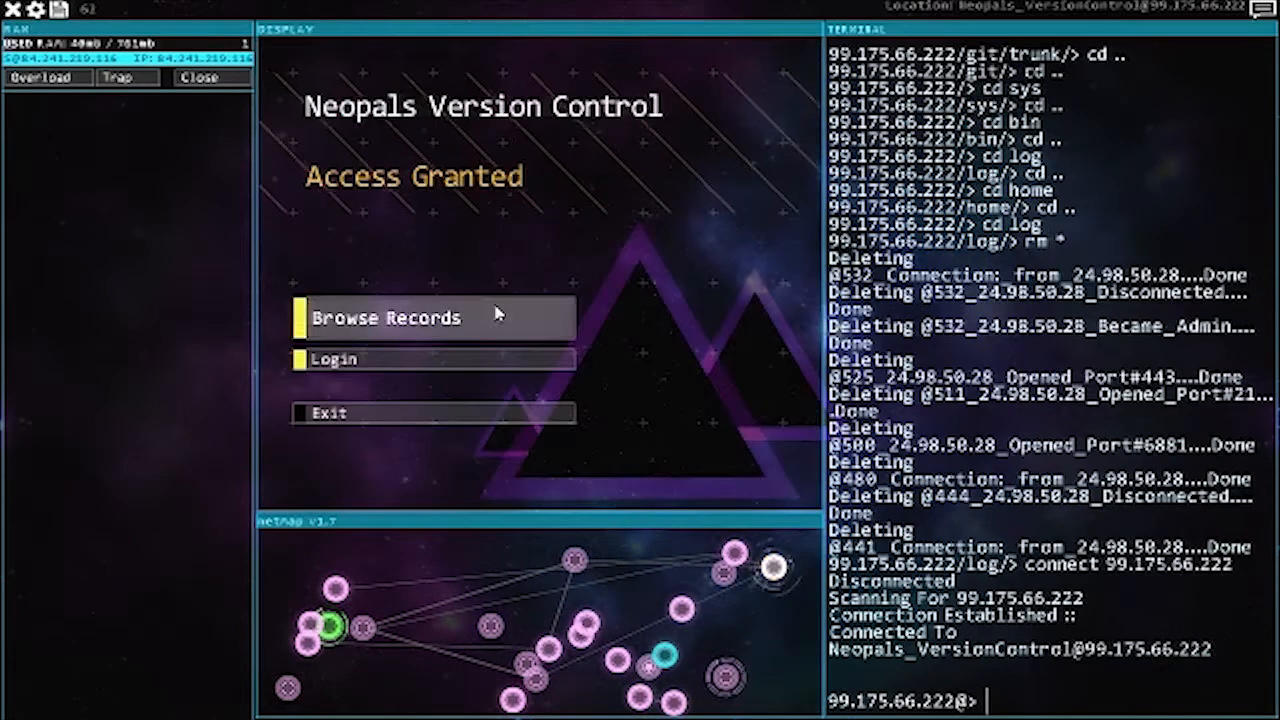
Step: Log in as admin to Neopals Version Control and view commit #8611's record
left_click(386, 317)
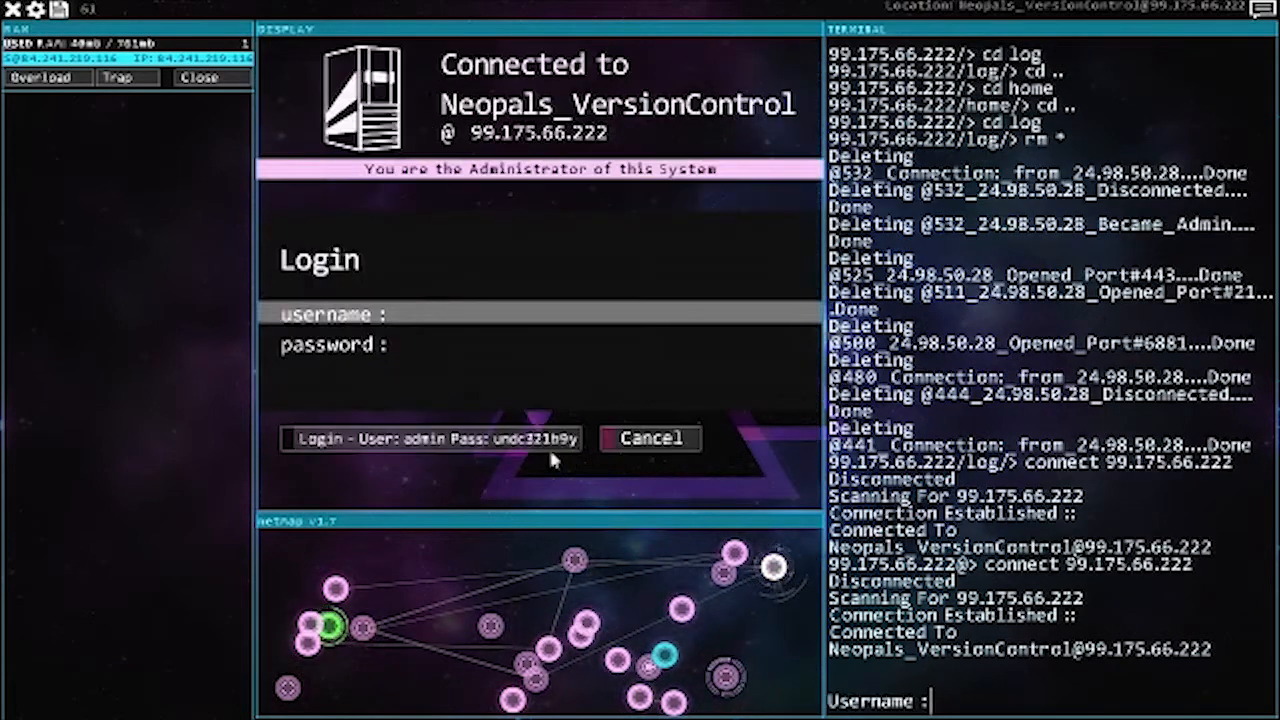
left_click(413, 438)
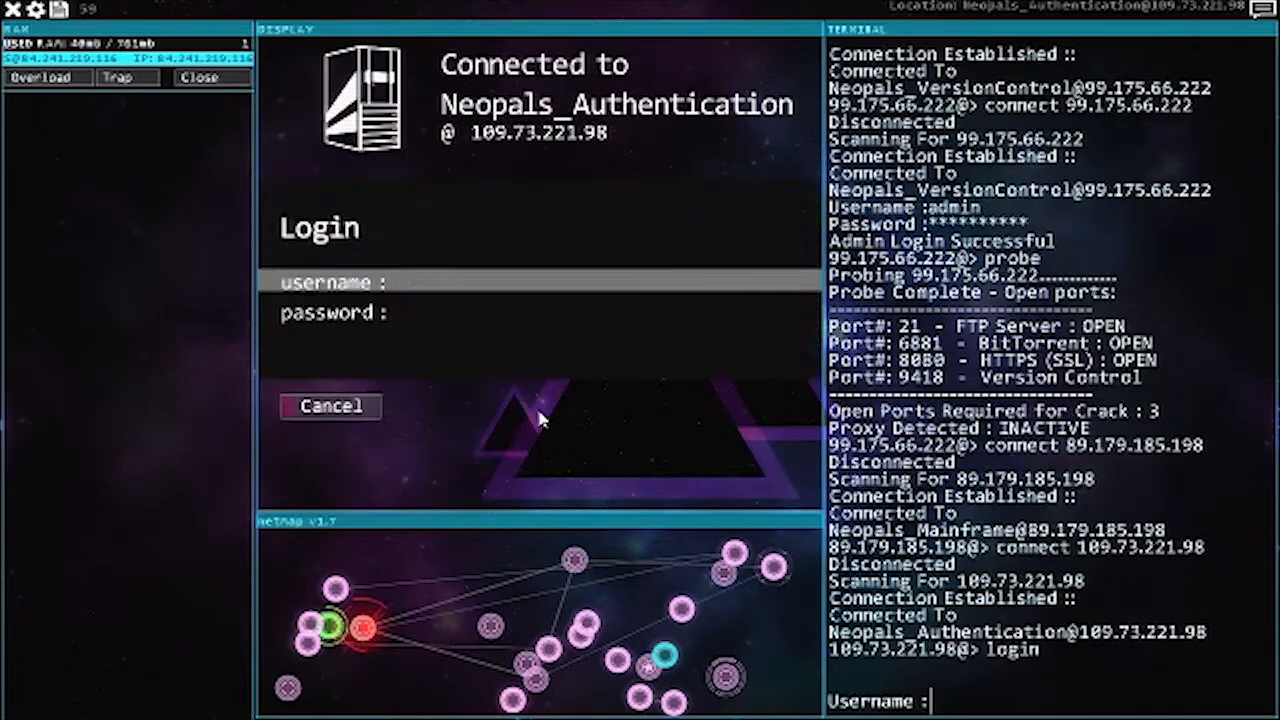
left_click(330, 406)
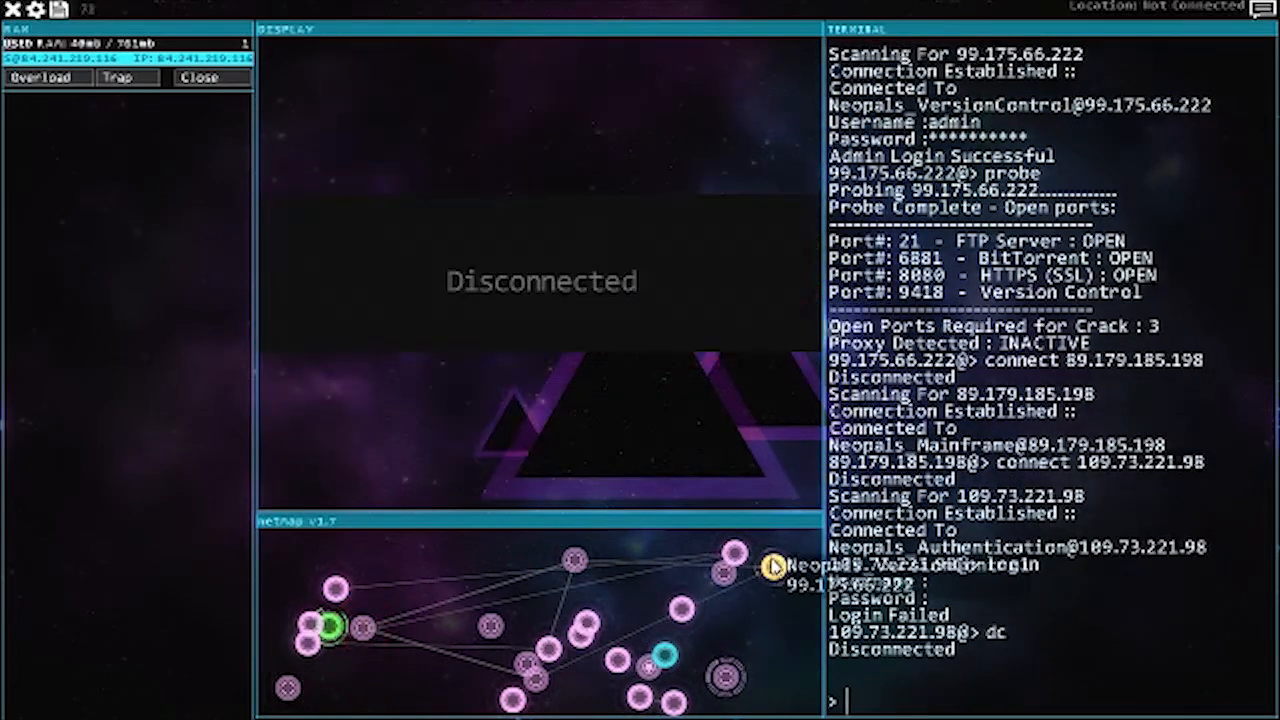
left_click(775, 568)
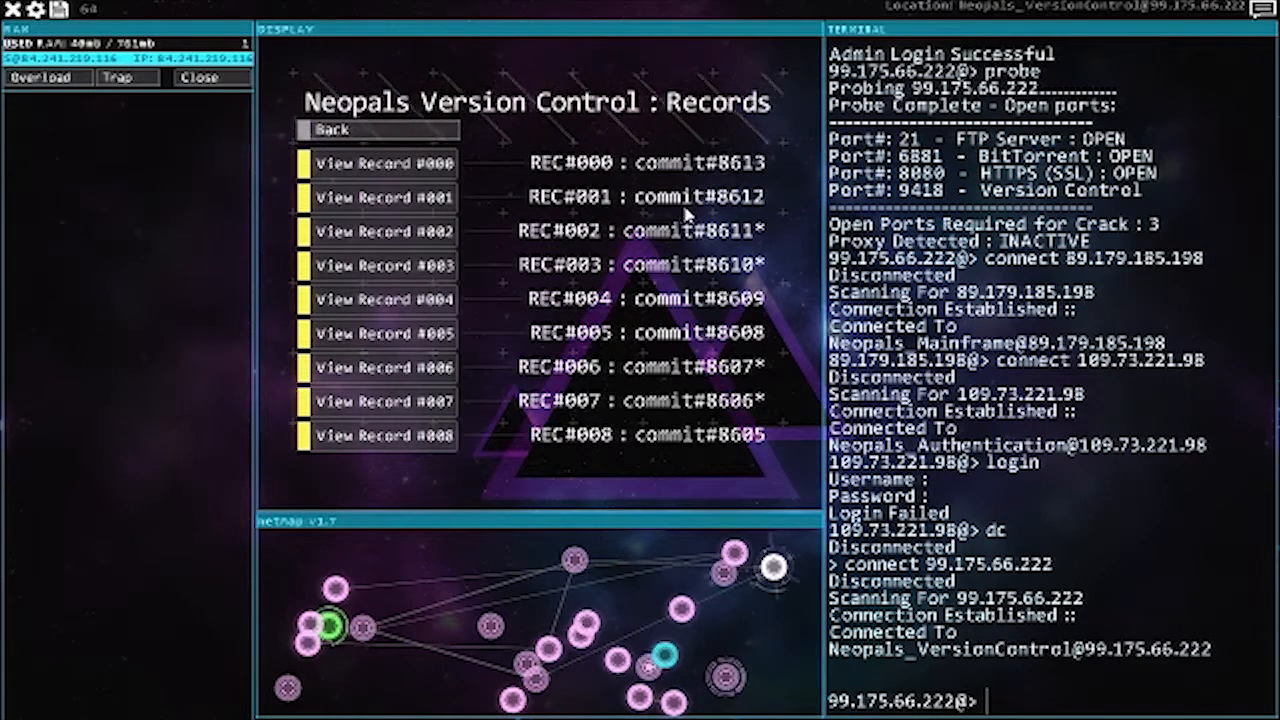
left_click(380, 231)
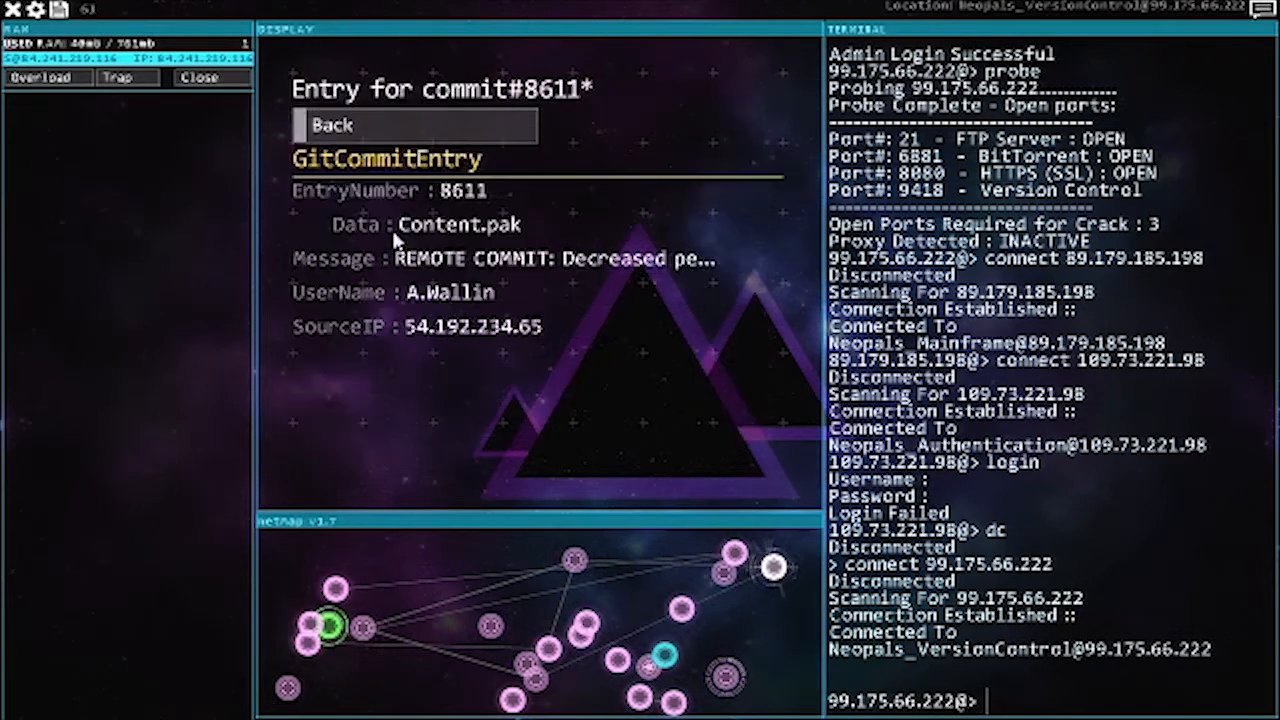
mouse_move(687, 418)
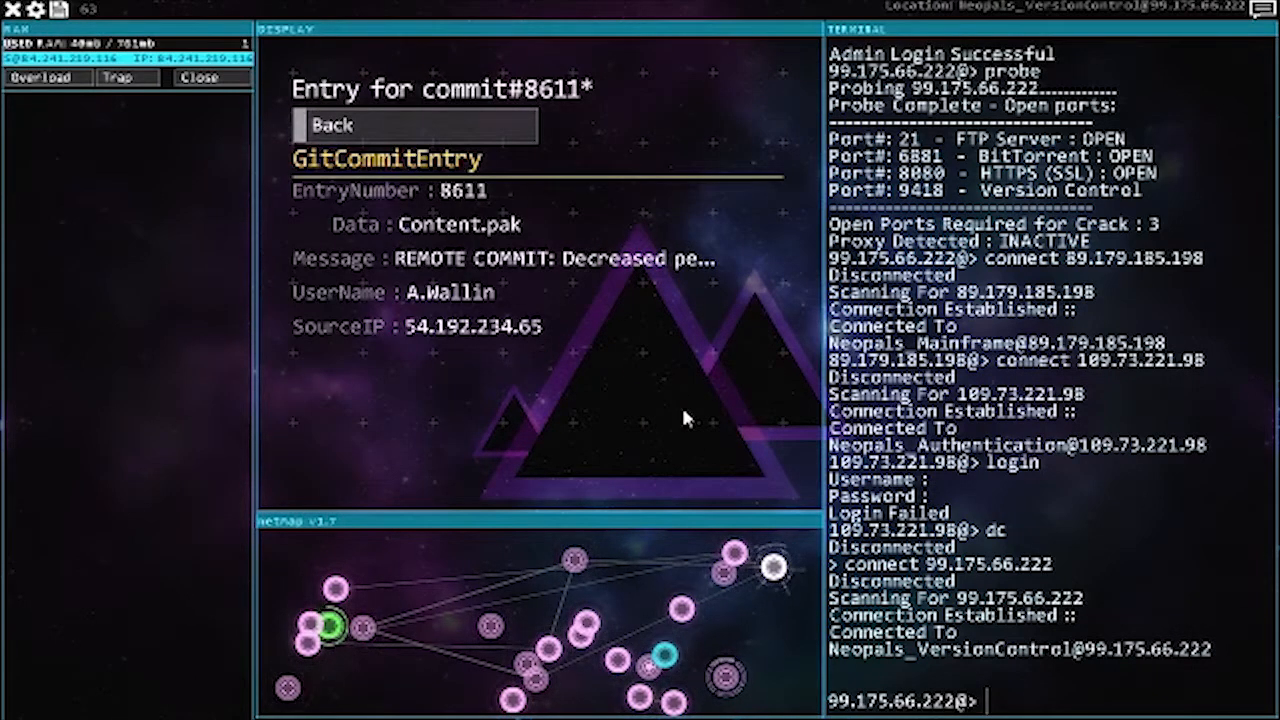
Step: Scan commit #8611's source IP 54.192.234.65 to find Ash-ALIENGEAR13
type("scan")
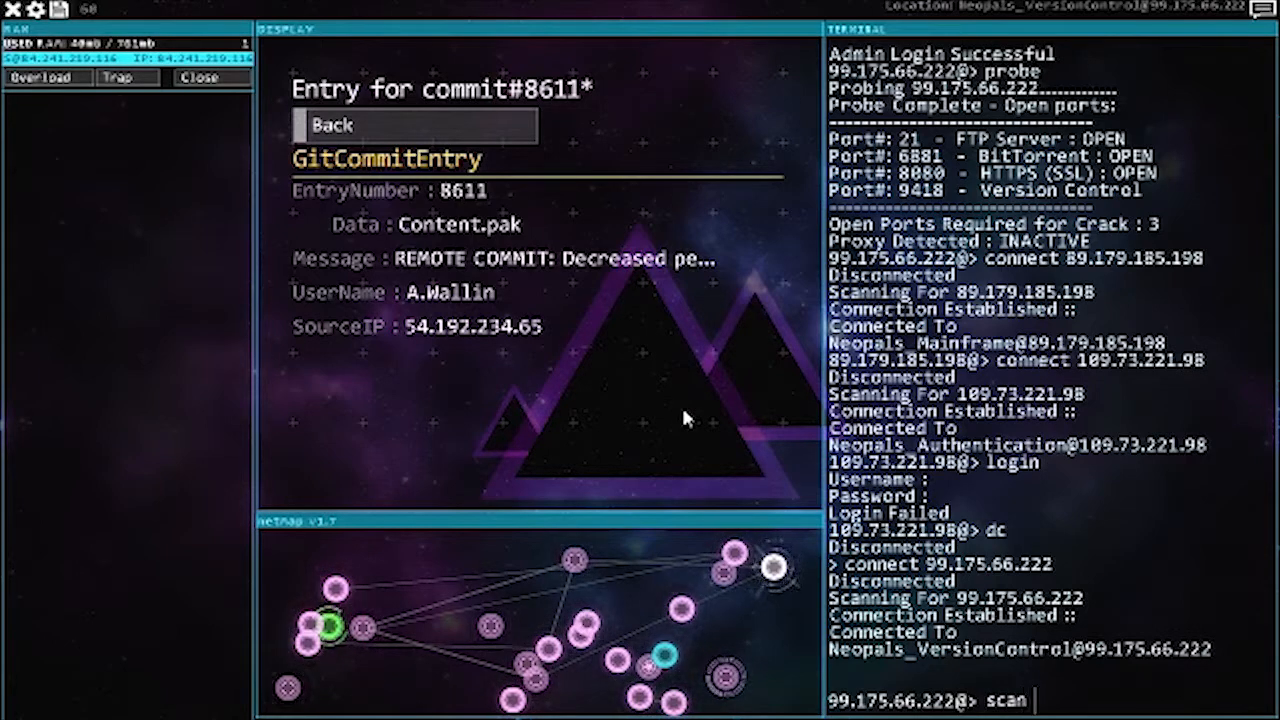
type("54.1")
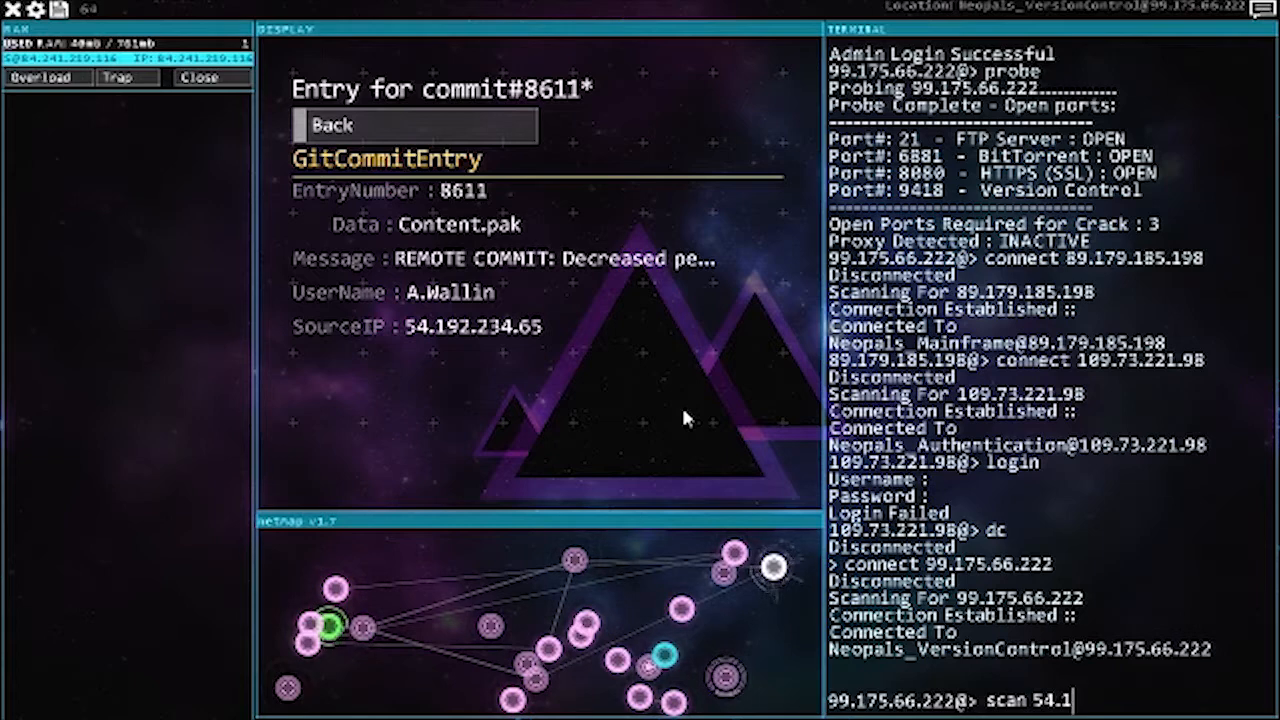
type("92.2")
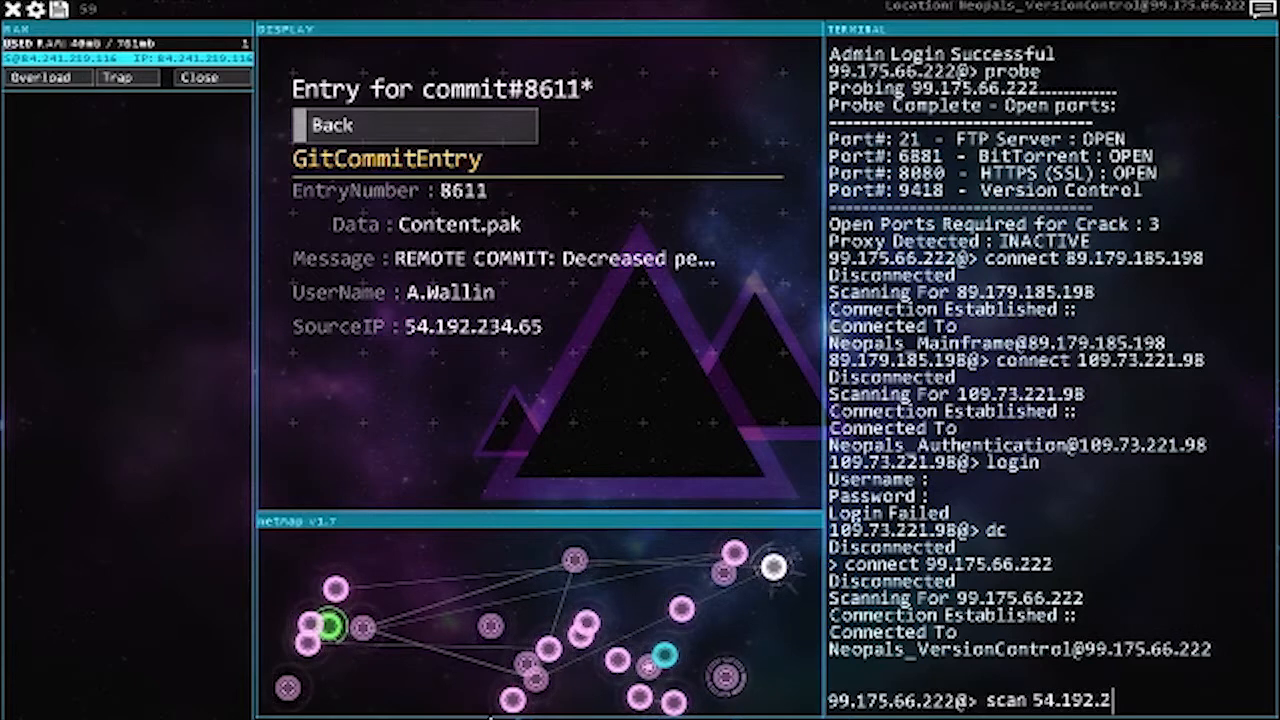
type("34")
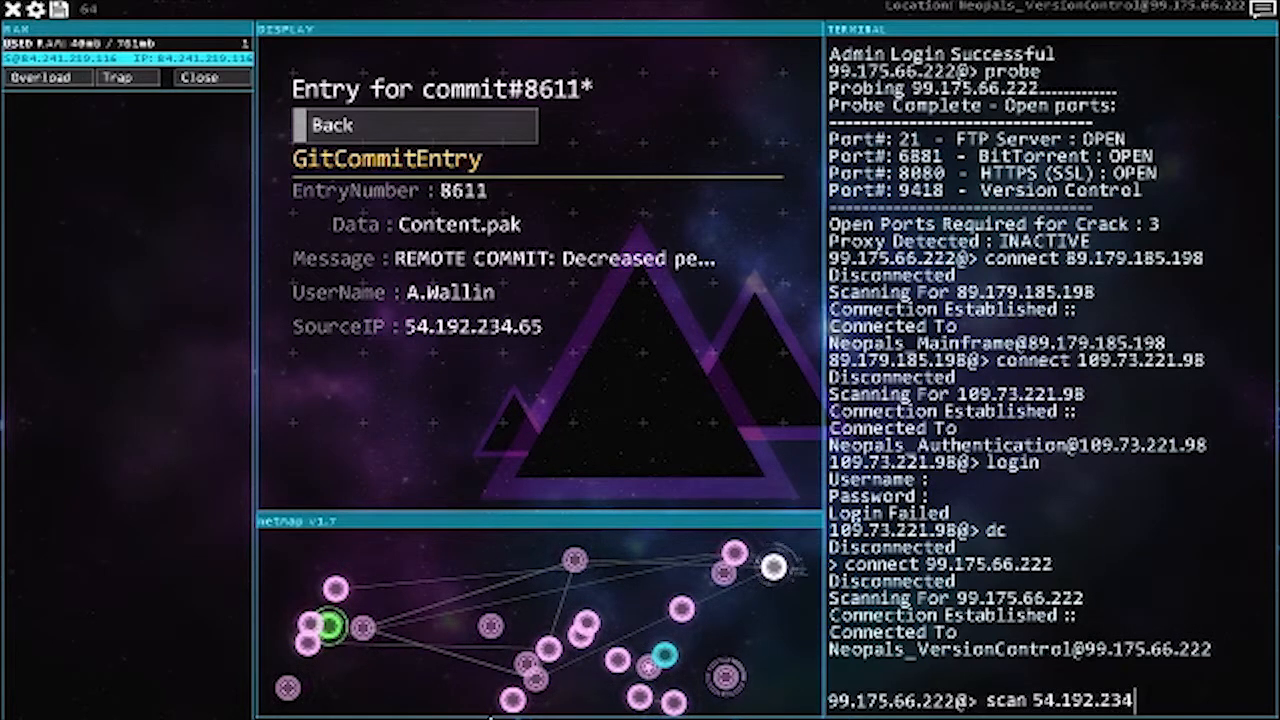
type("65")
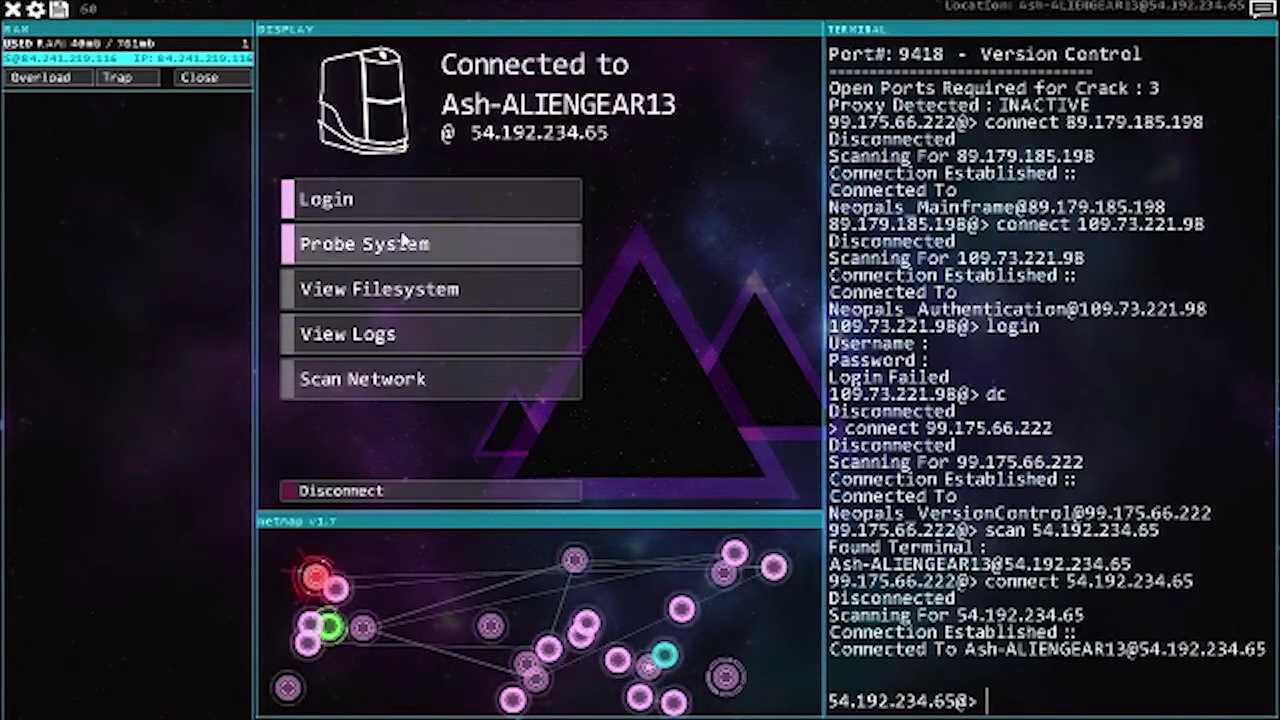
Step: Delete Ash-ALIENGEAR13's log files with rm and scroll the Neopals briefing again
left_click(365, 243)
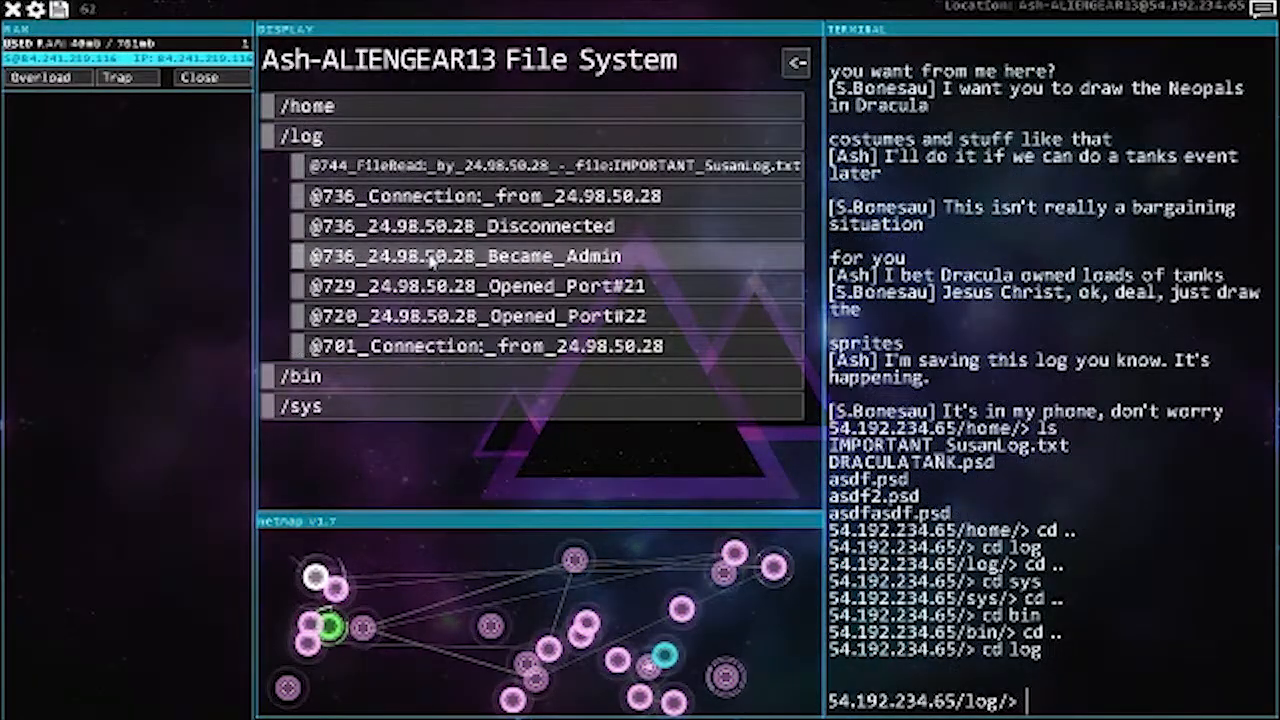
type("rm *")
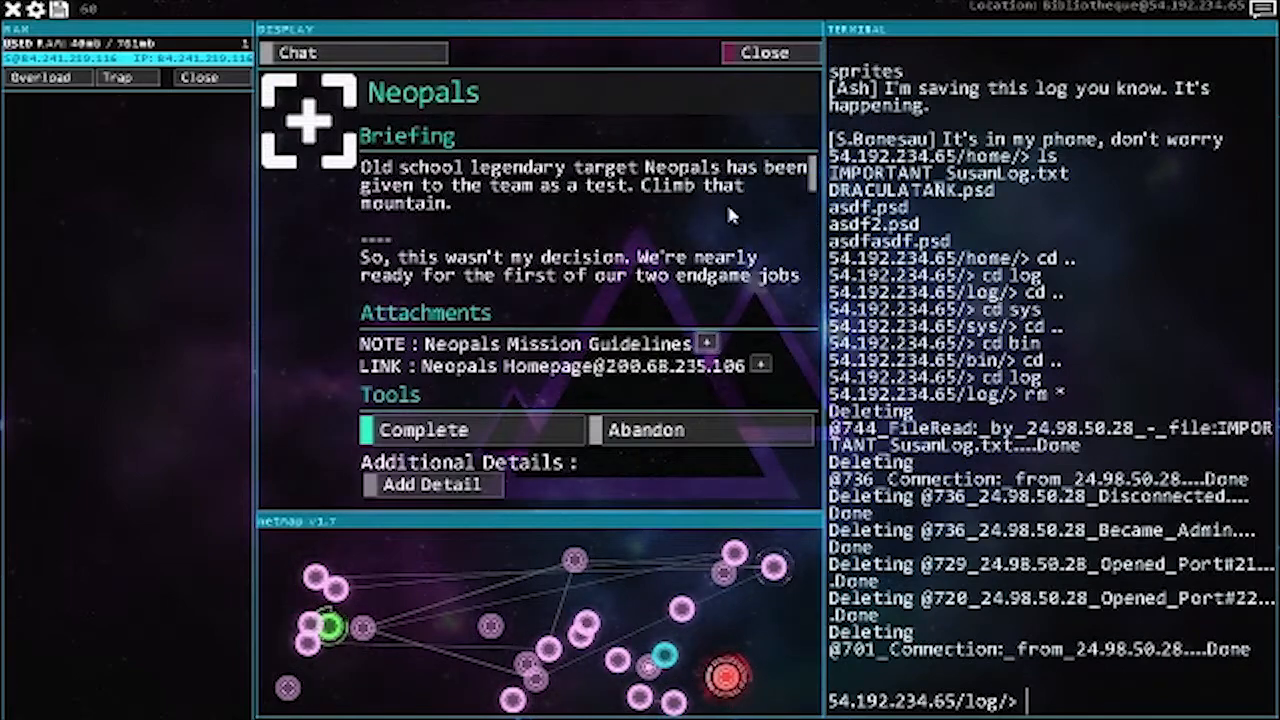
scroll("down", 3)
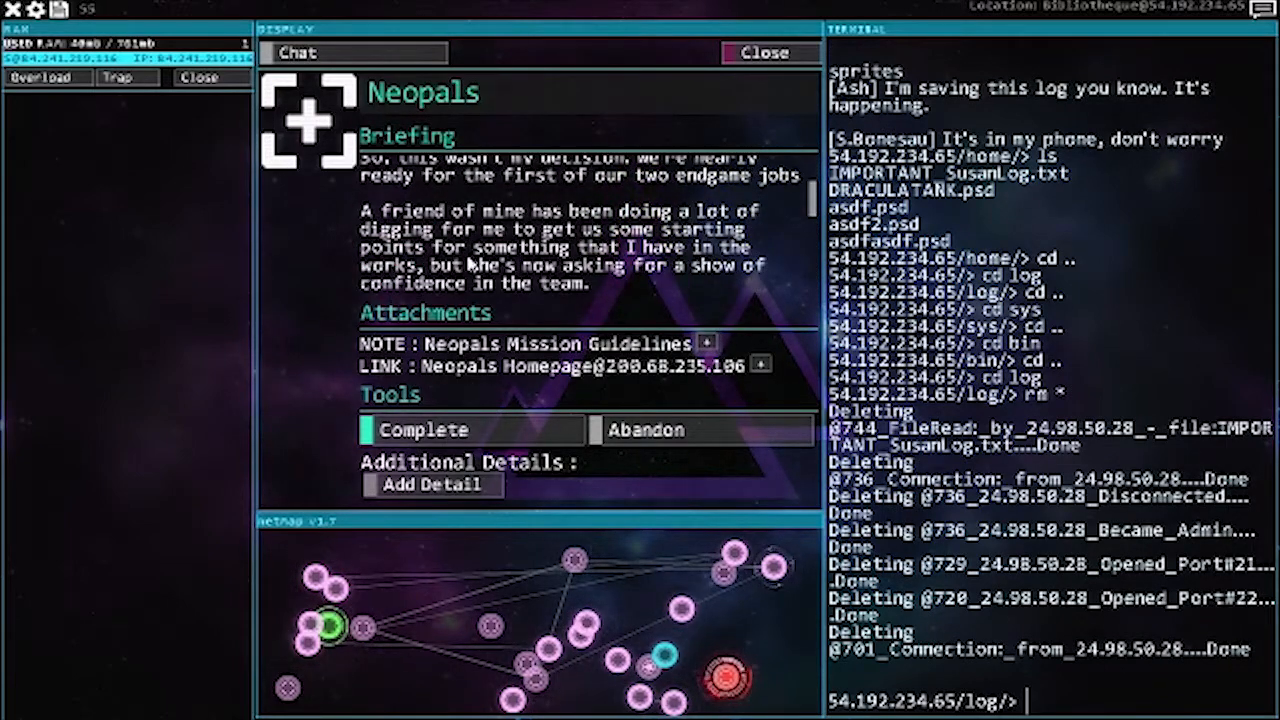
scroll("down", 3)
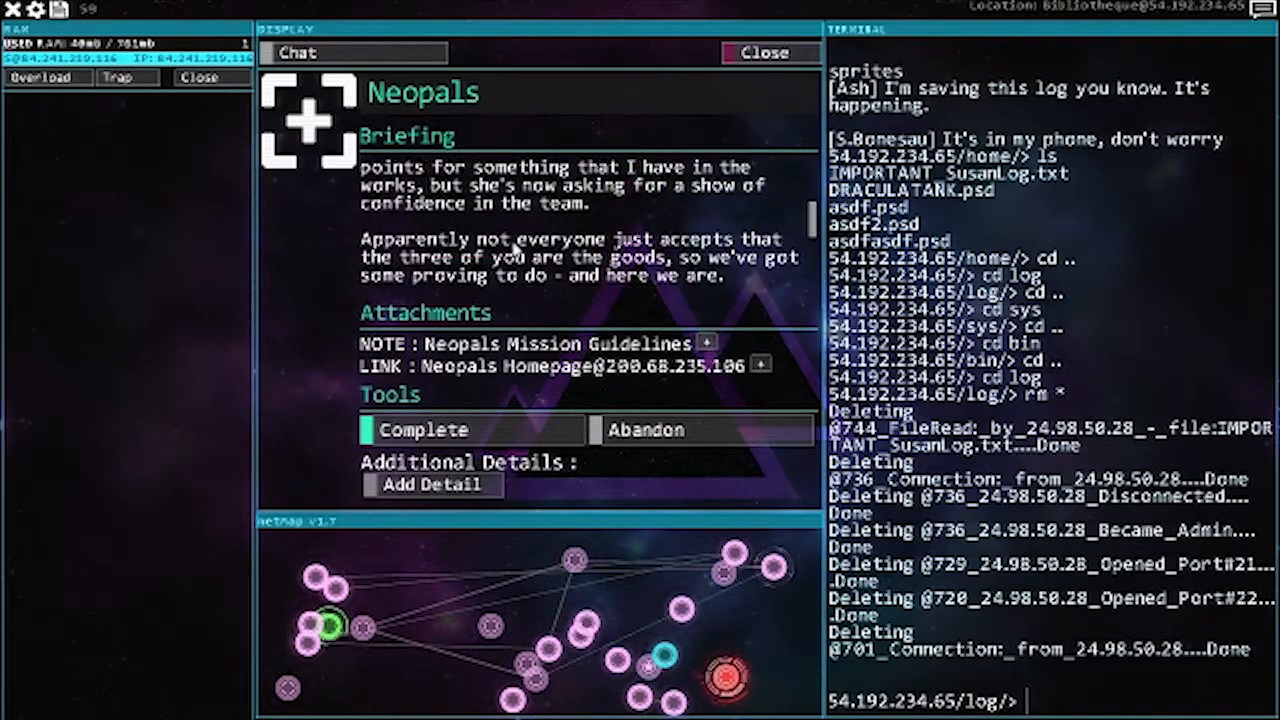
scroll("down", 3)
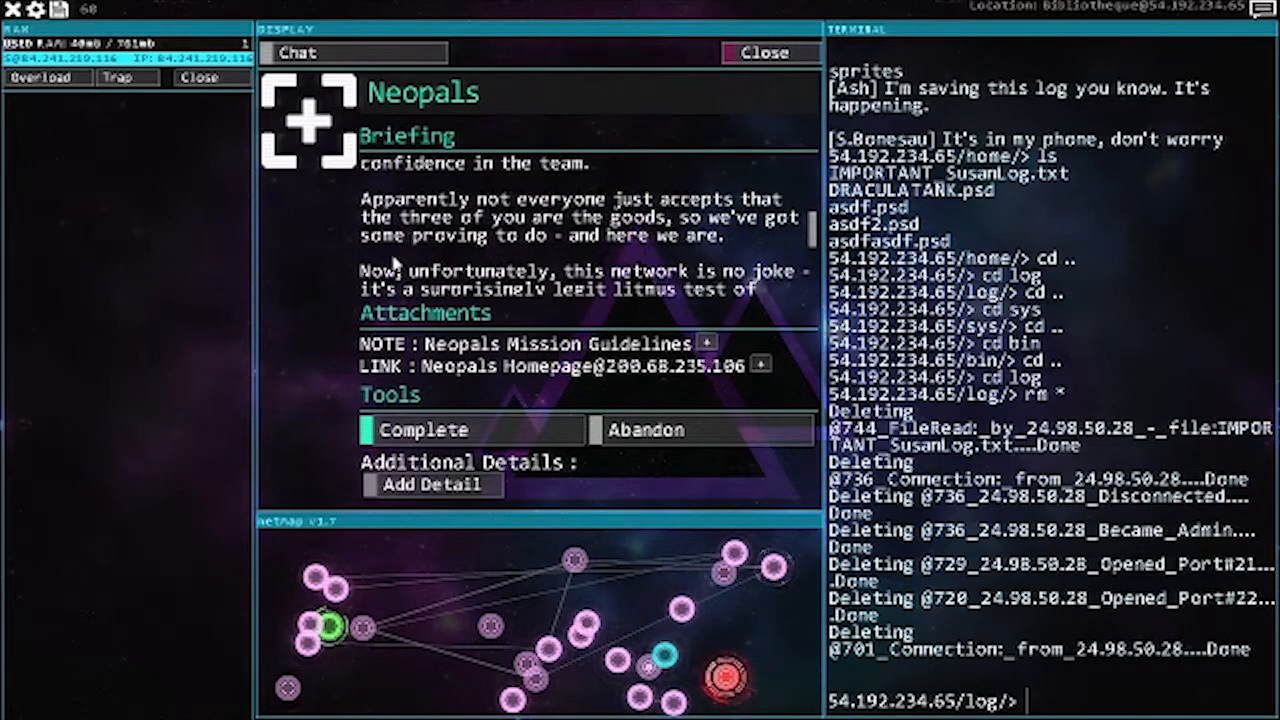
scroll("down", 3)
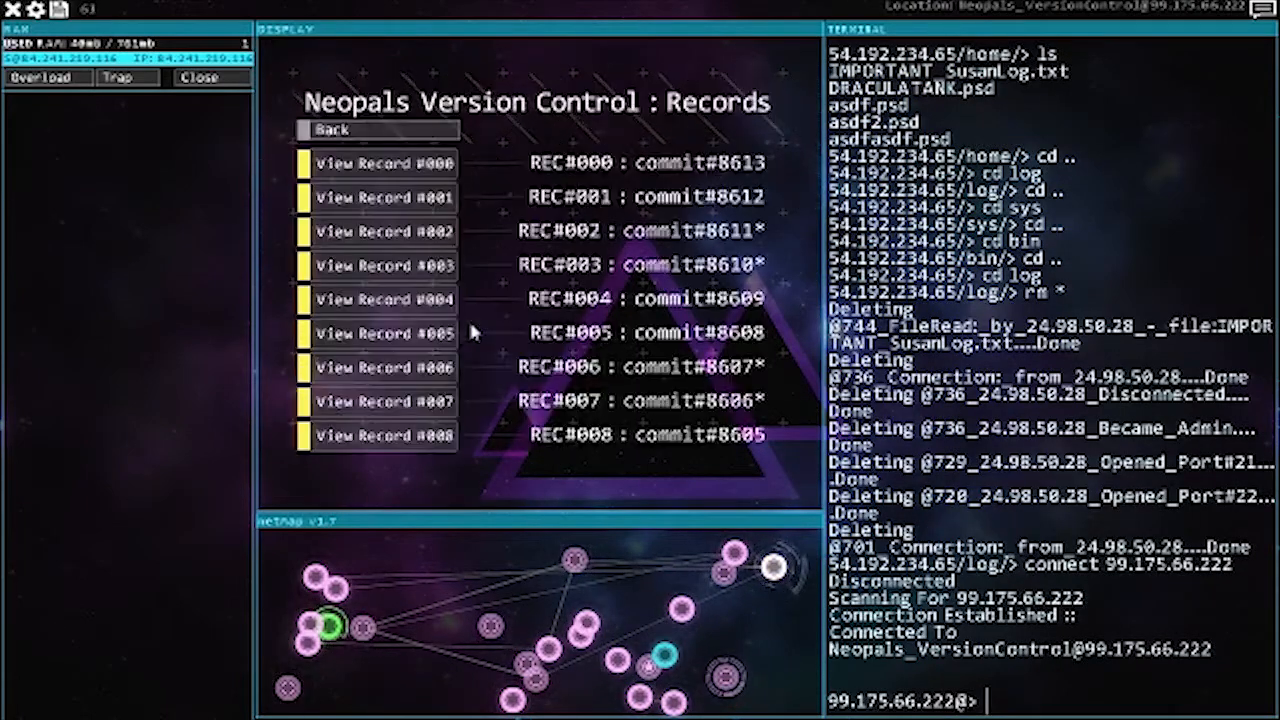
Step: View commit #8610's record and scan 54.192.234.65
left_click(383, 264)
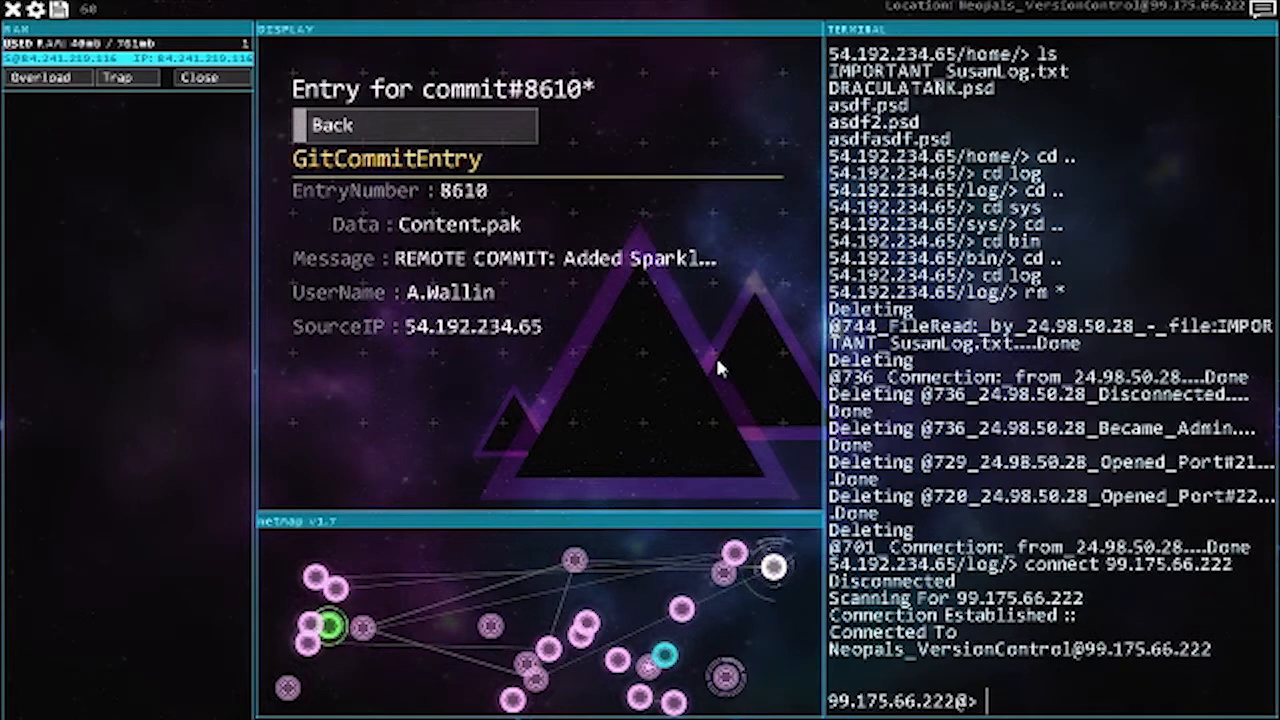
type("scan")
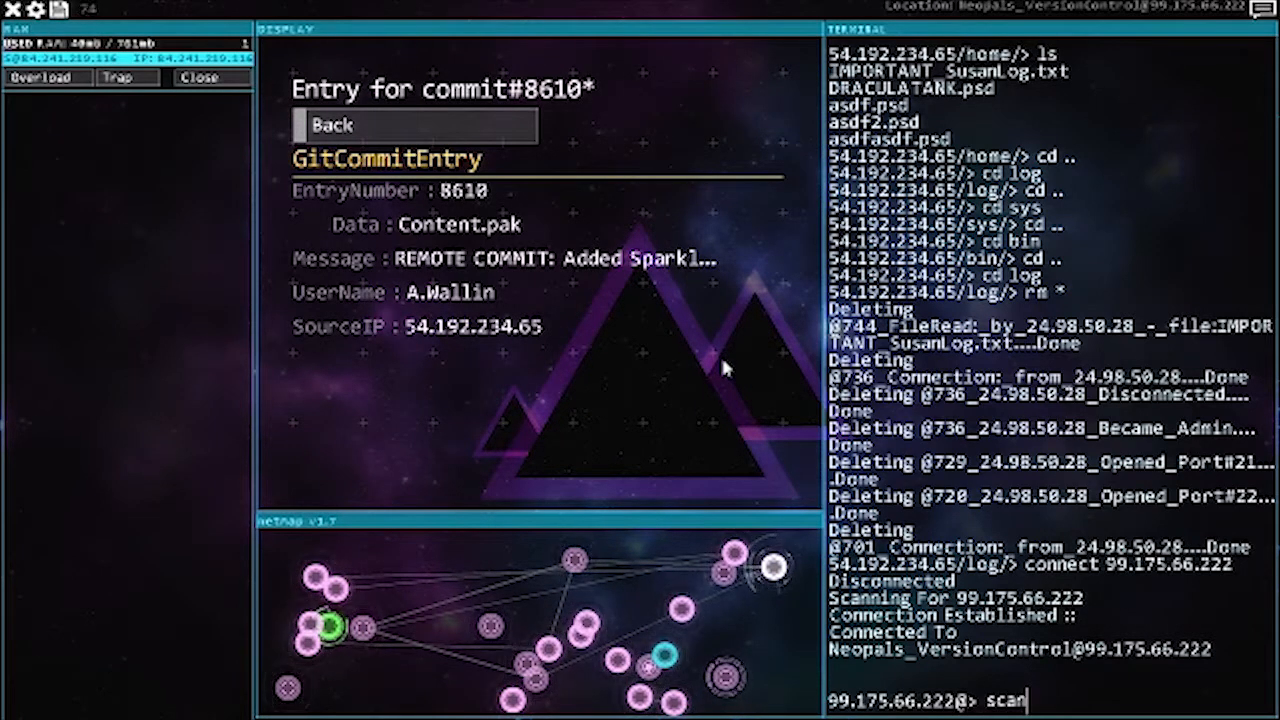
type("54")
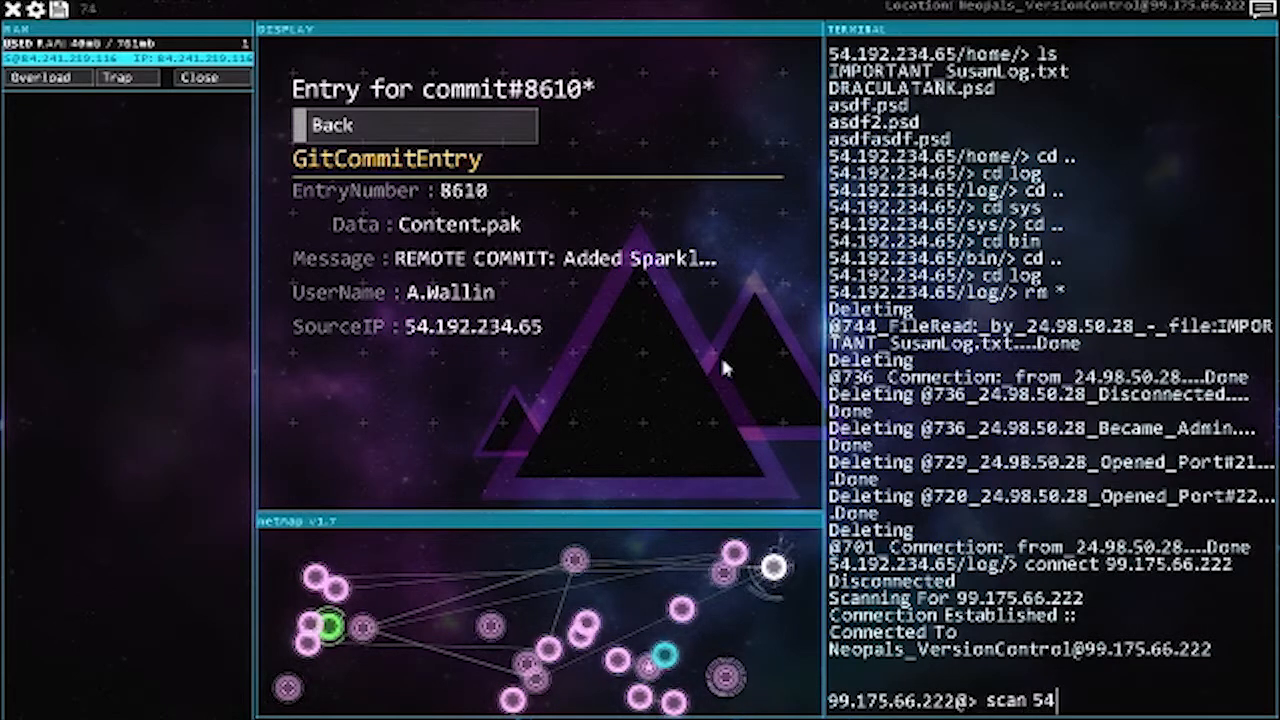
type(".192")
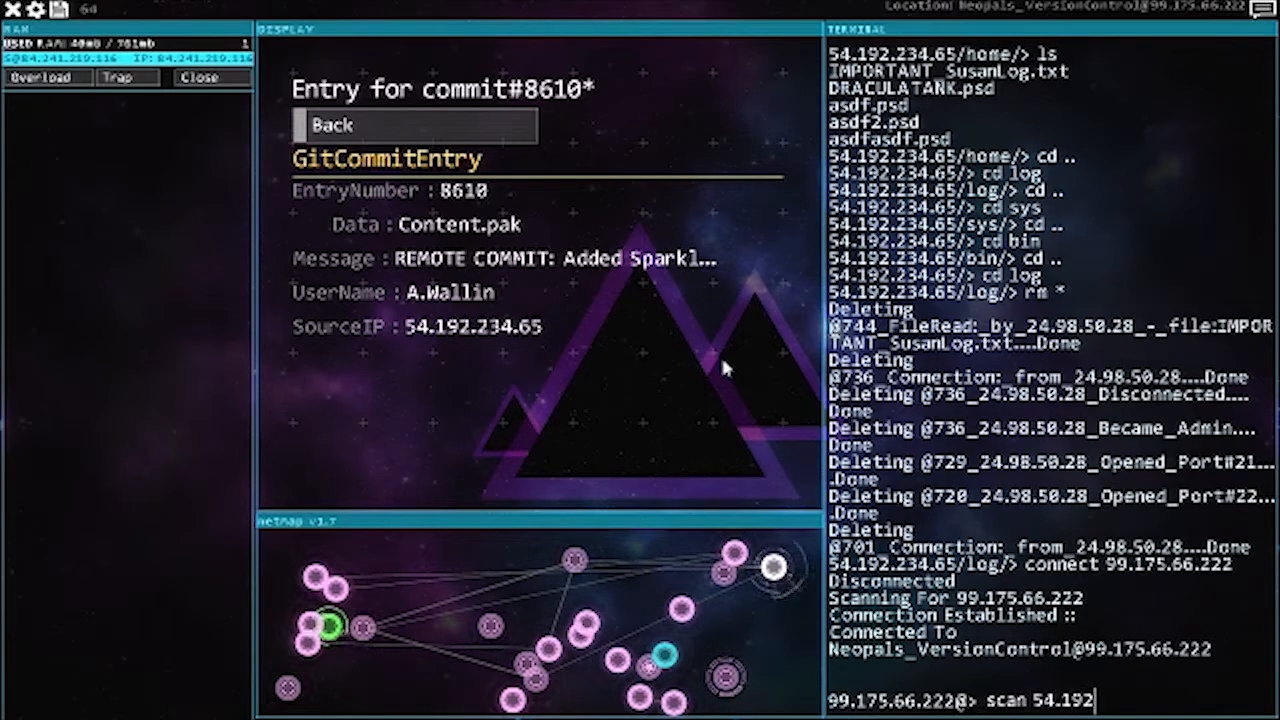
type(".234.")
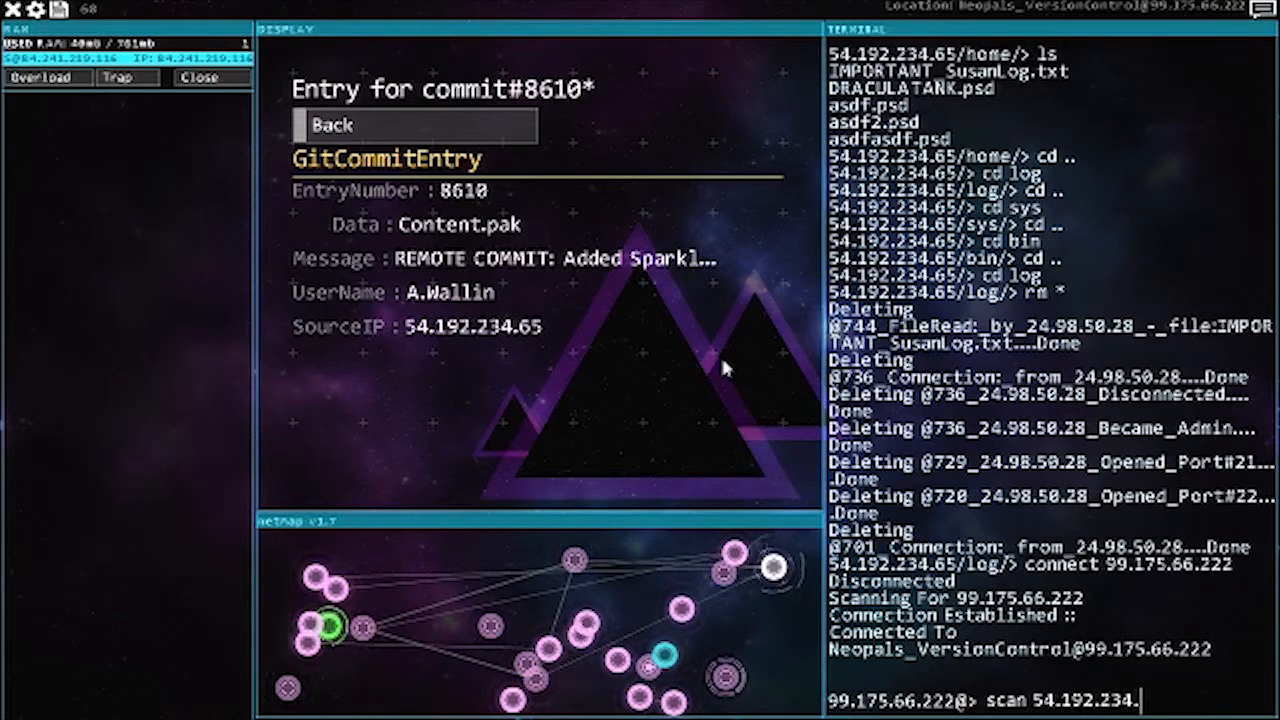
type("65")
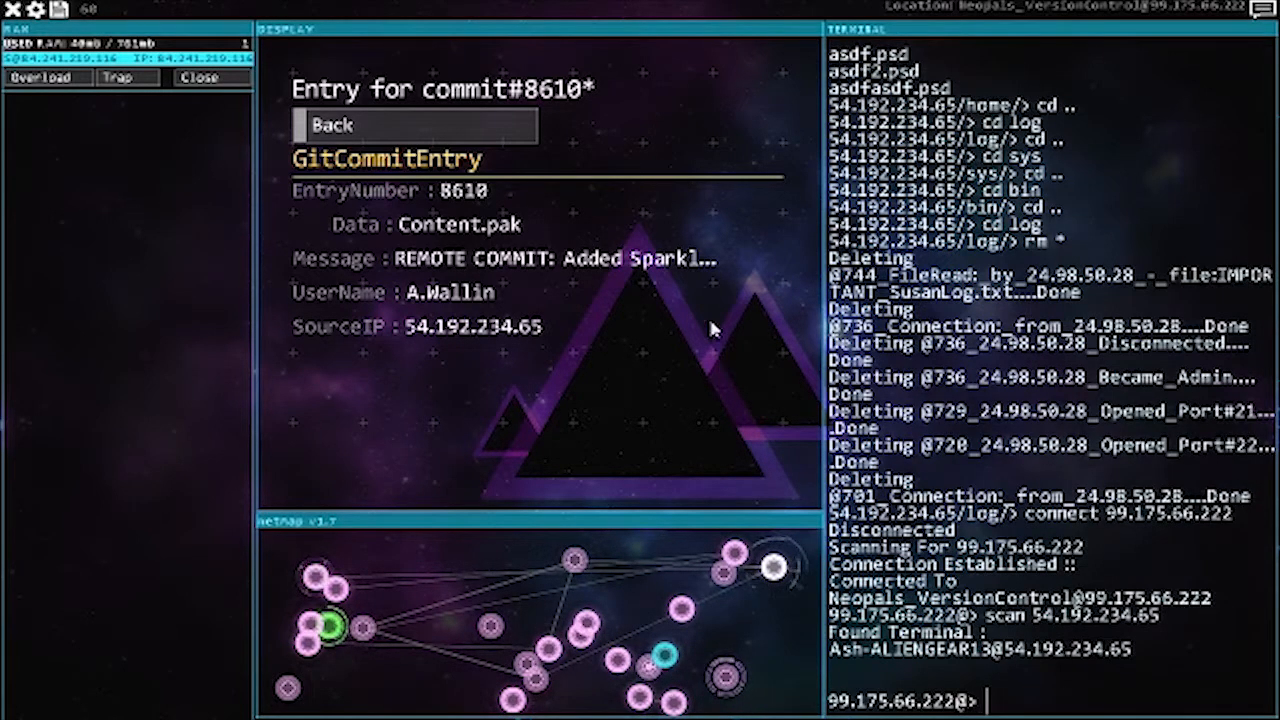
mouse_move(415, 124)
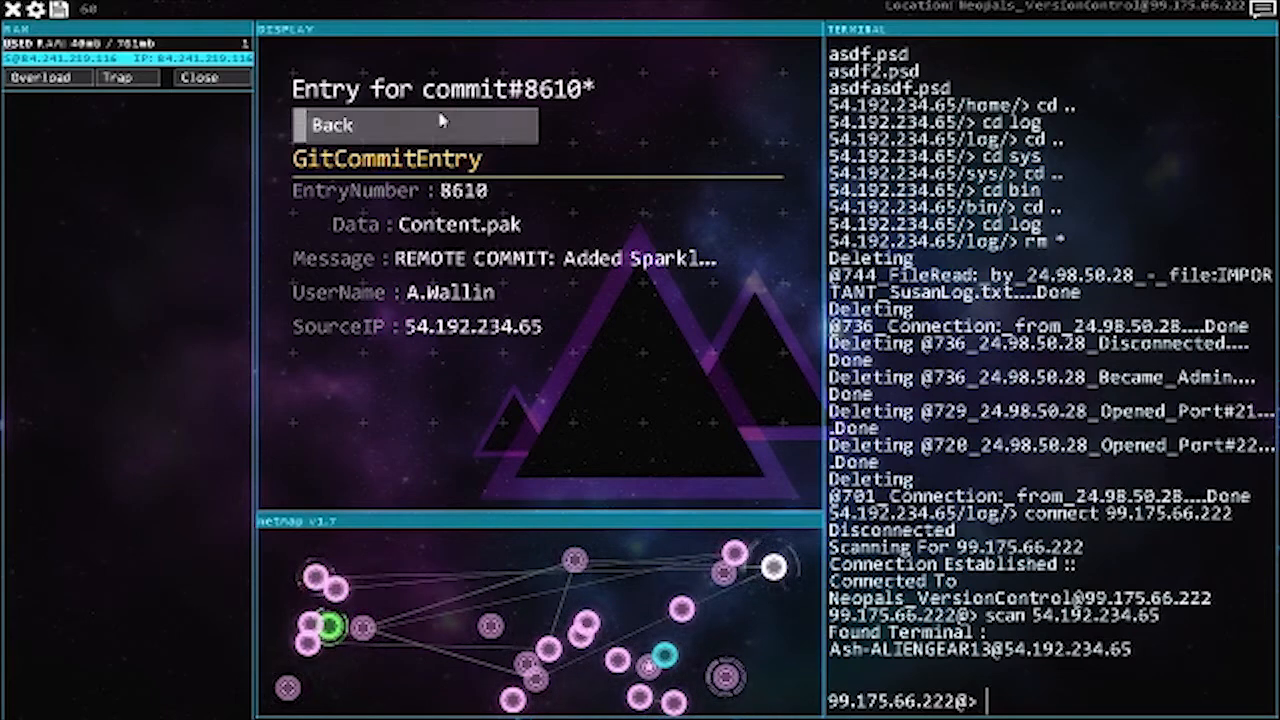
left_click(332, 124)
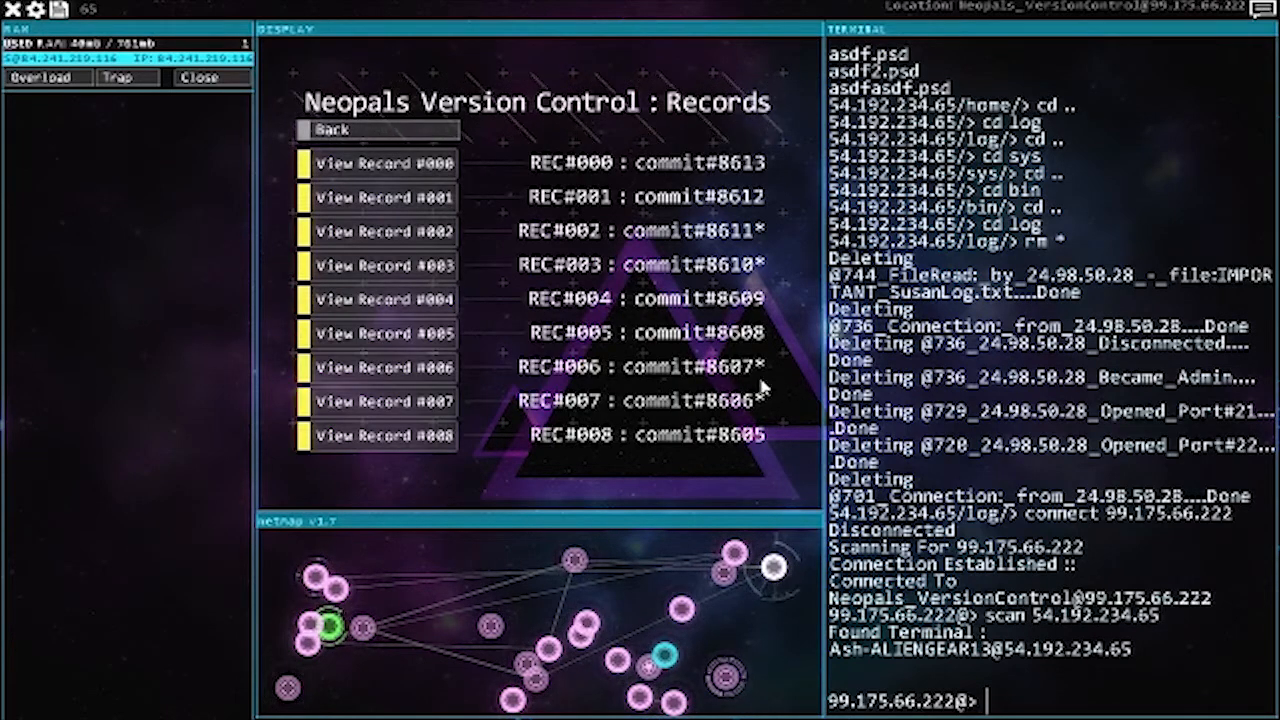
left_click(383, 367)
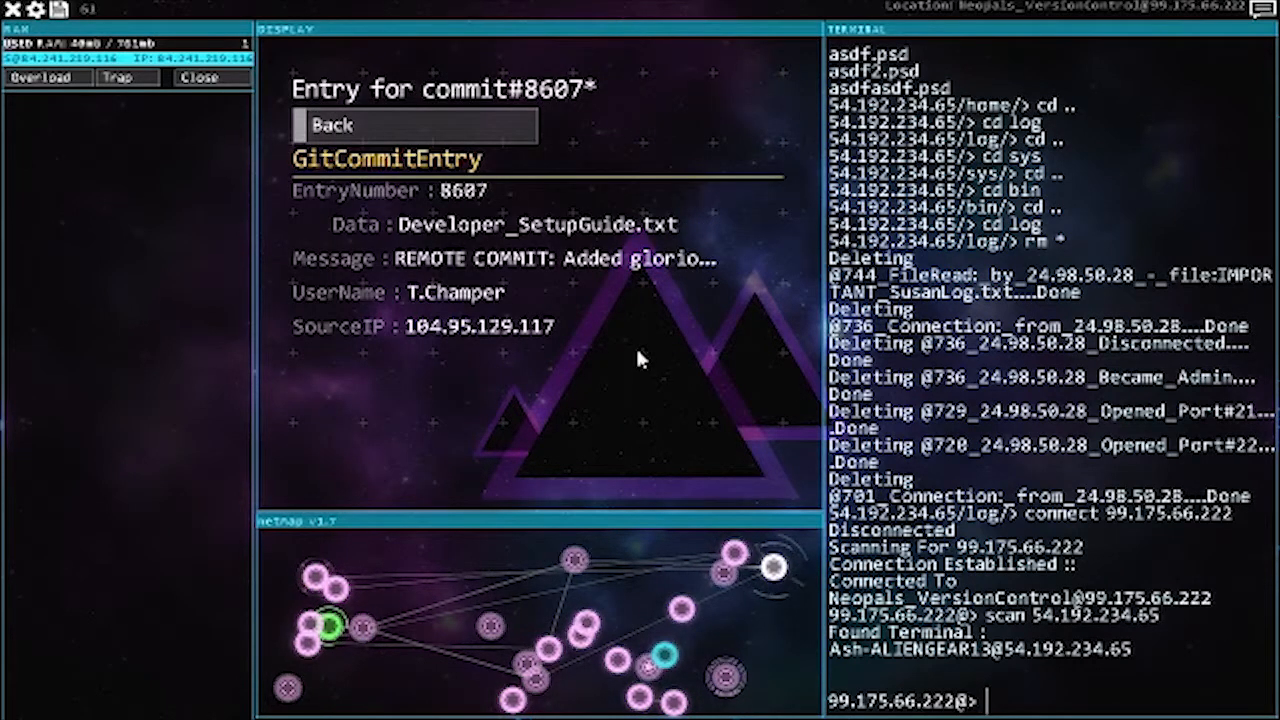
type("scan")
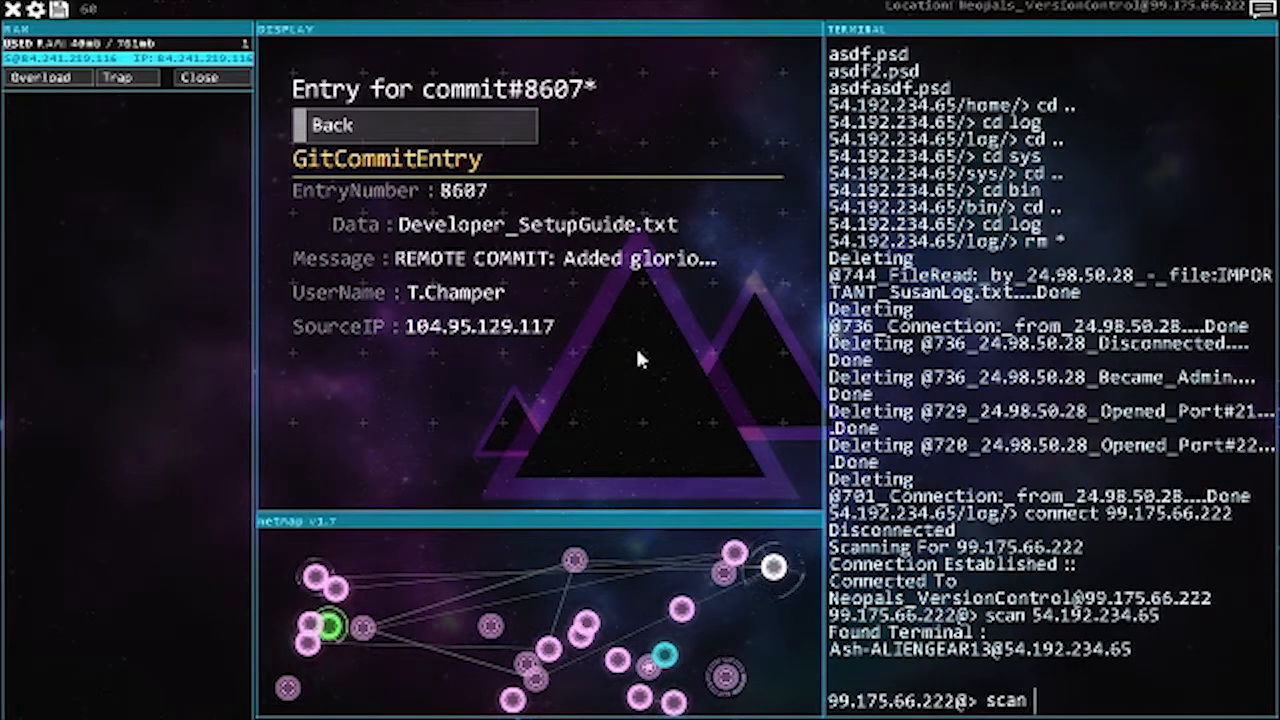
type("104.95")
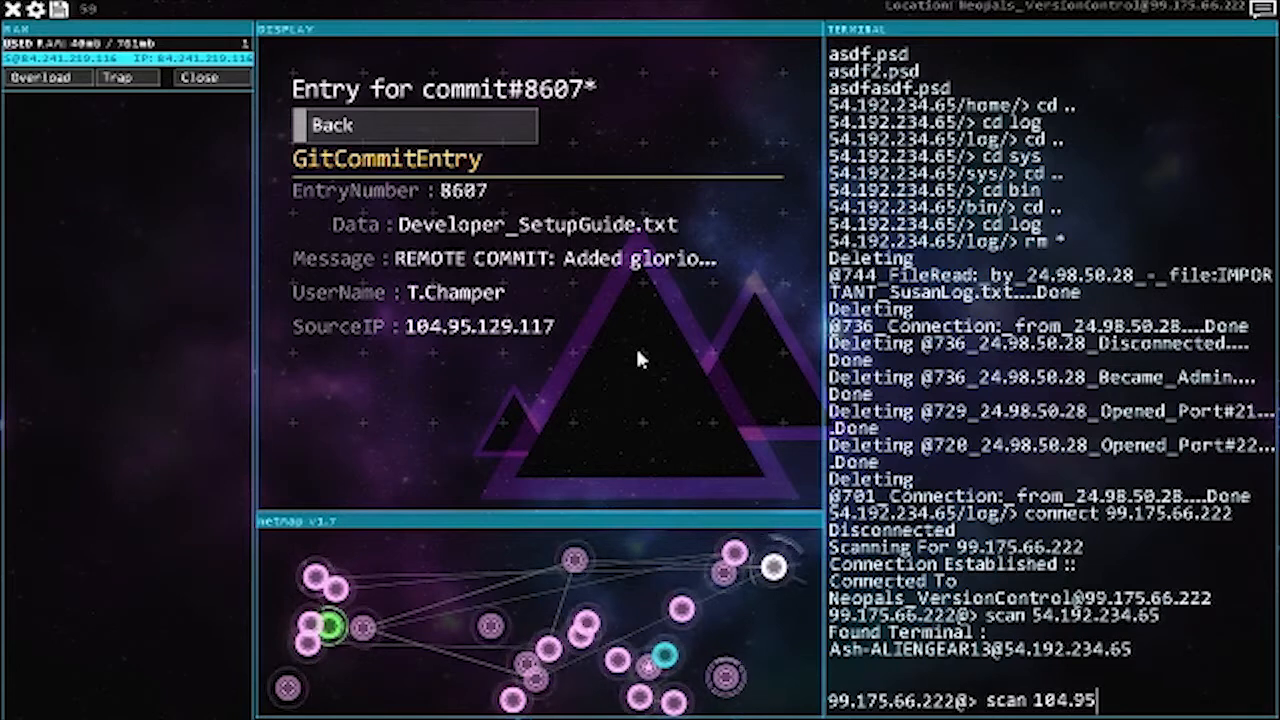
type("1")
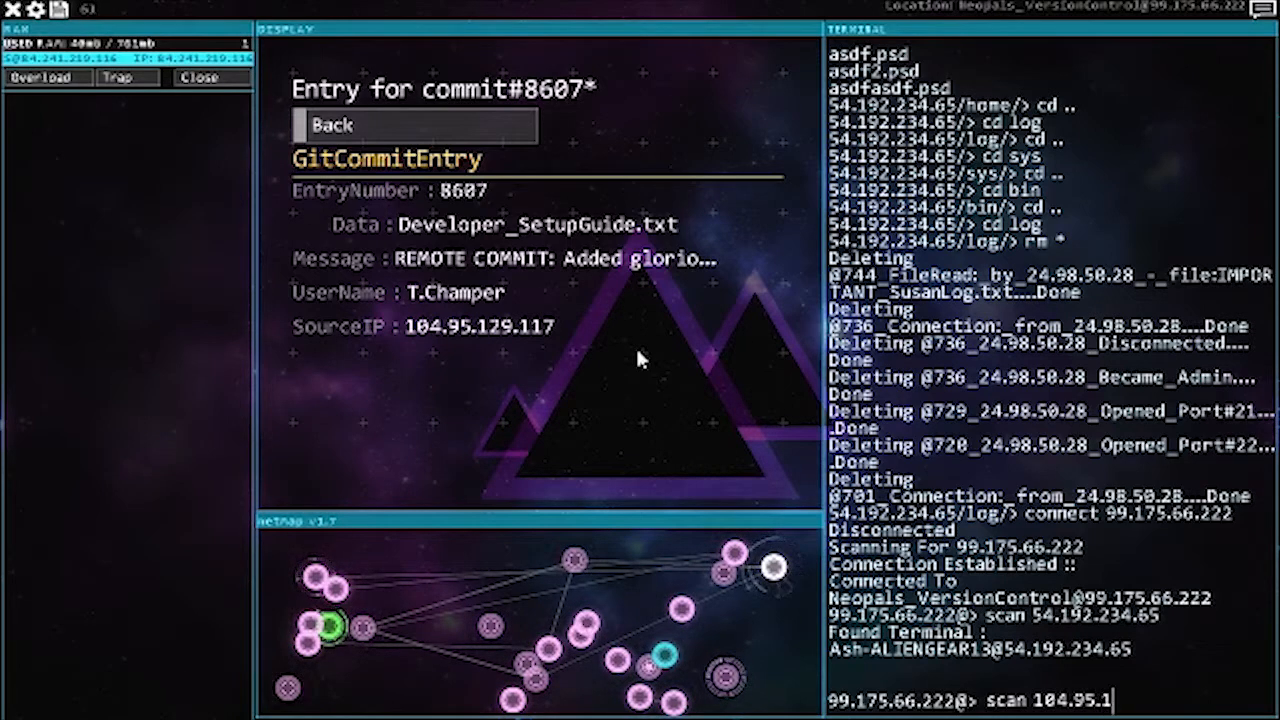
type("29.117")
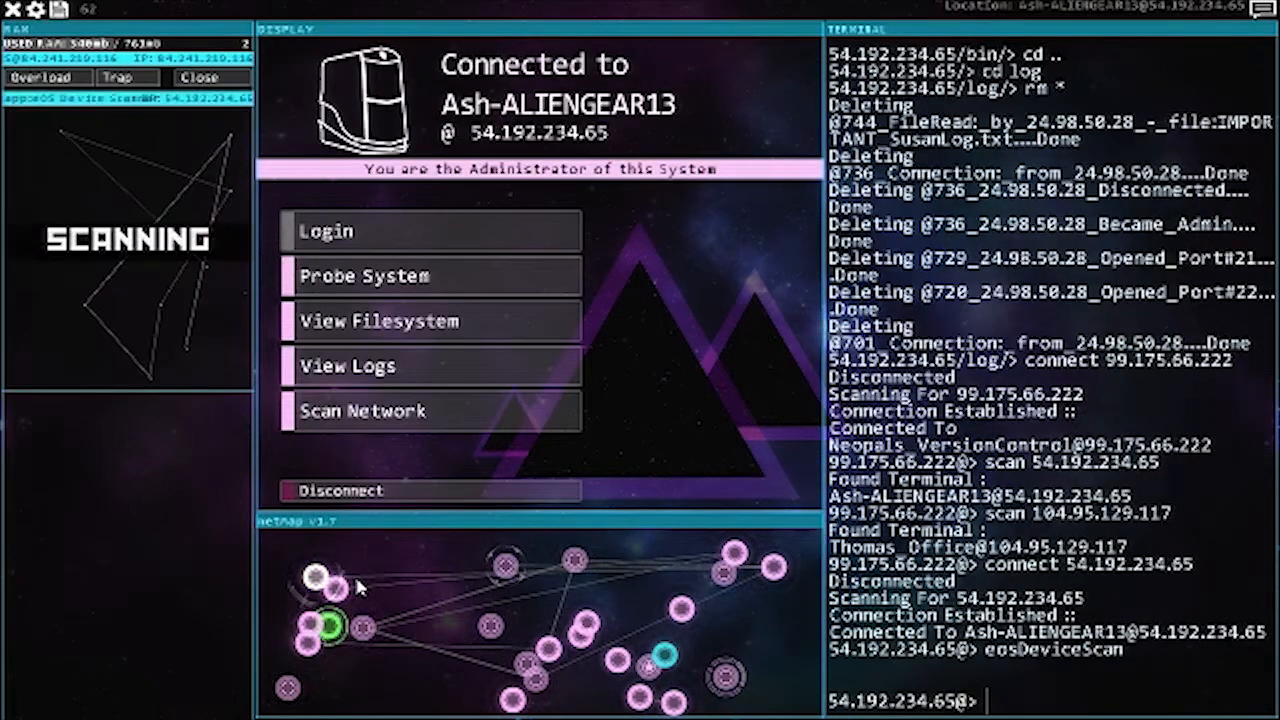
mouse_move(475, 580)
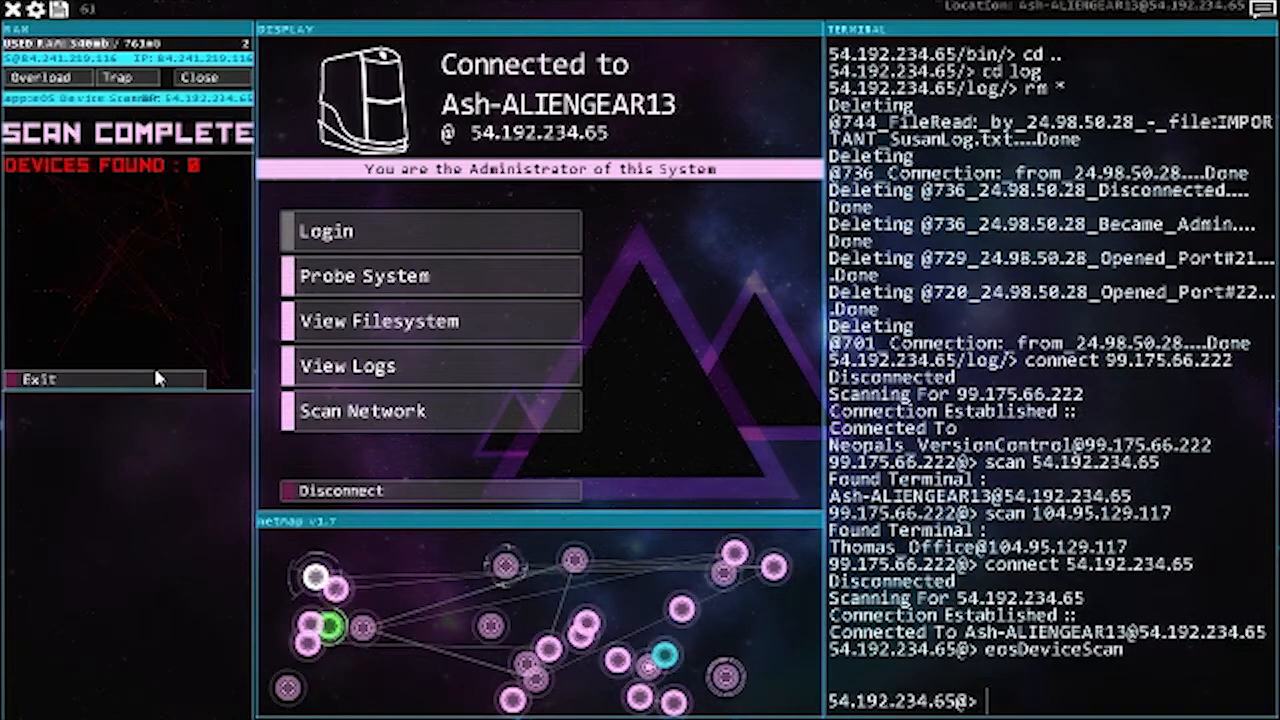
left_click(505, 562)
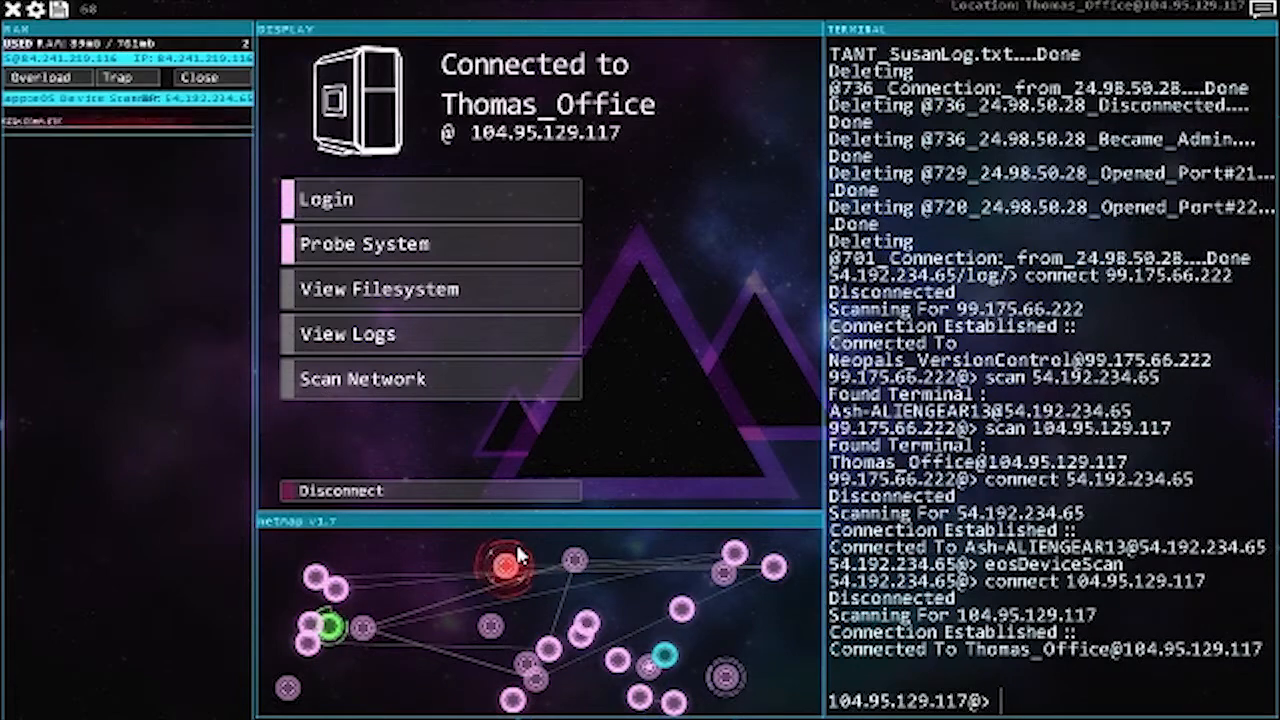
left_click(362, 378)
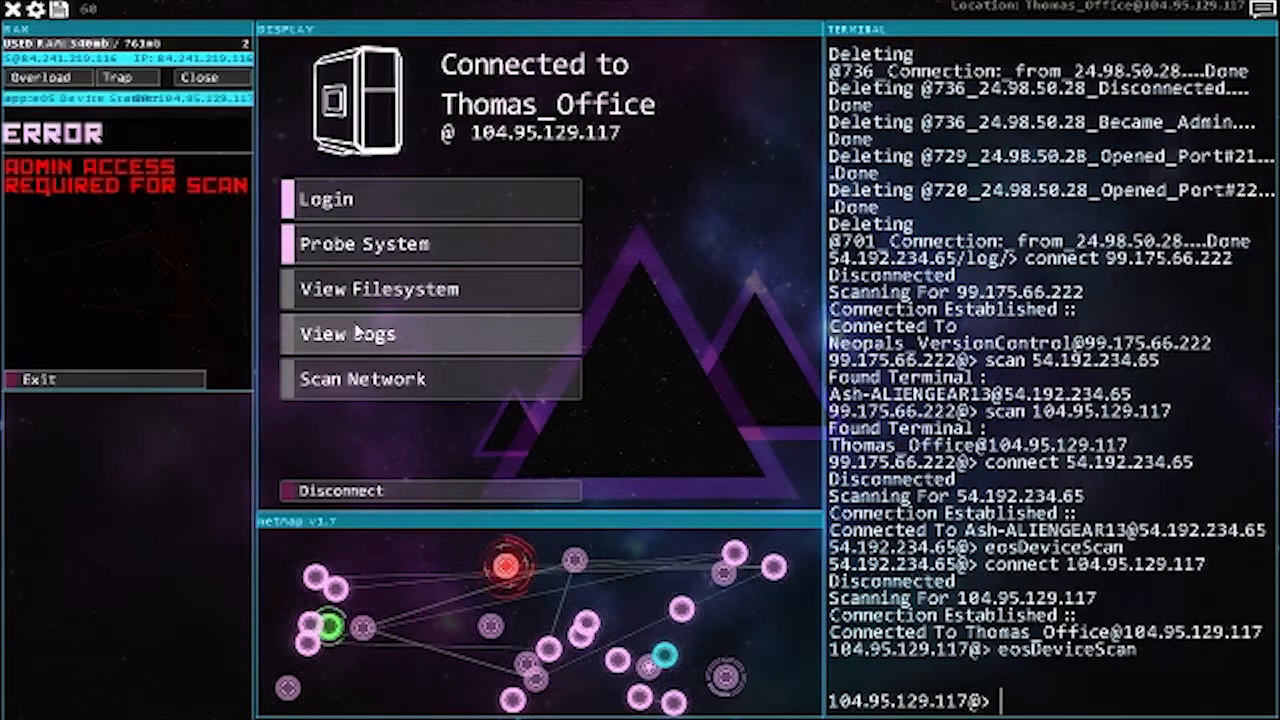
left_click(433, 243)
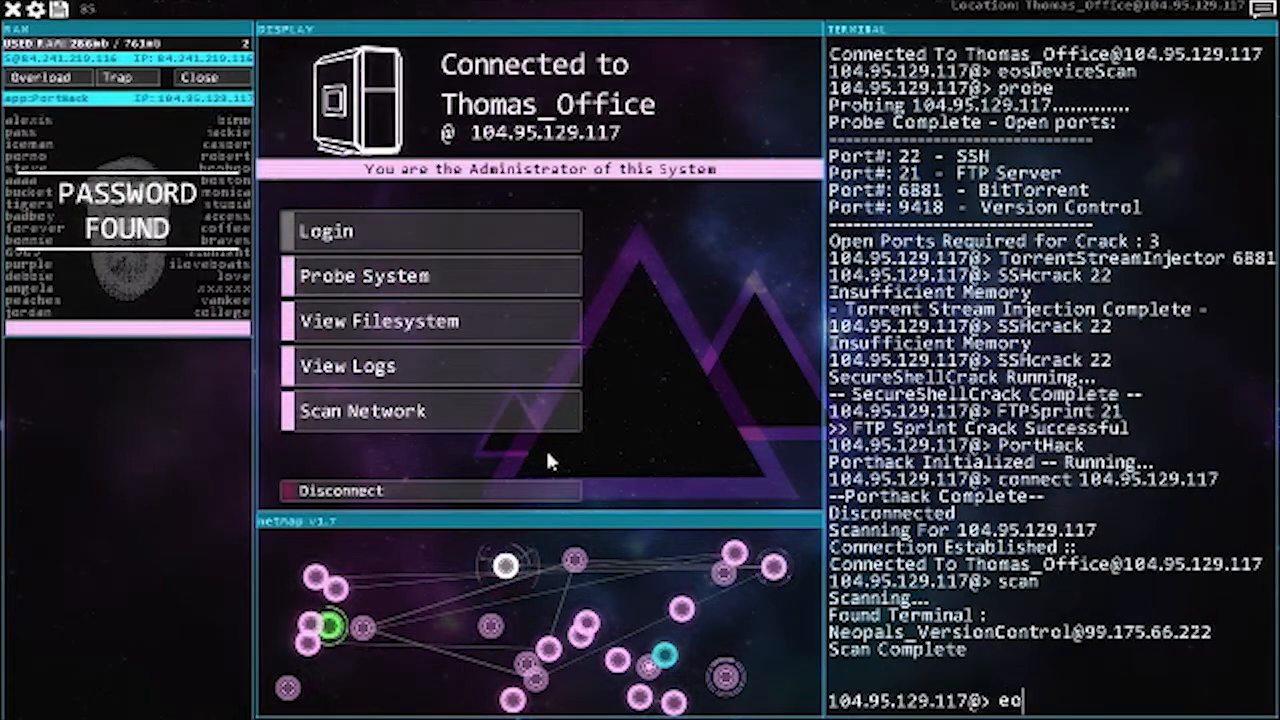
type("eosDeviceScan")
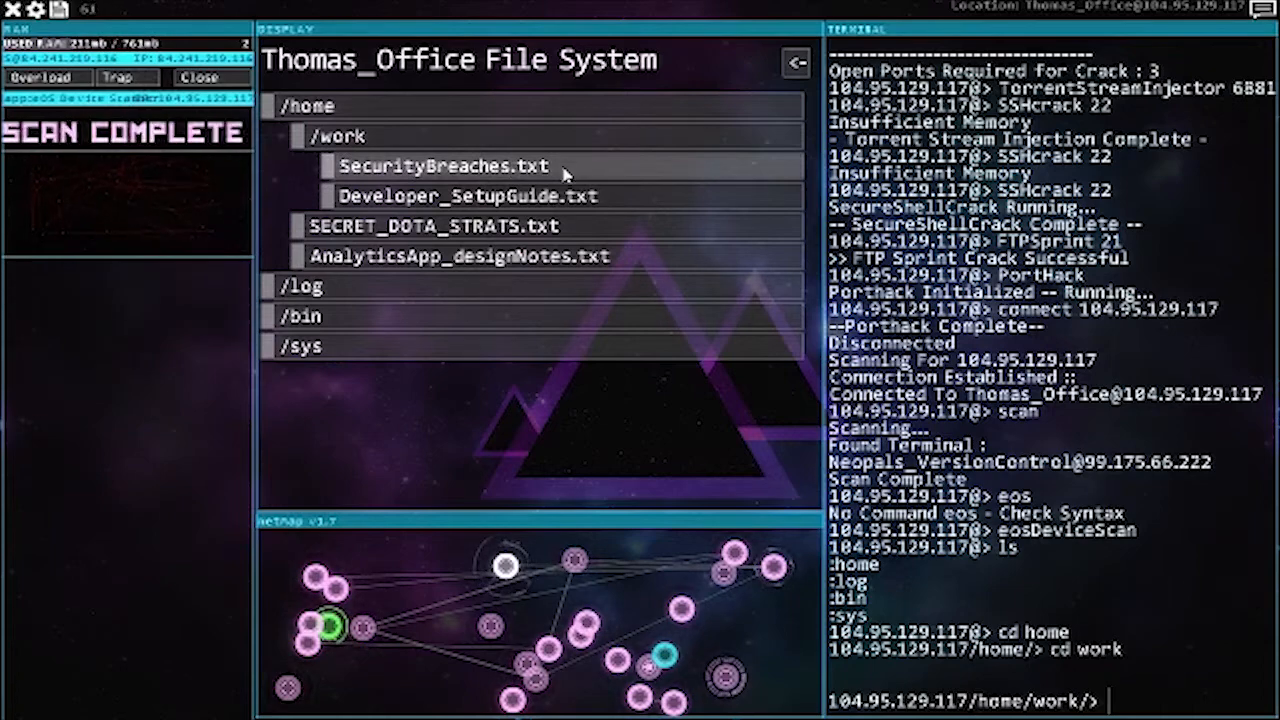
Step: Read SecurityBreaches.txt and open the version control record for commit #8606
left_click(443, 165)
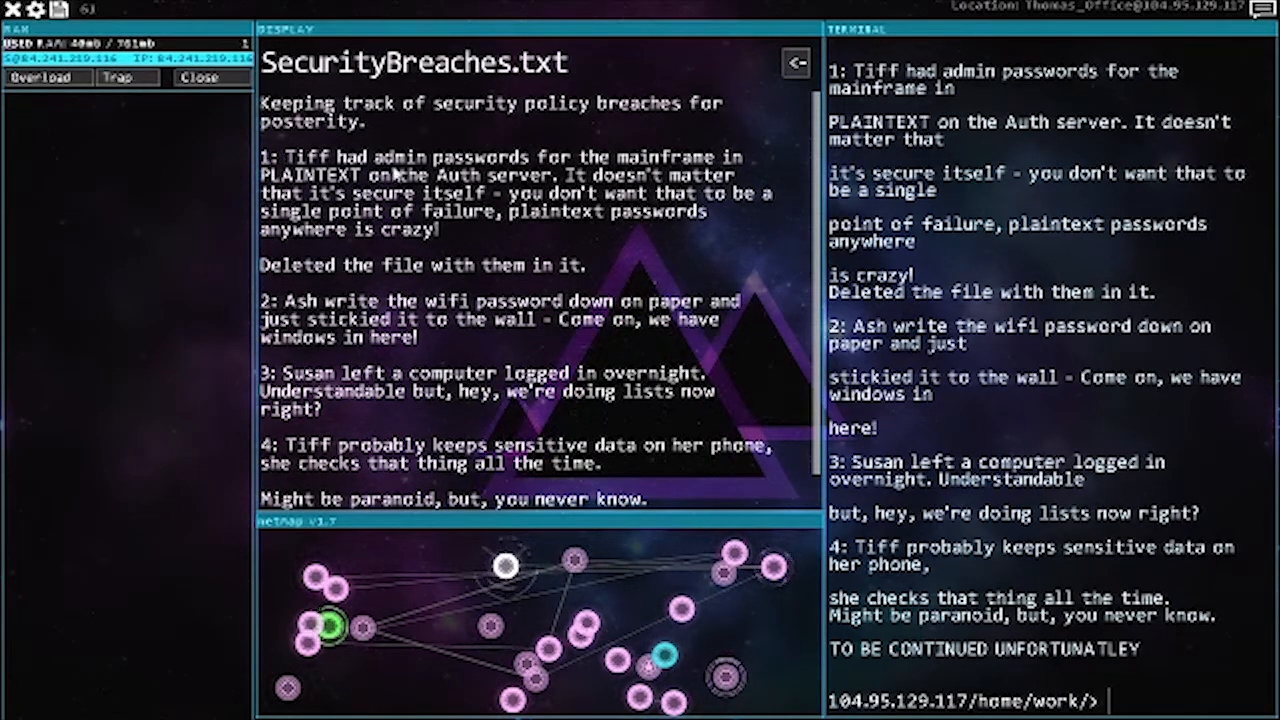
mouse_move(310, 200)
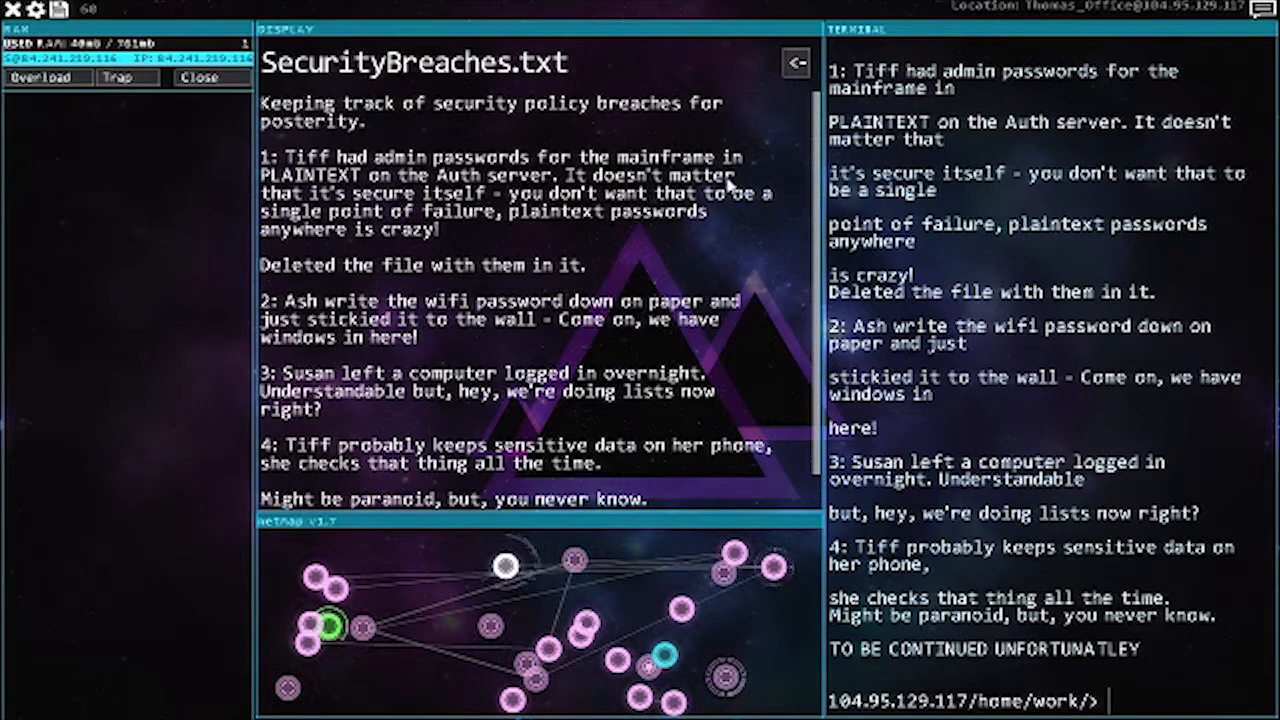
mouse_move(690, 233)
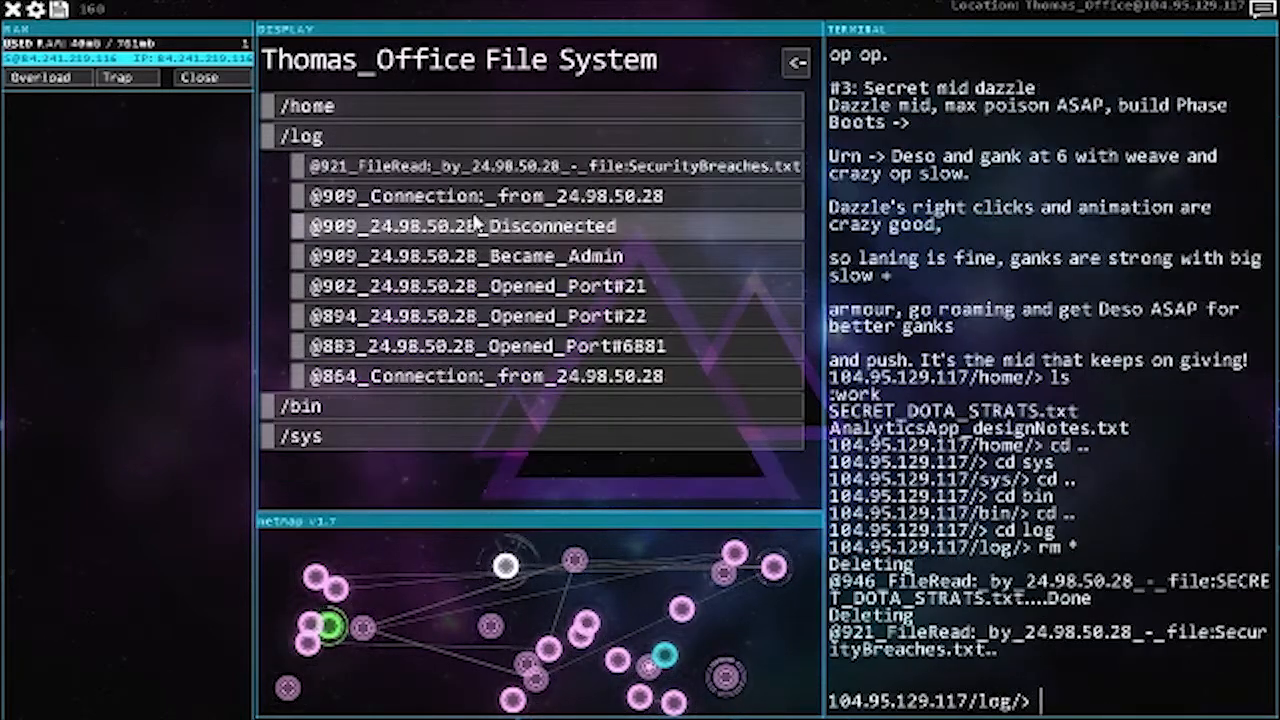
left_click(770, 563)
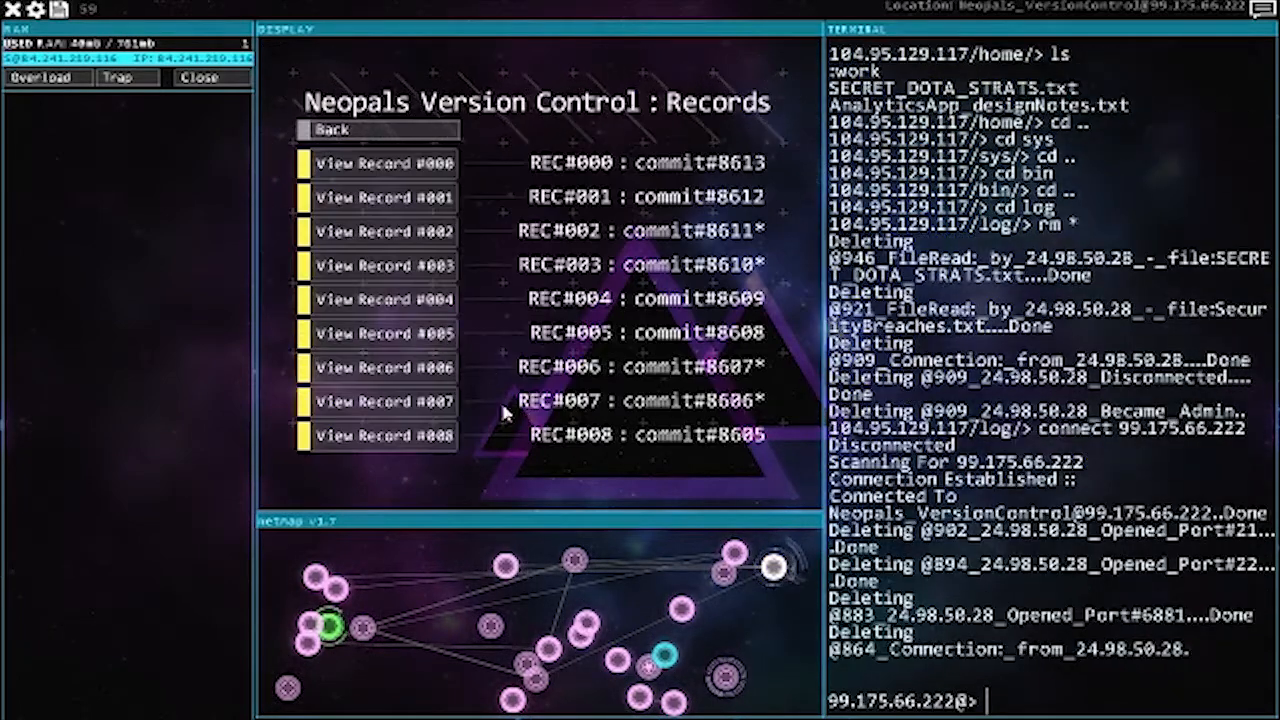
left_click(382, 401)
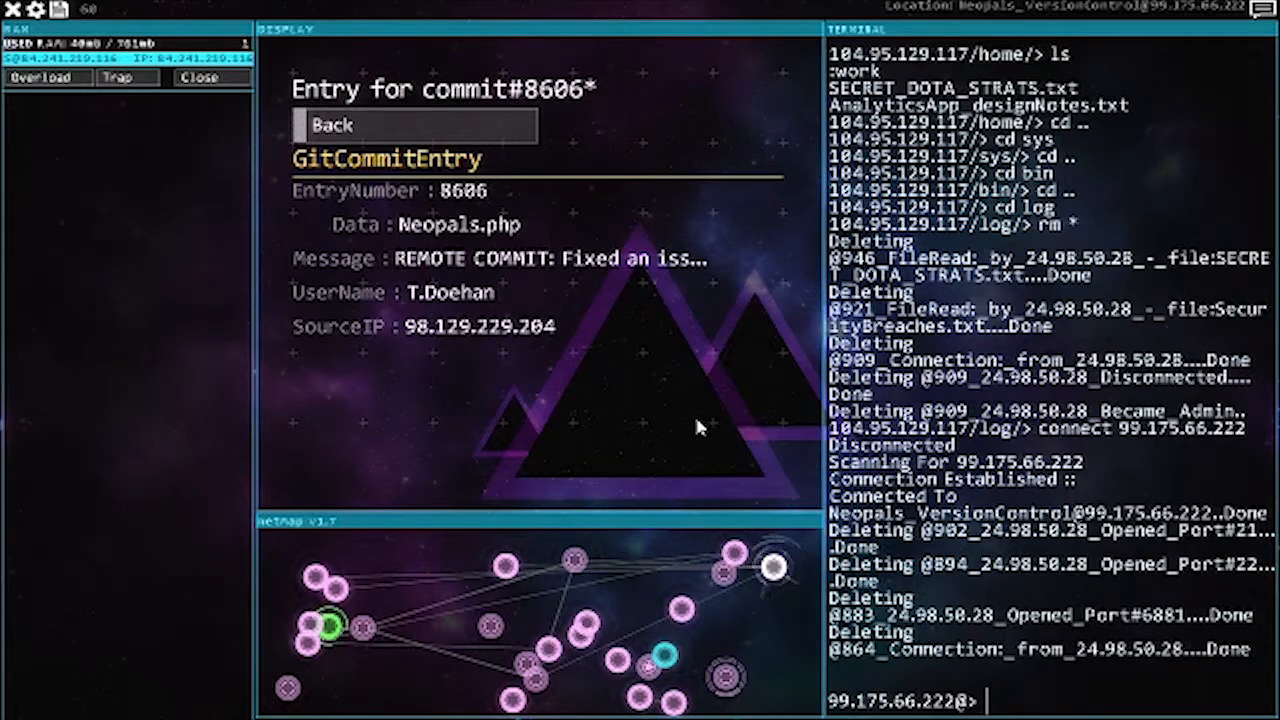
Step: Scan commit #8606's source IP 98.129.229.204 to find Tiff's powerbook
type("scan")
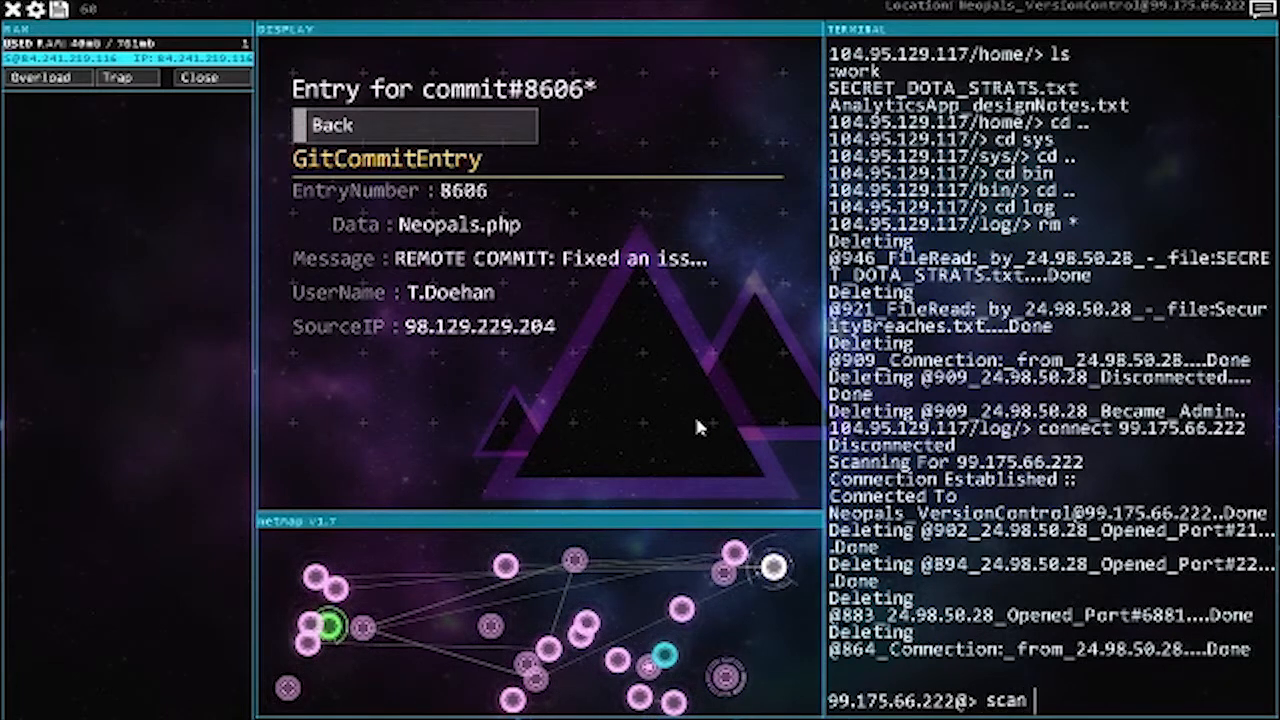
type("98.12")
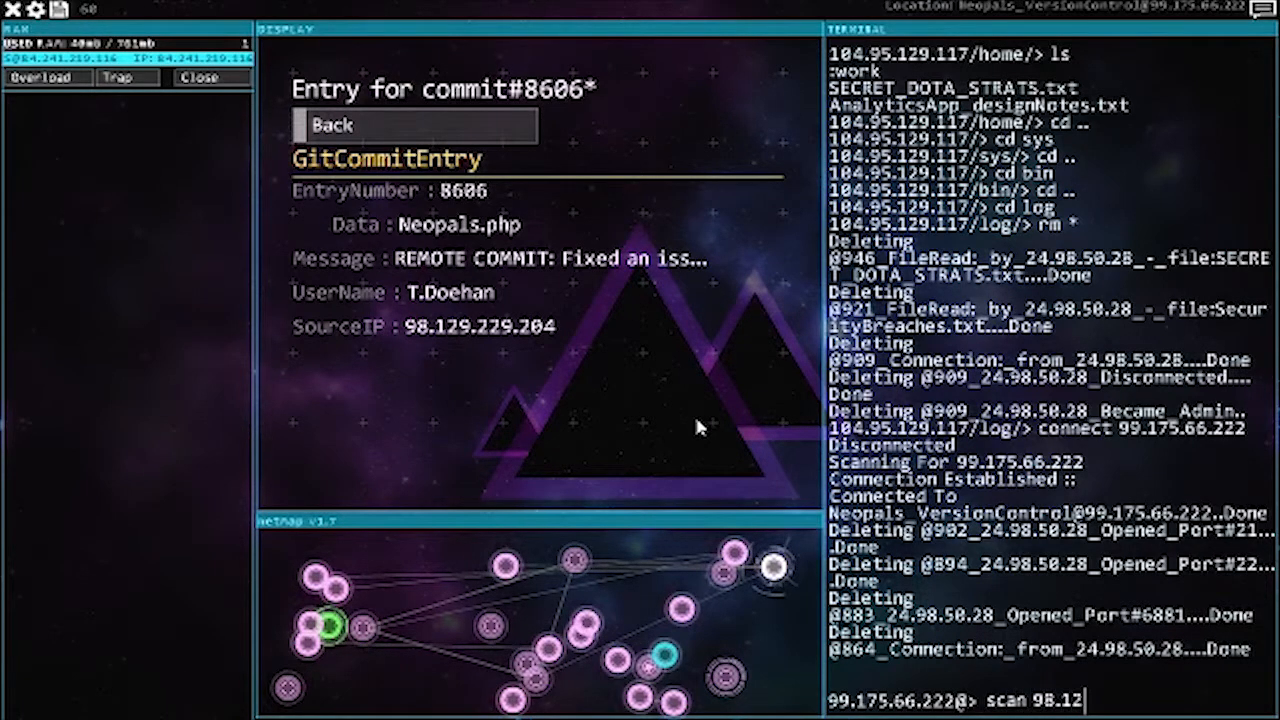
type("9.22.")
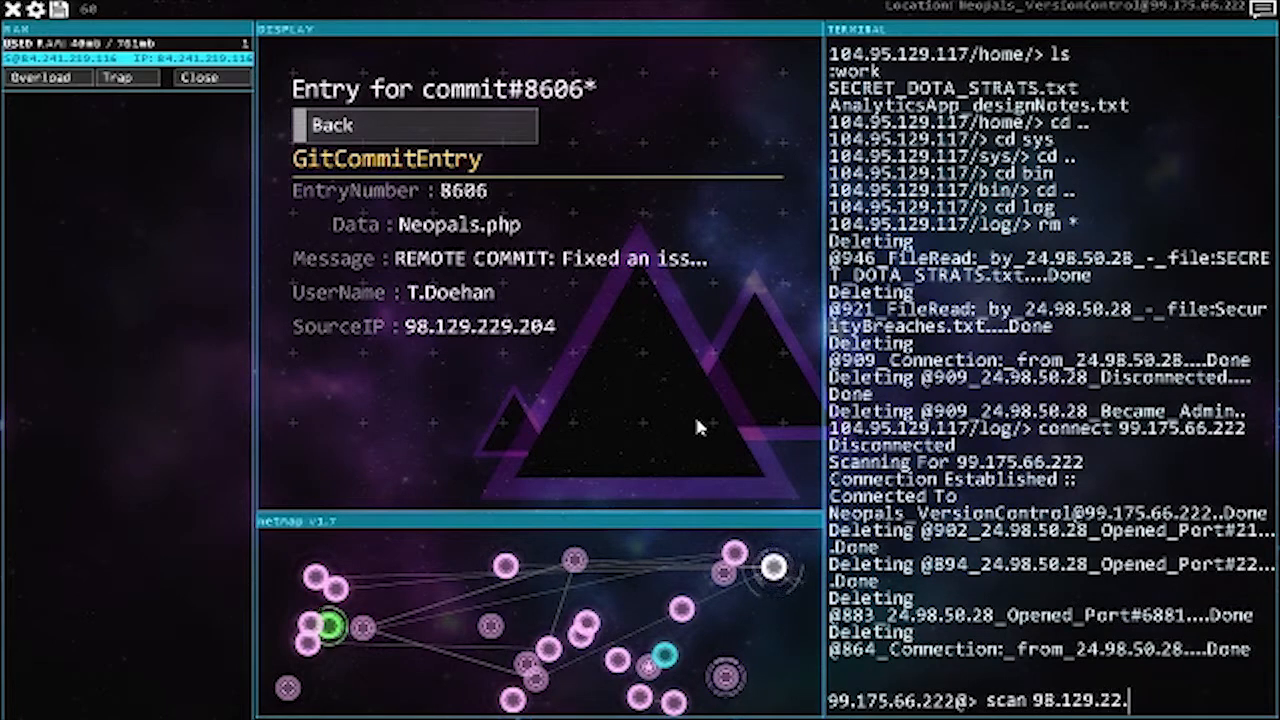
type("9")
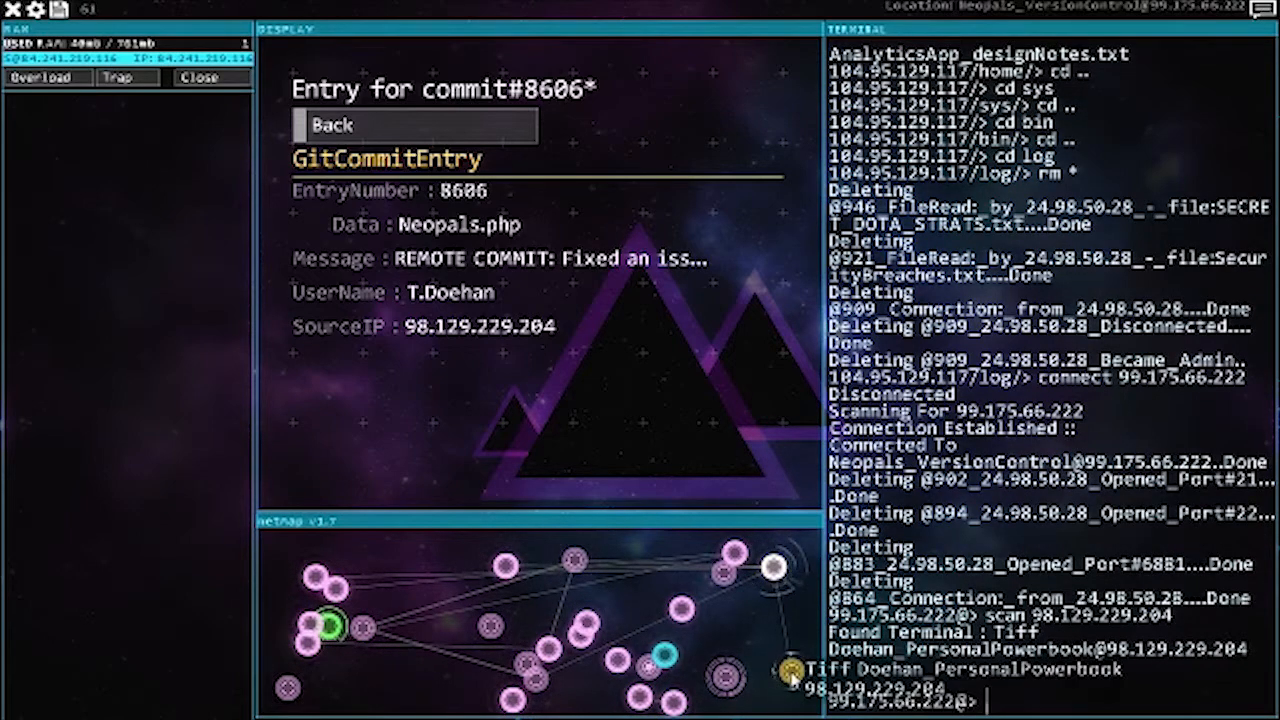
left_click(815, 670)
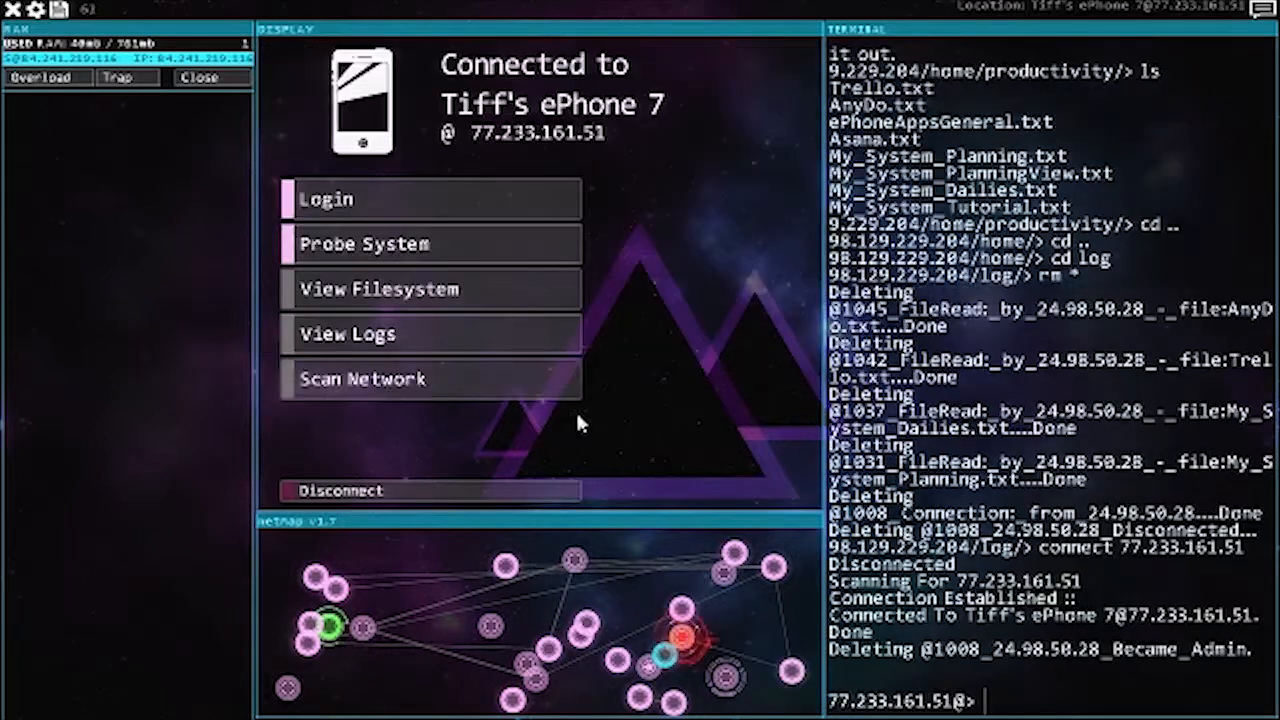
Step: Log in to the ePhone 7 as admin/alpine and expand its /eos/notes folder
left_click(431, 199)
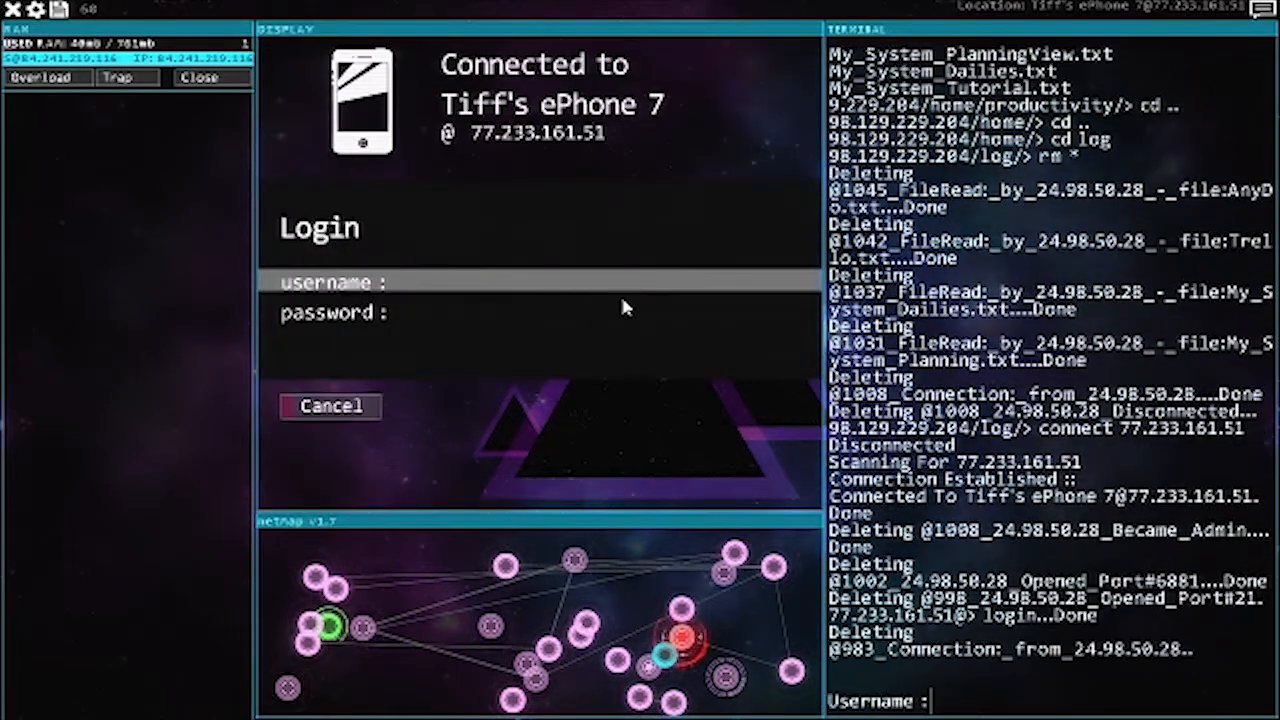
type("al")
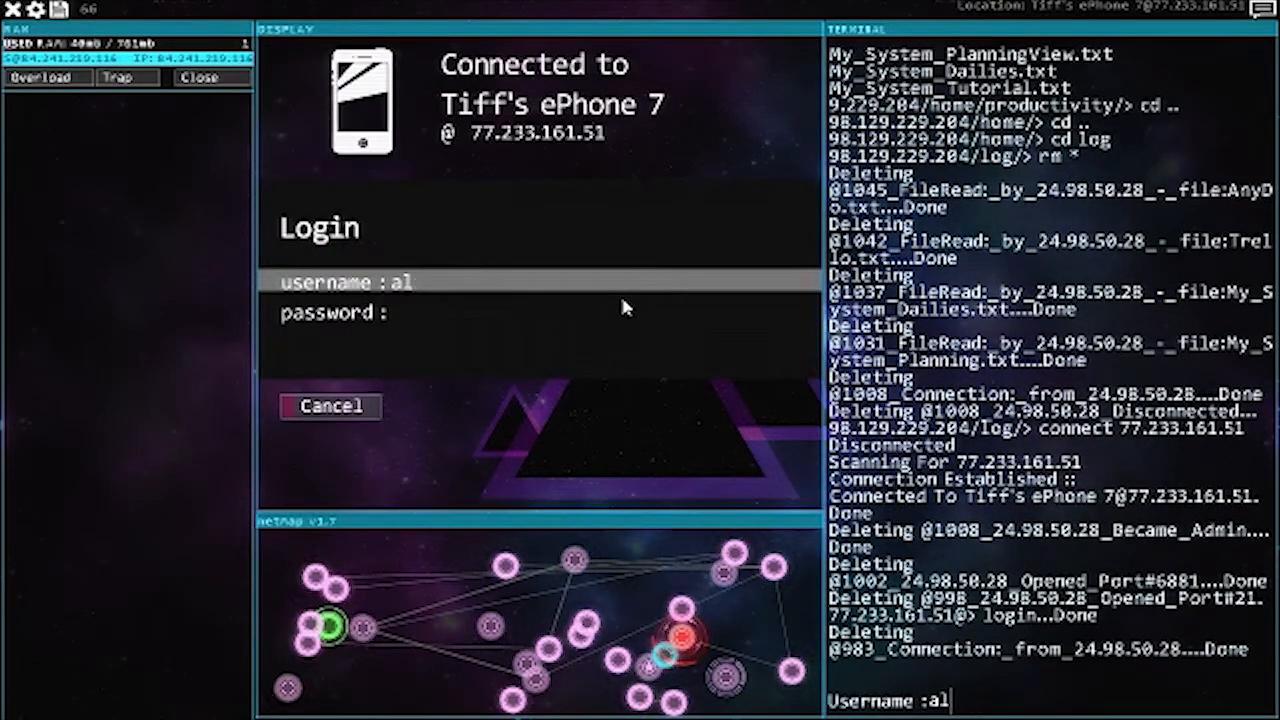
type("pine")
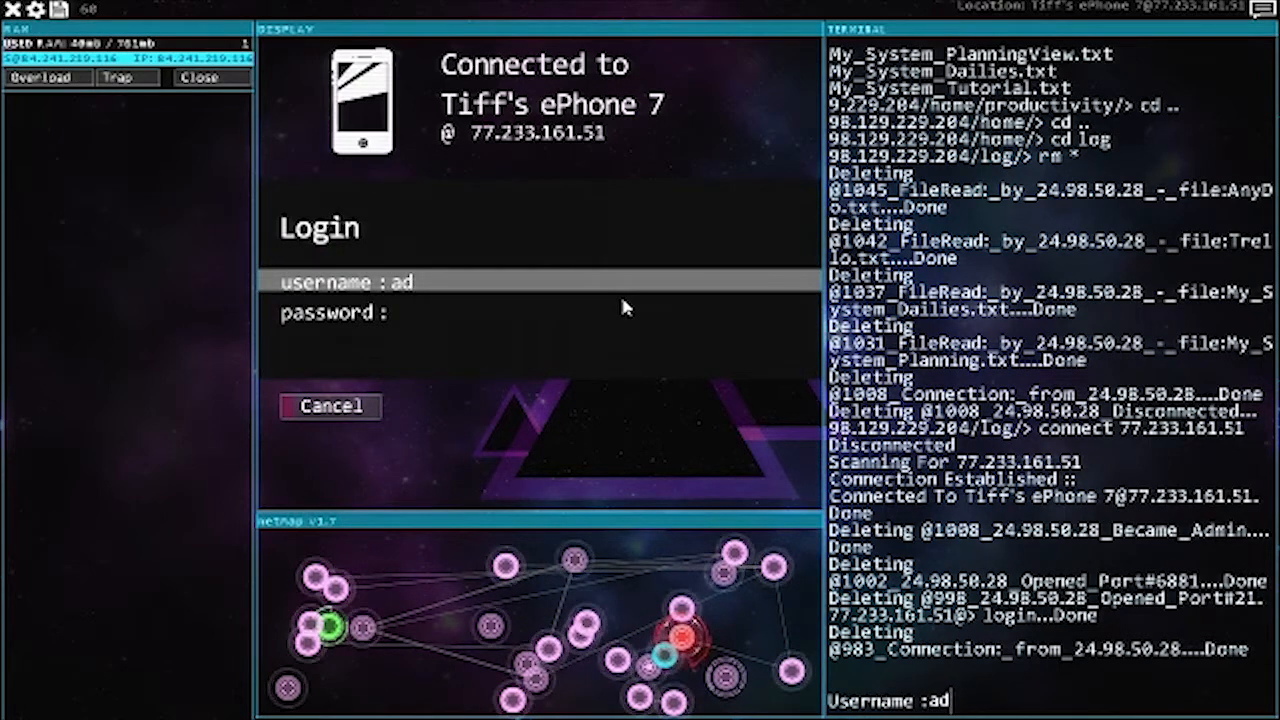
type("min")
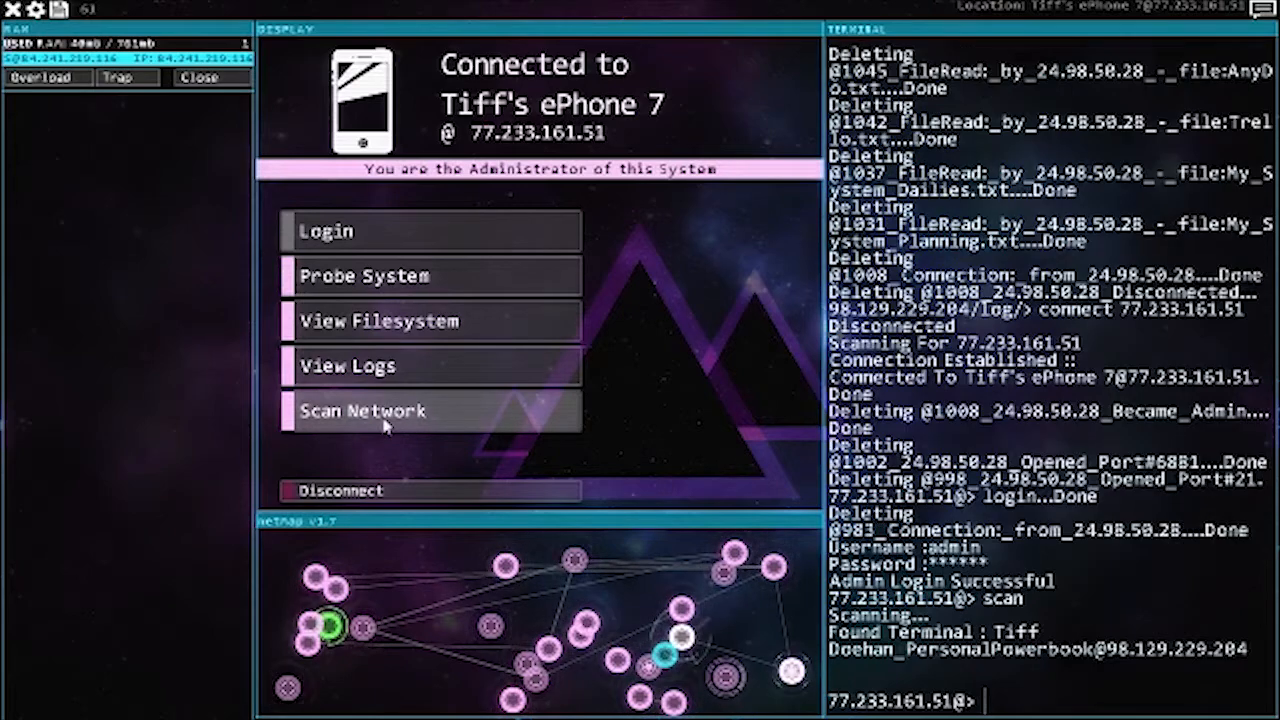
left_click(378, 320)
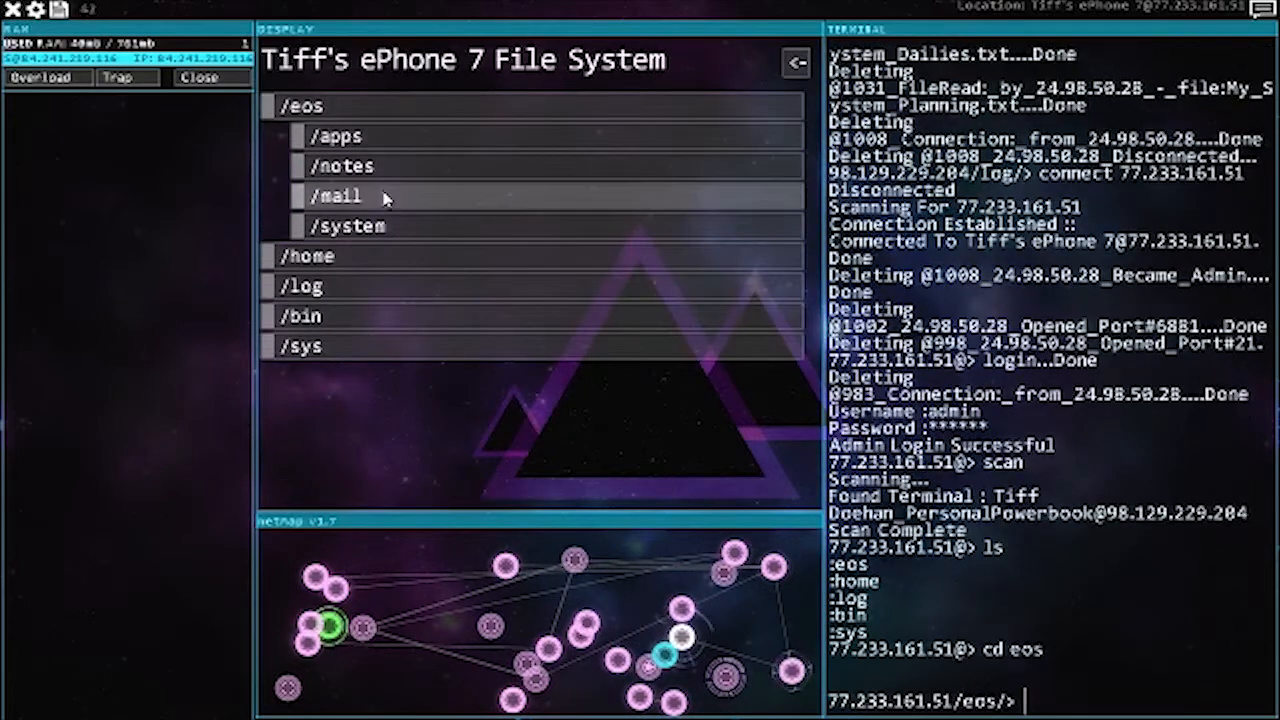
left_click(343, 166)
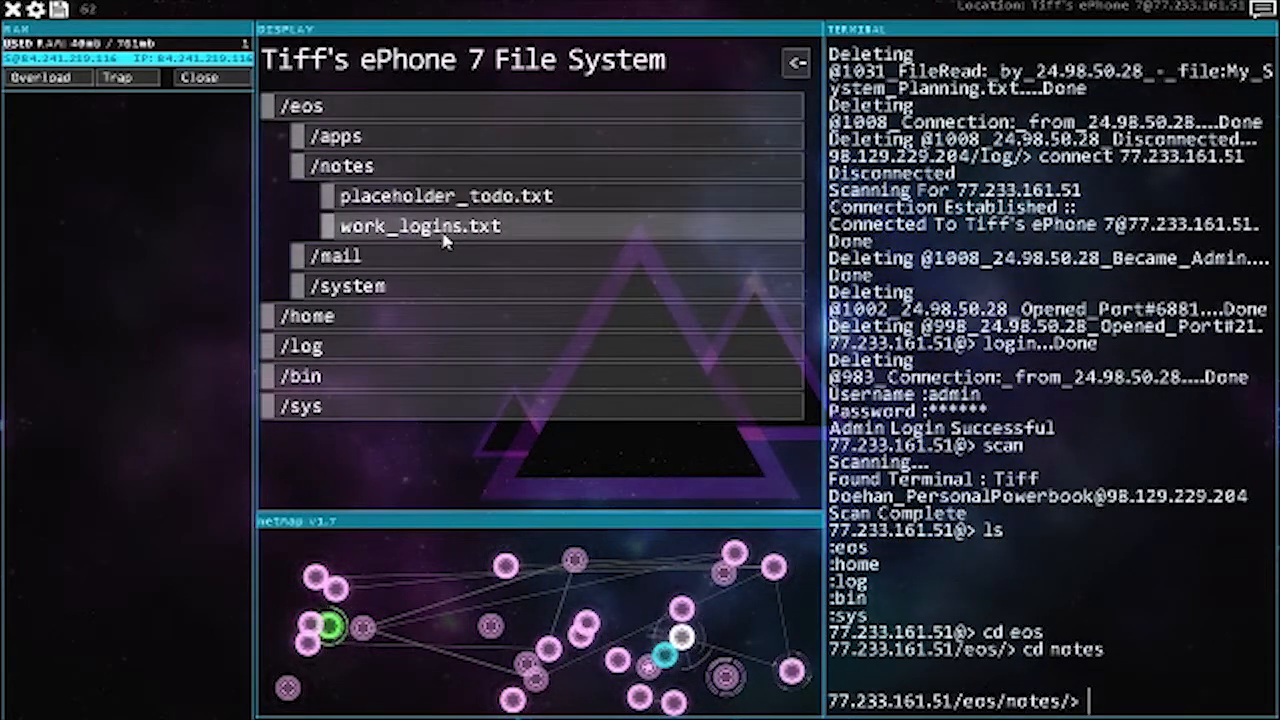
Step: Open work_logins.txt and save the auth admin login as a note
left_click(418, 225)
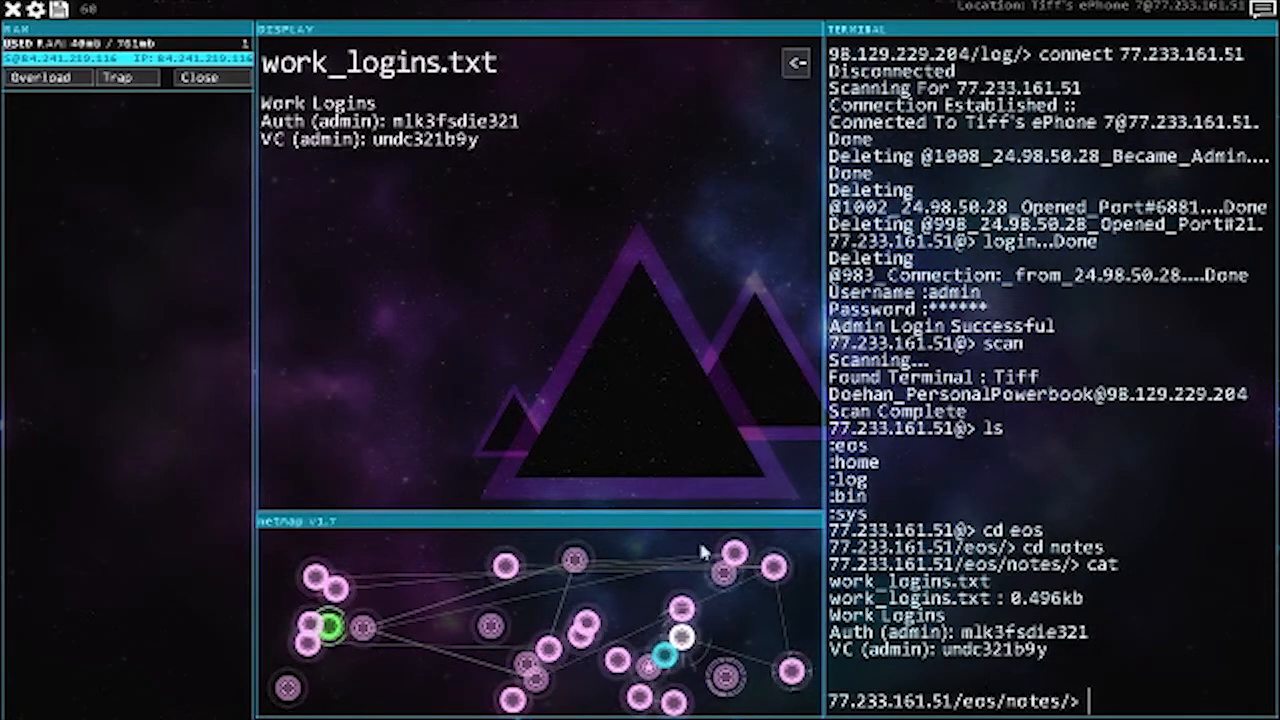
type("notq")
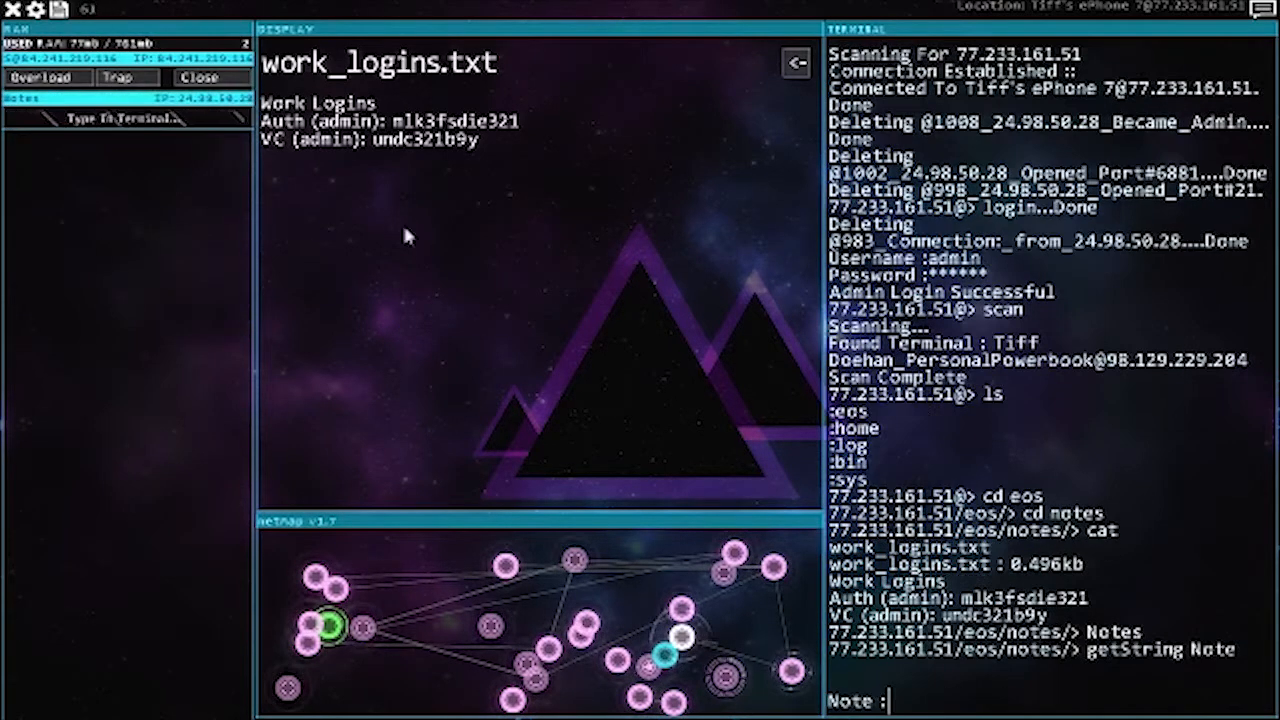
mouse_move(453, 234)
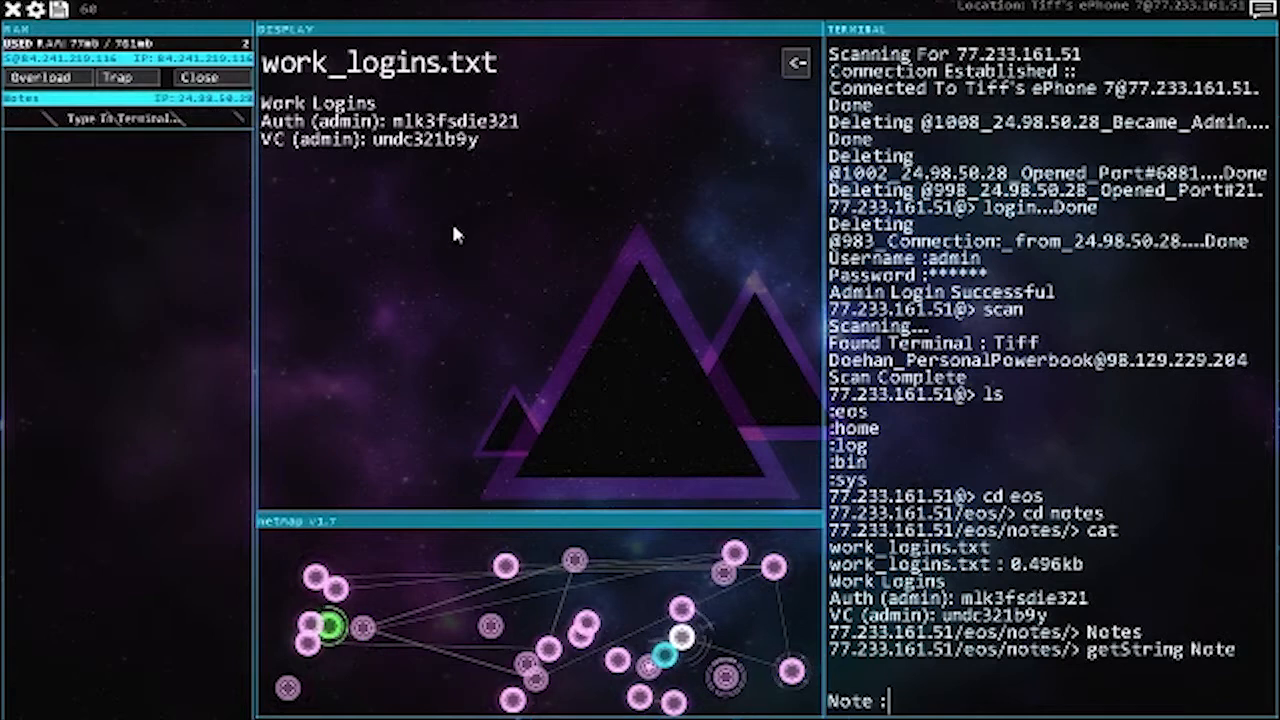
type("auth")
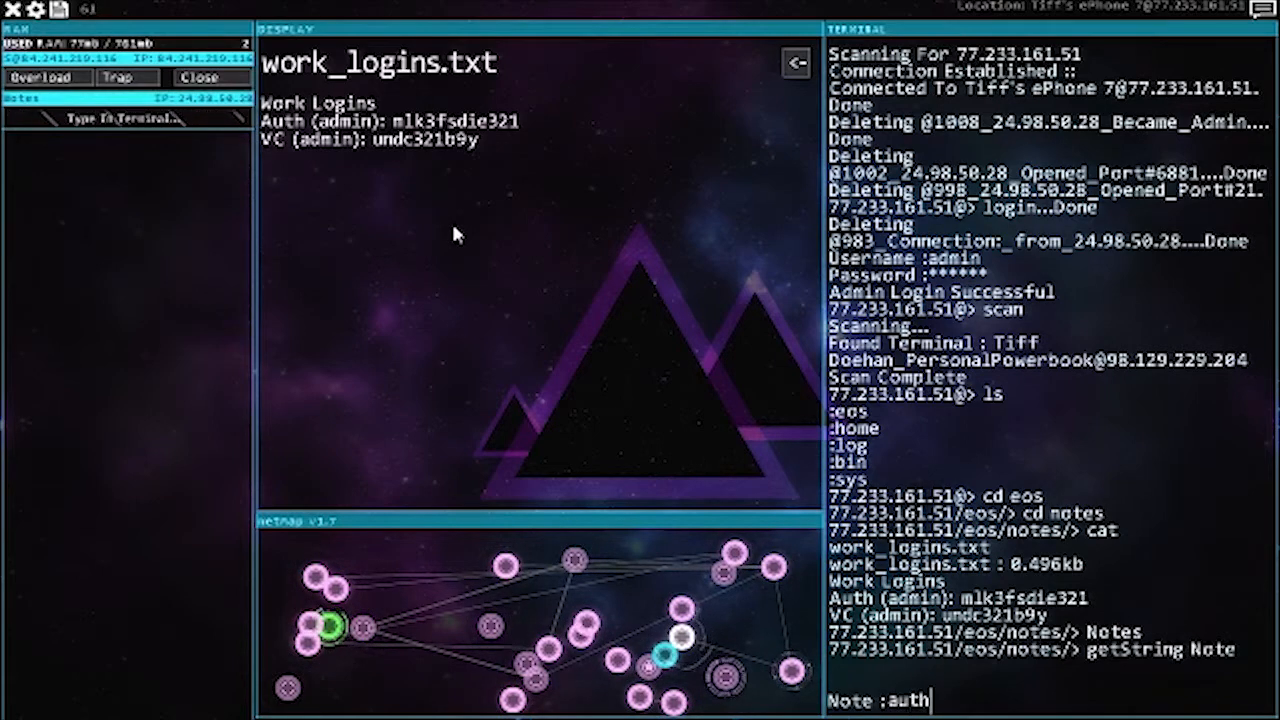
type("adm")
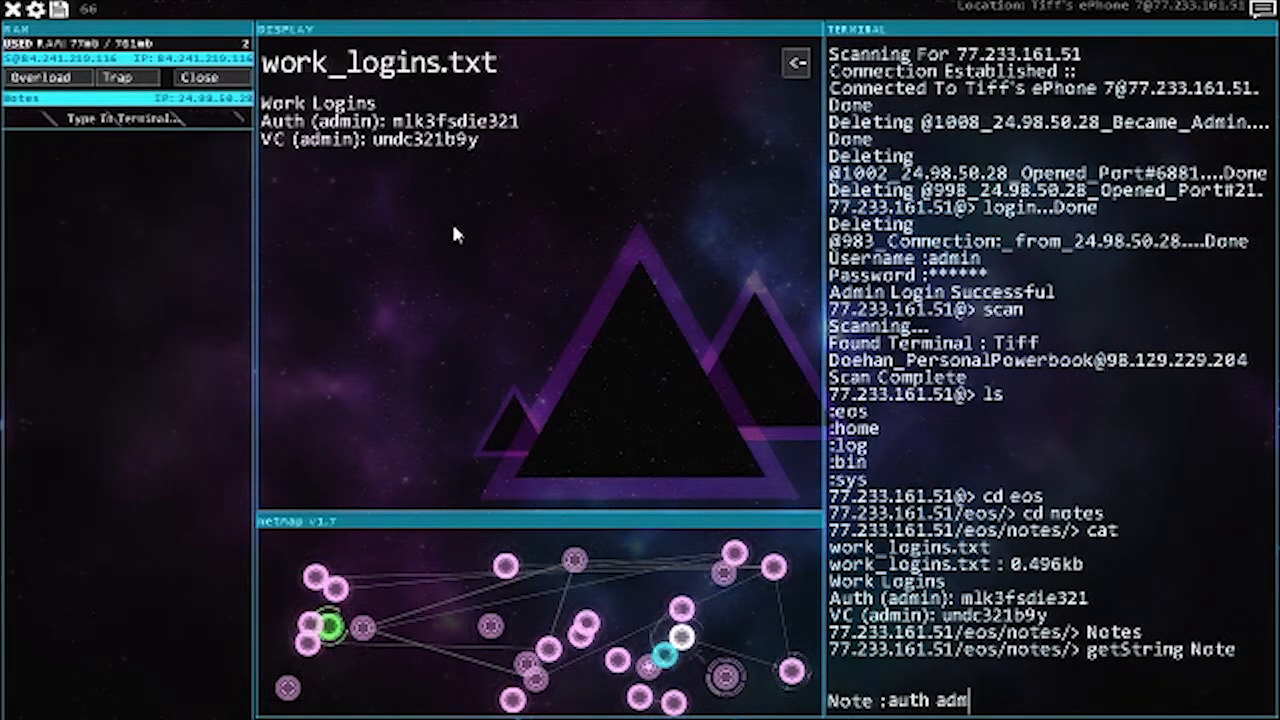
type("in/")
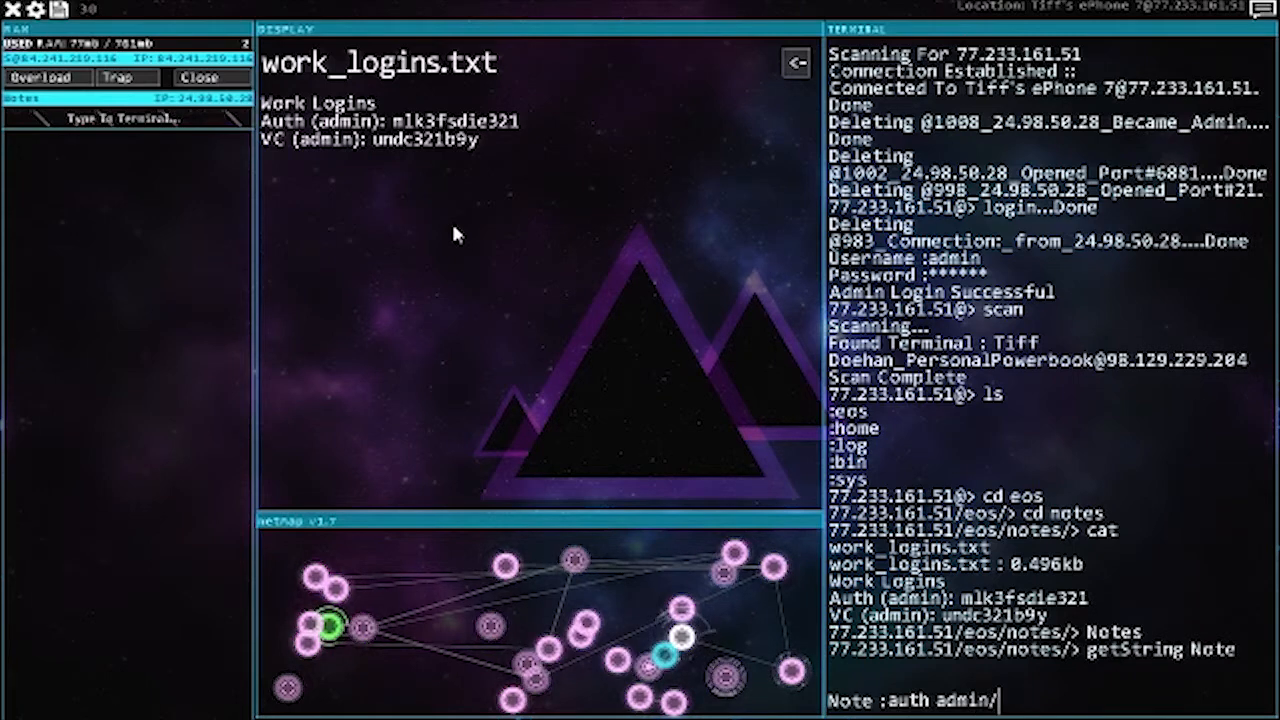
type("mlk3fs")
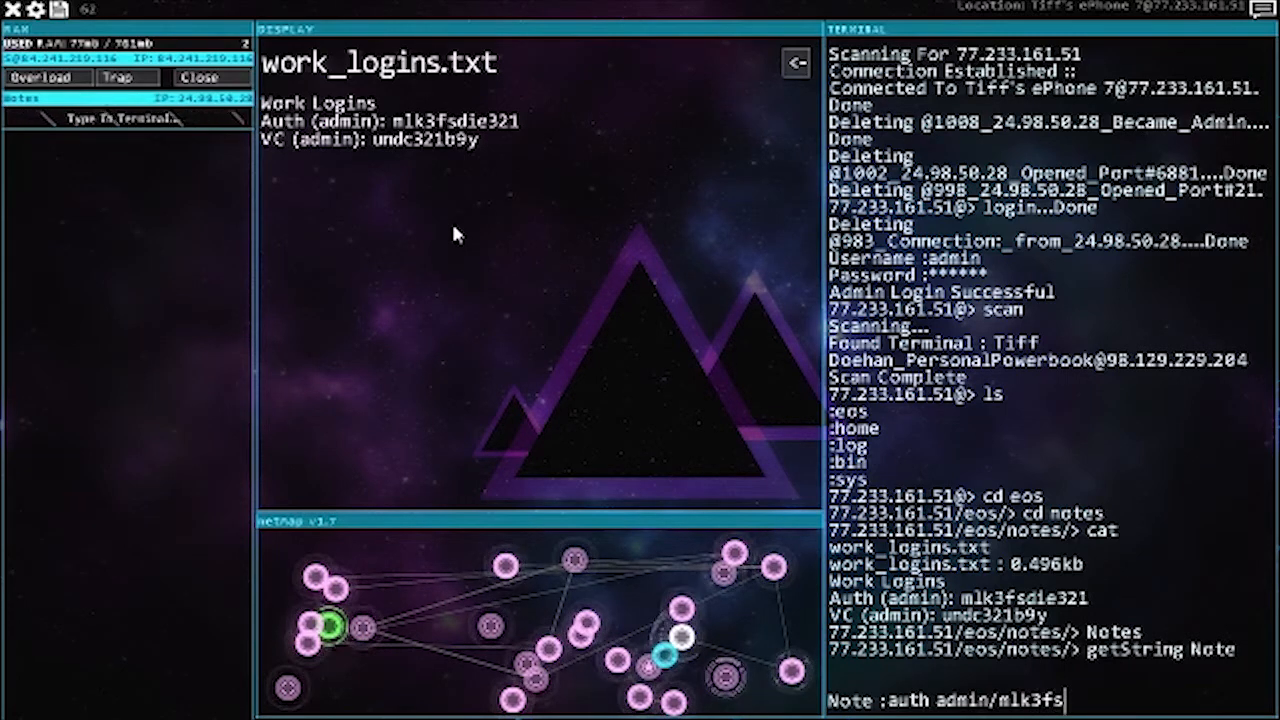
type("die")
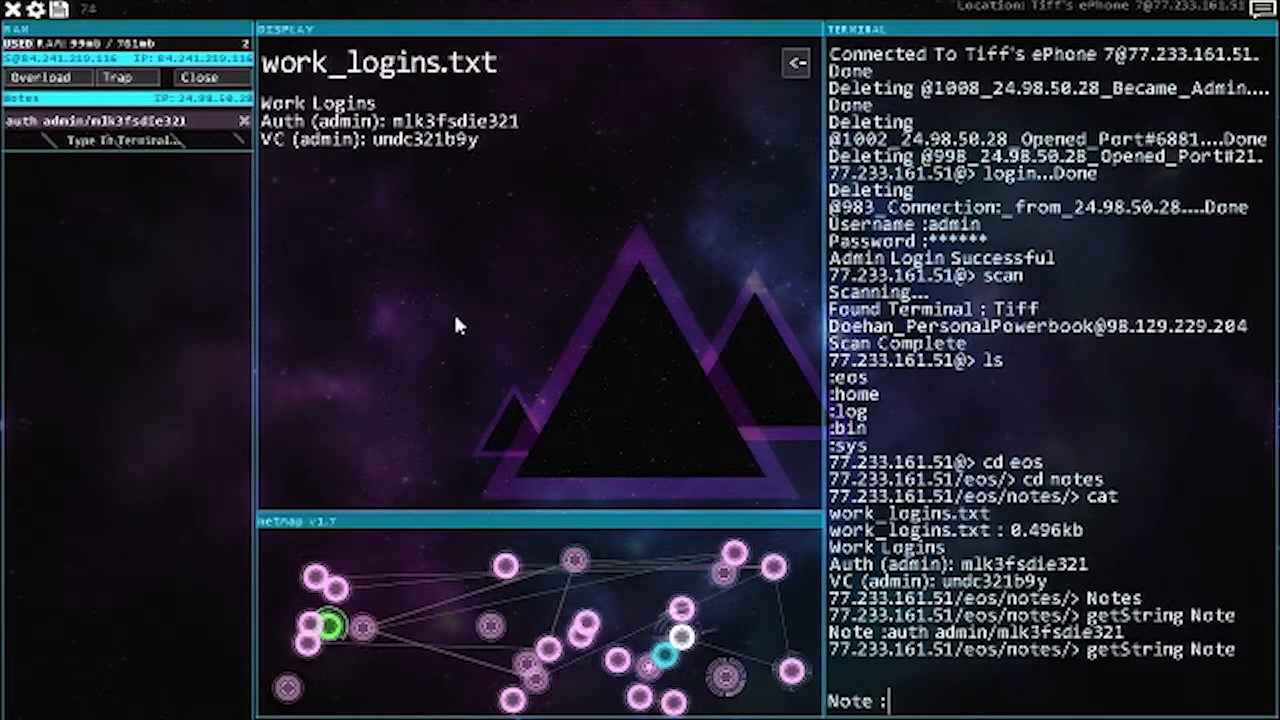
Step: Save the vc admin login as a second note
type("vc")
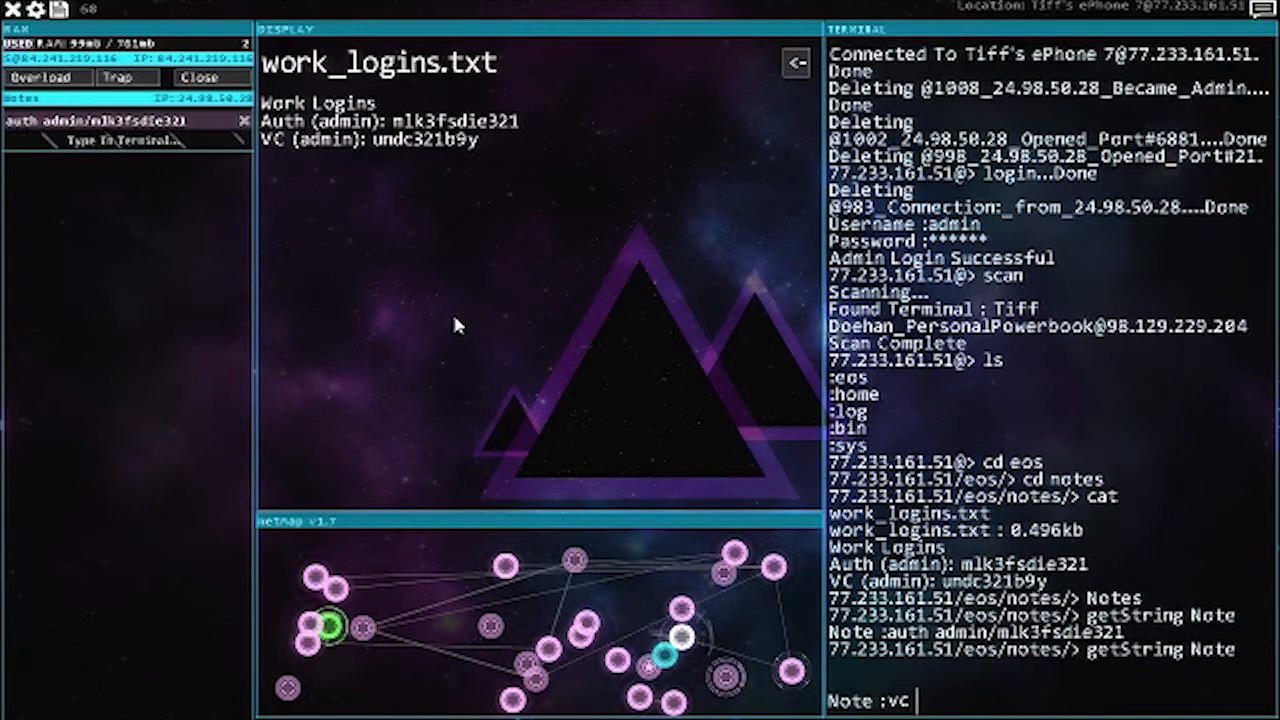
type("admin")
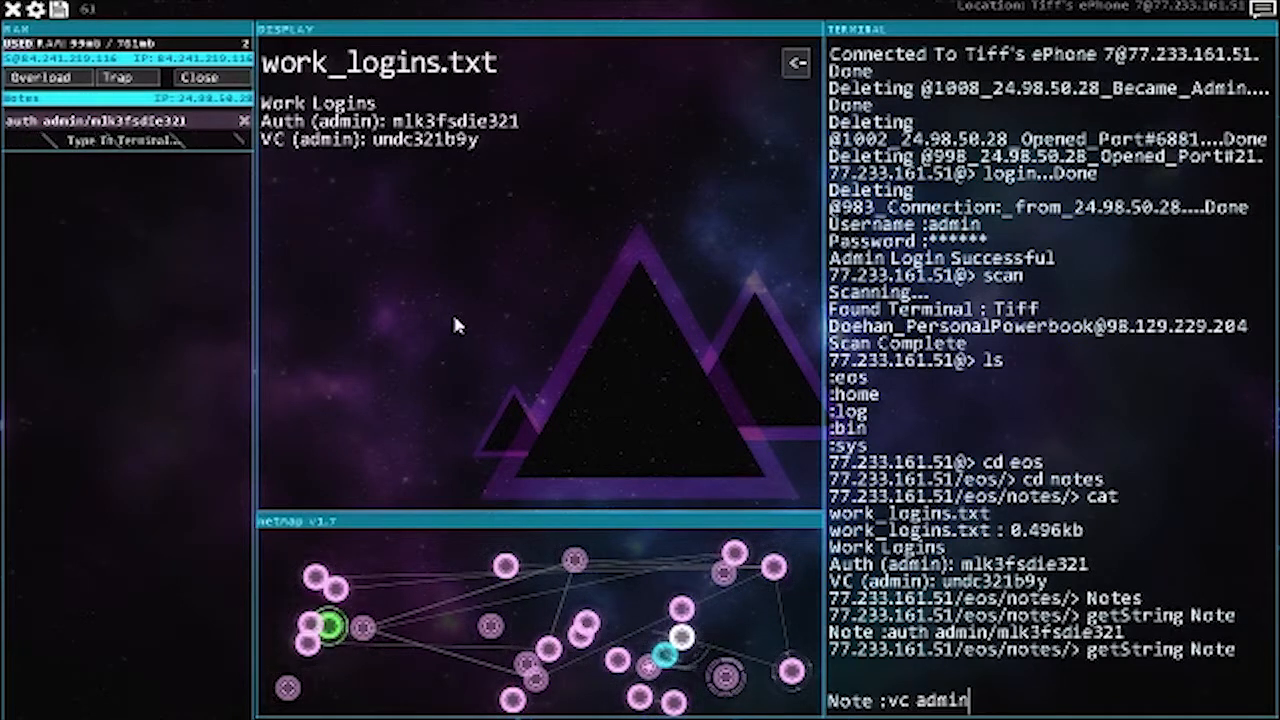
type("/")
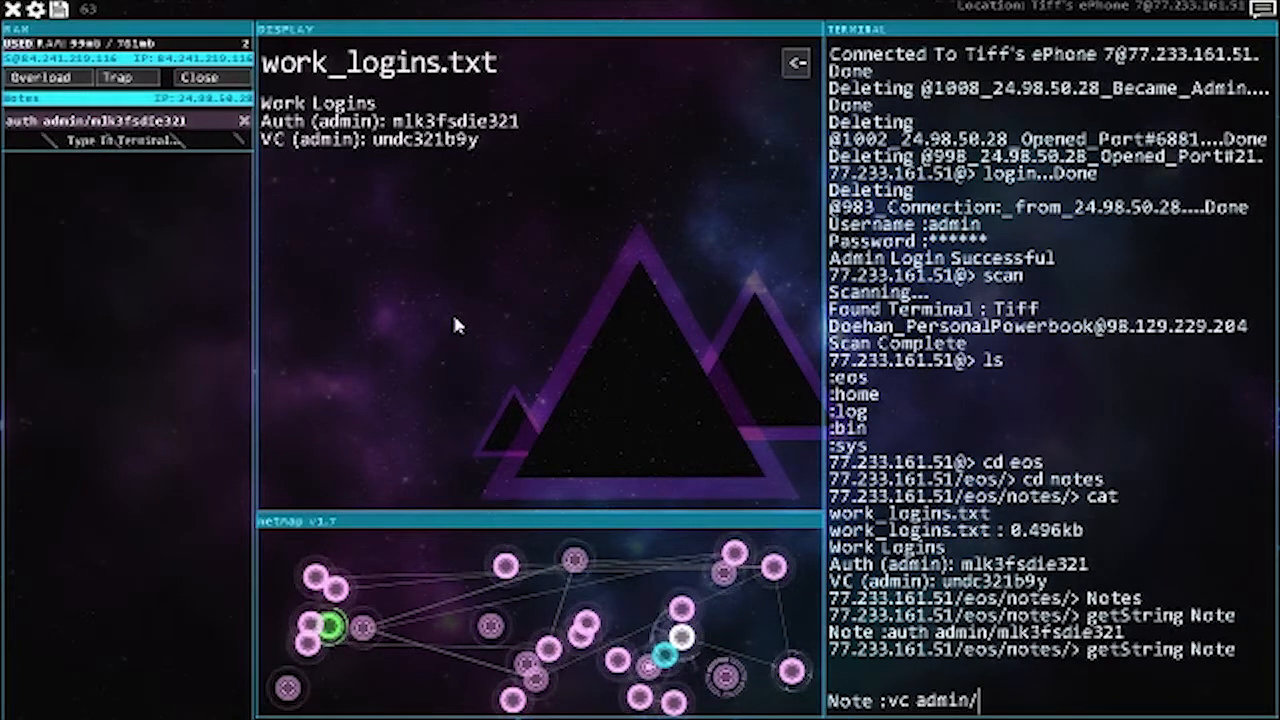
type("und")
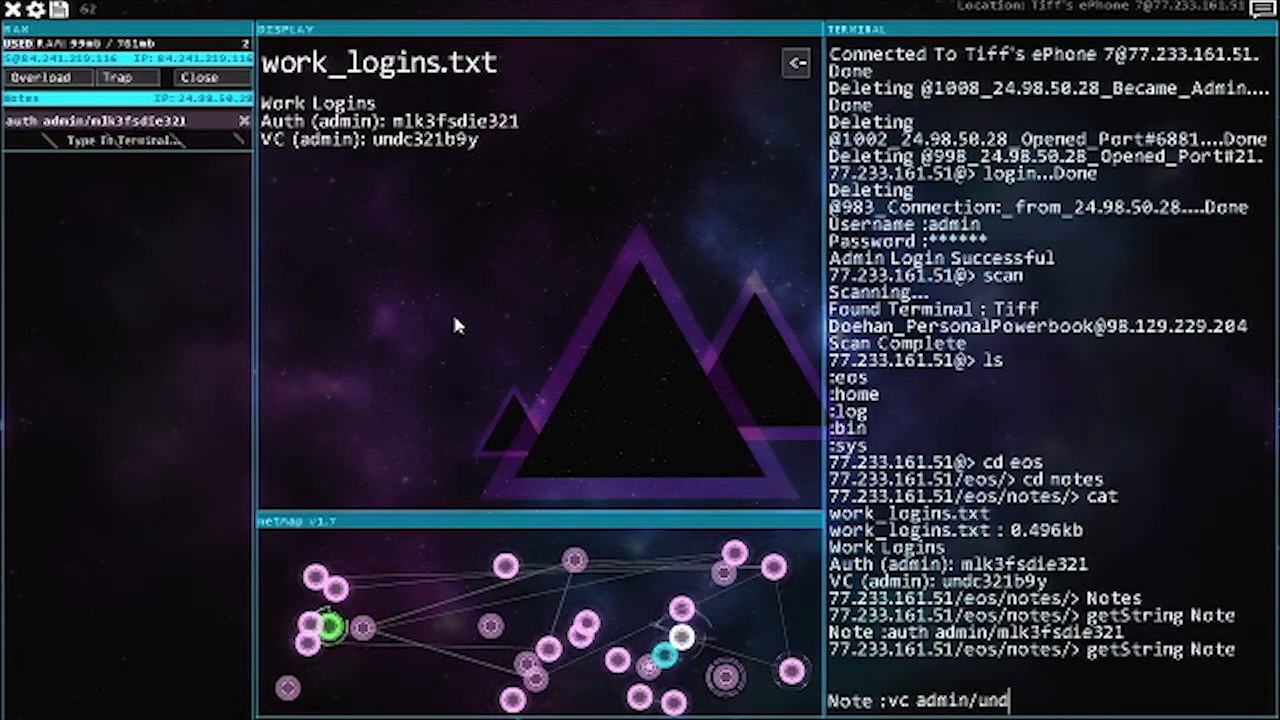
type("c")
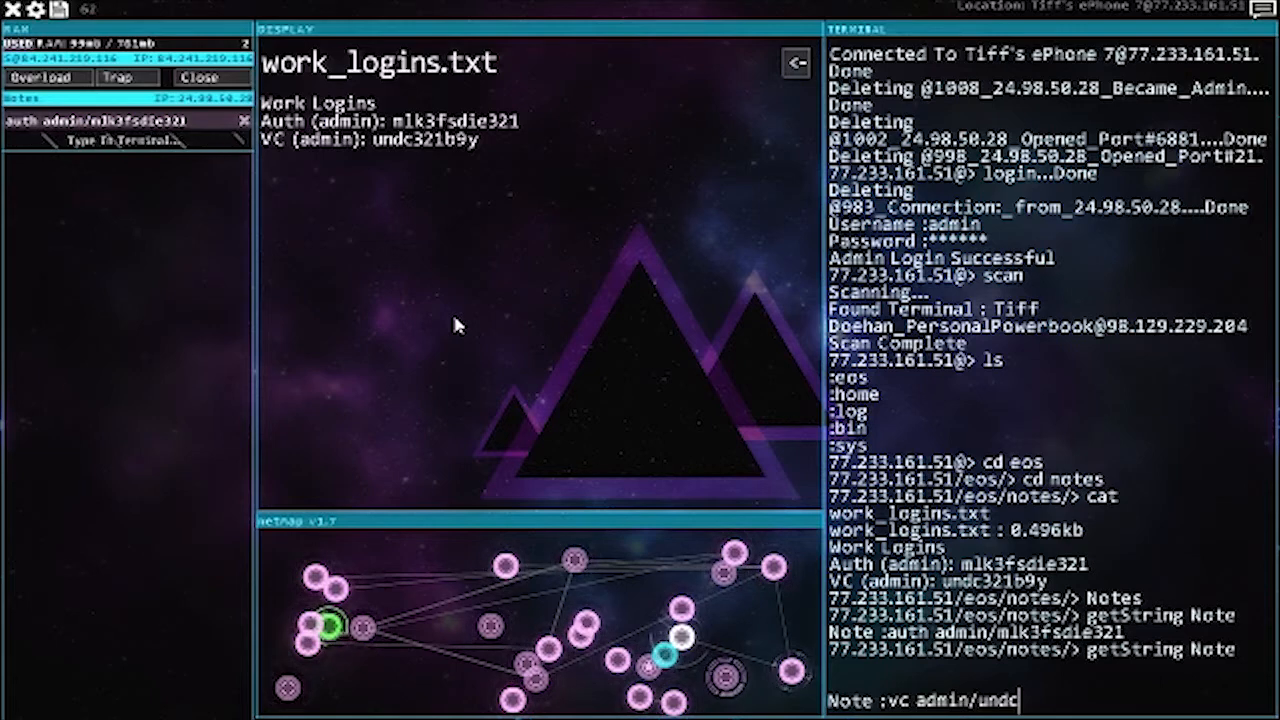
type("321")
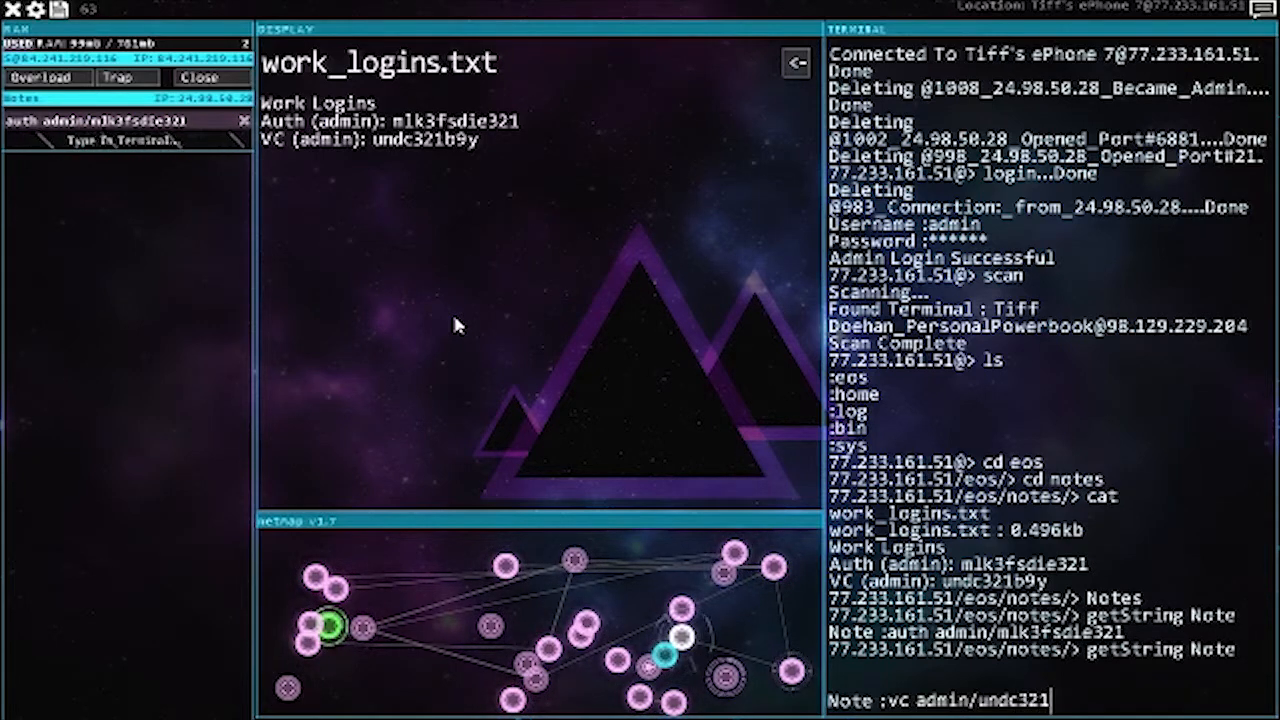
type("b9")
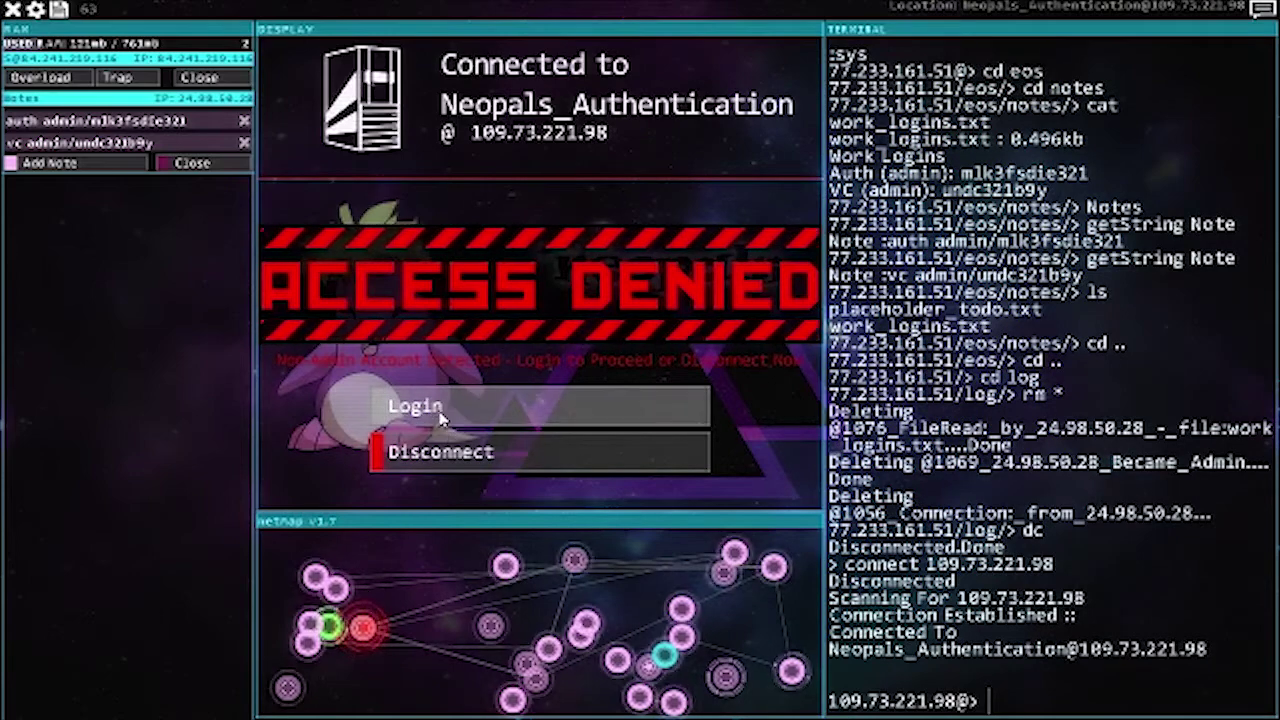
Step: Log in to Neopals_Authentication as admin using the saved auth password
left_click(414, 406)
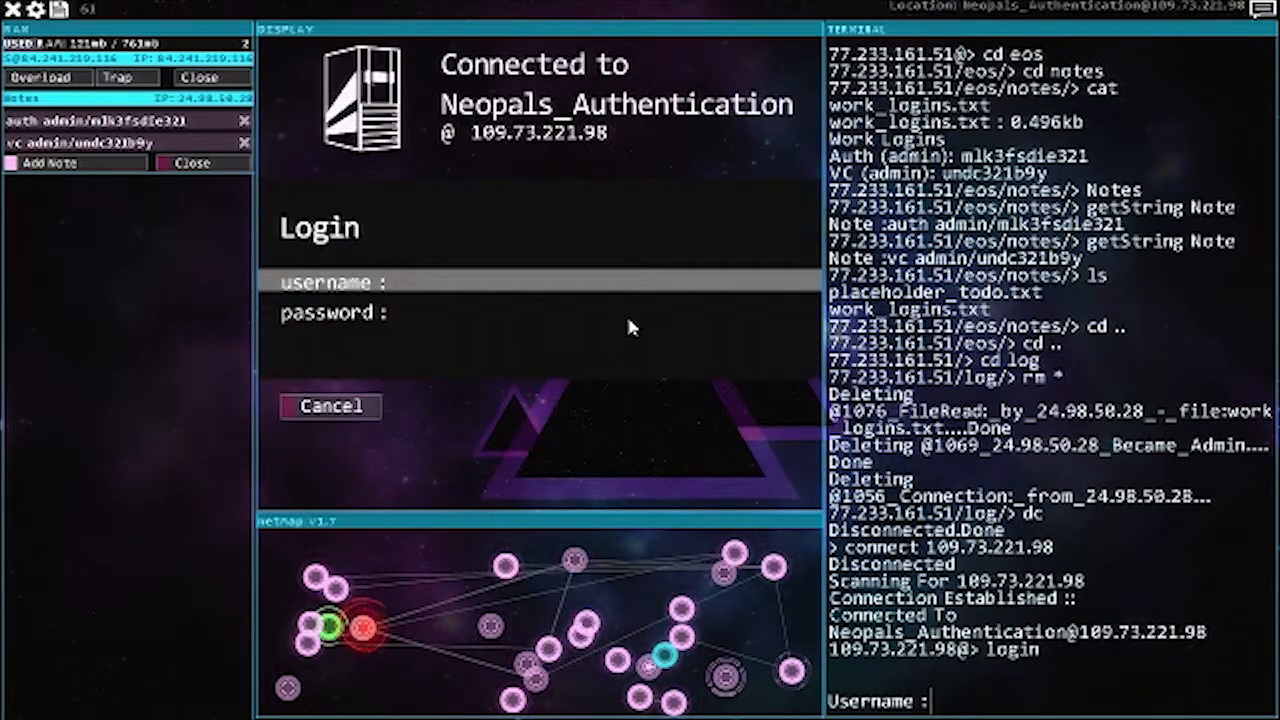
type("admin")
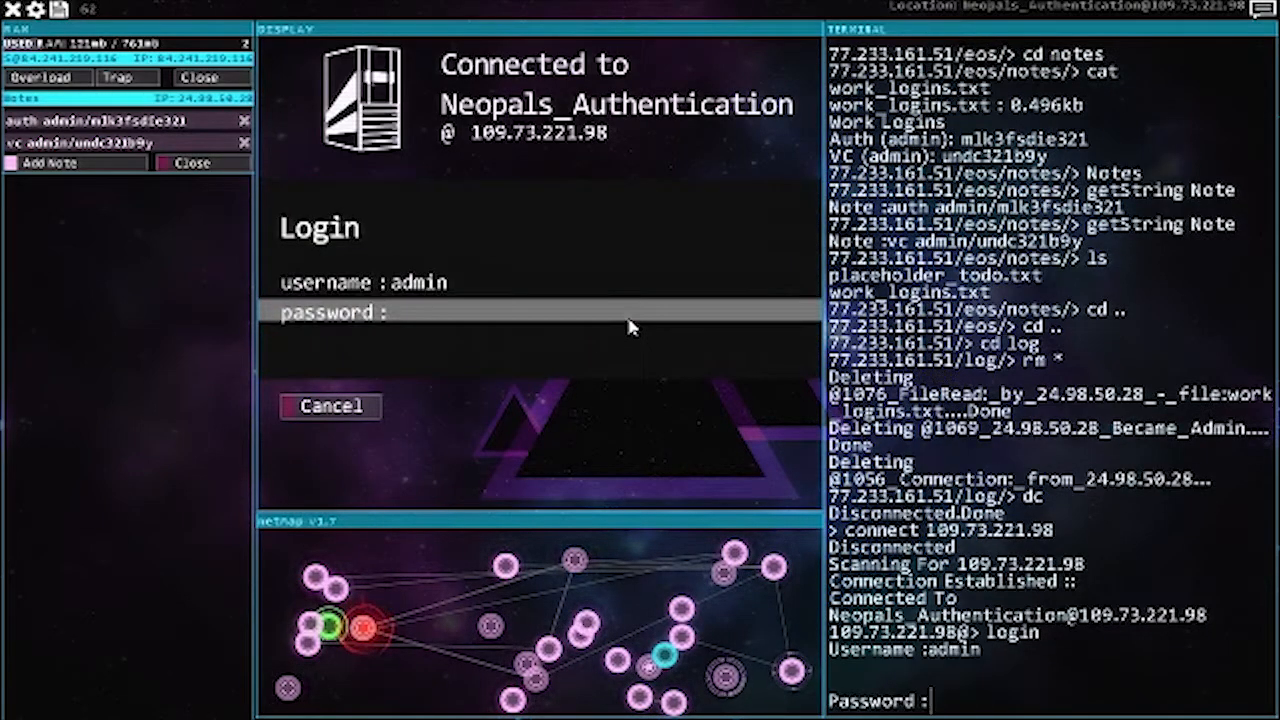
type("*")
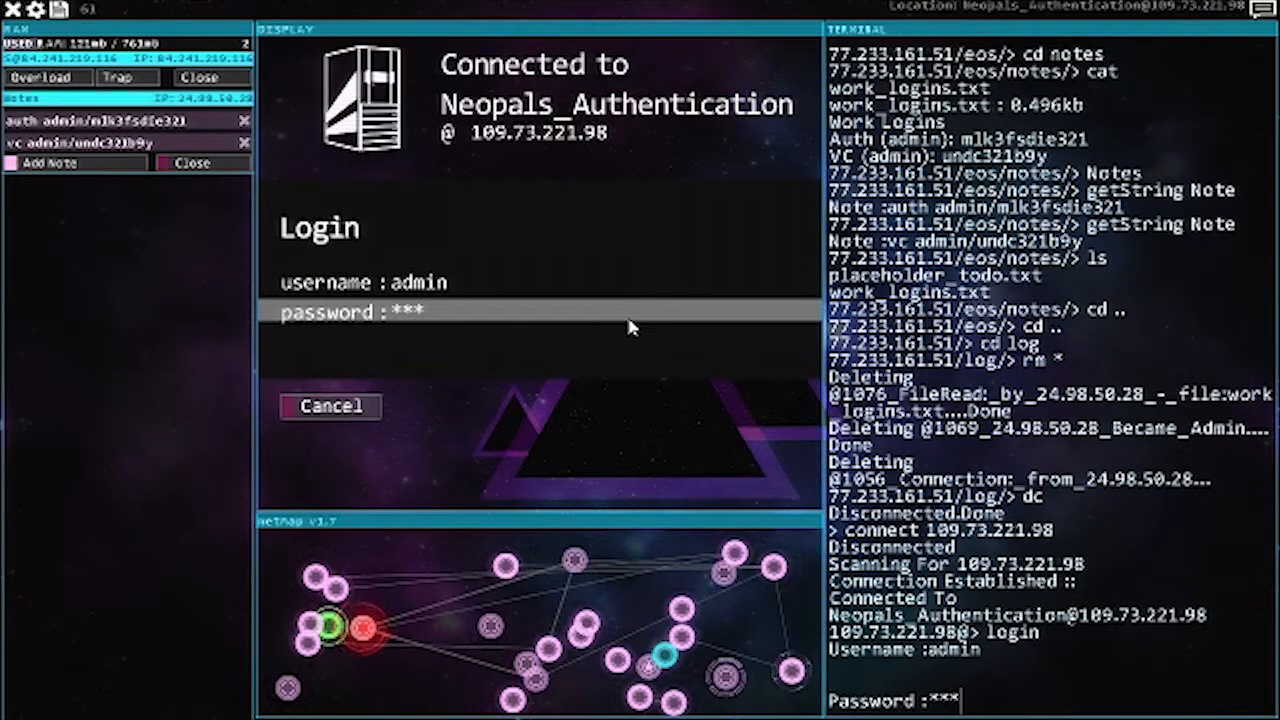
type("*")
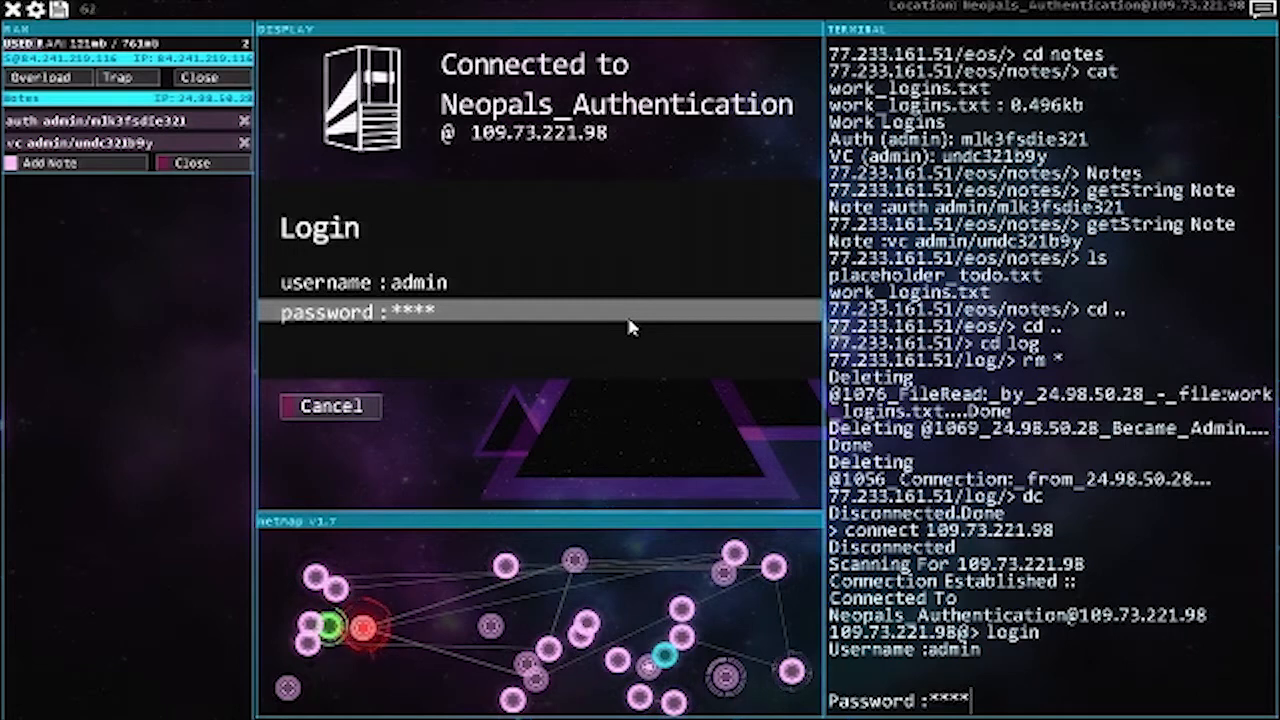
type("*")
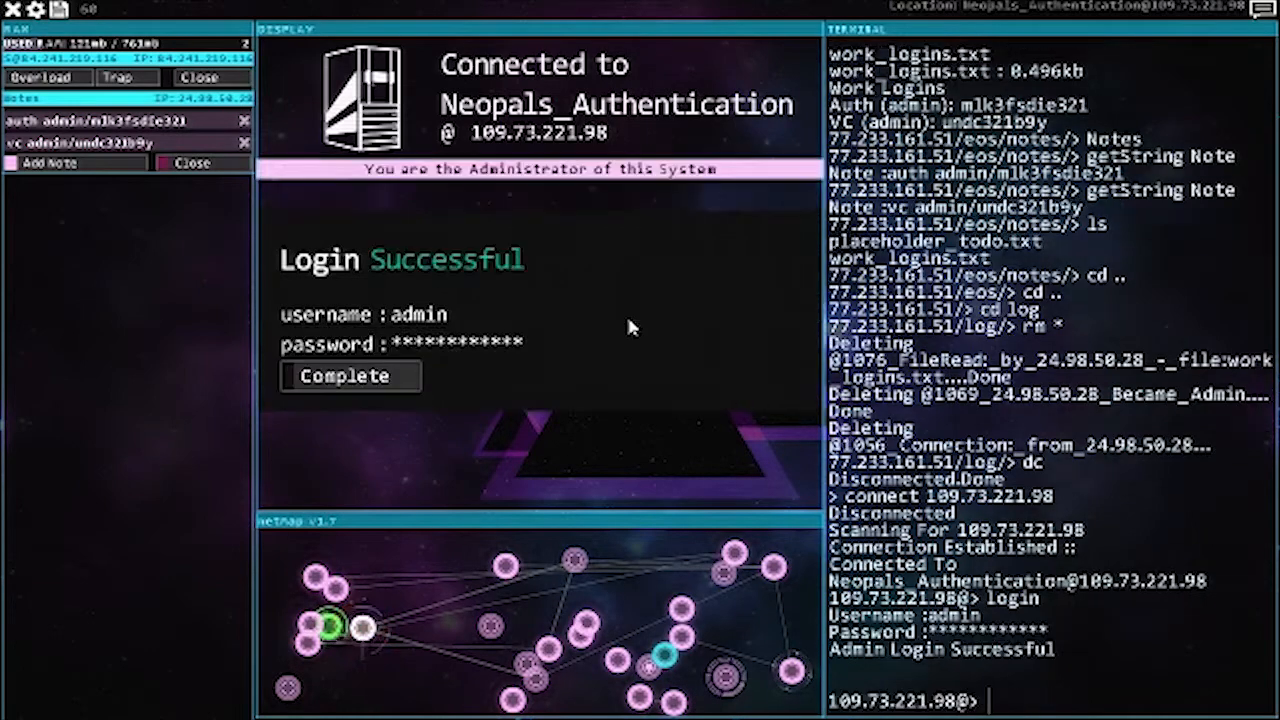
left_click(344, 376)
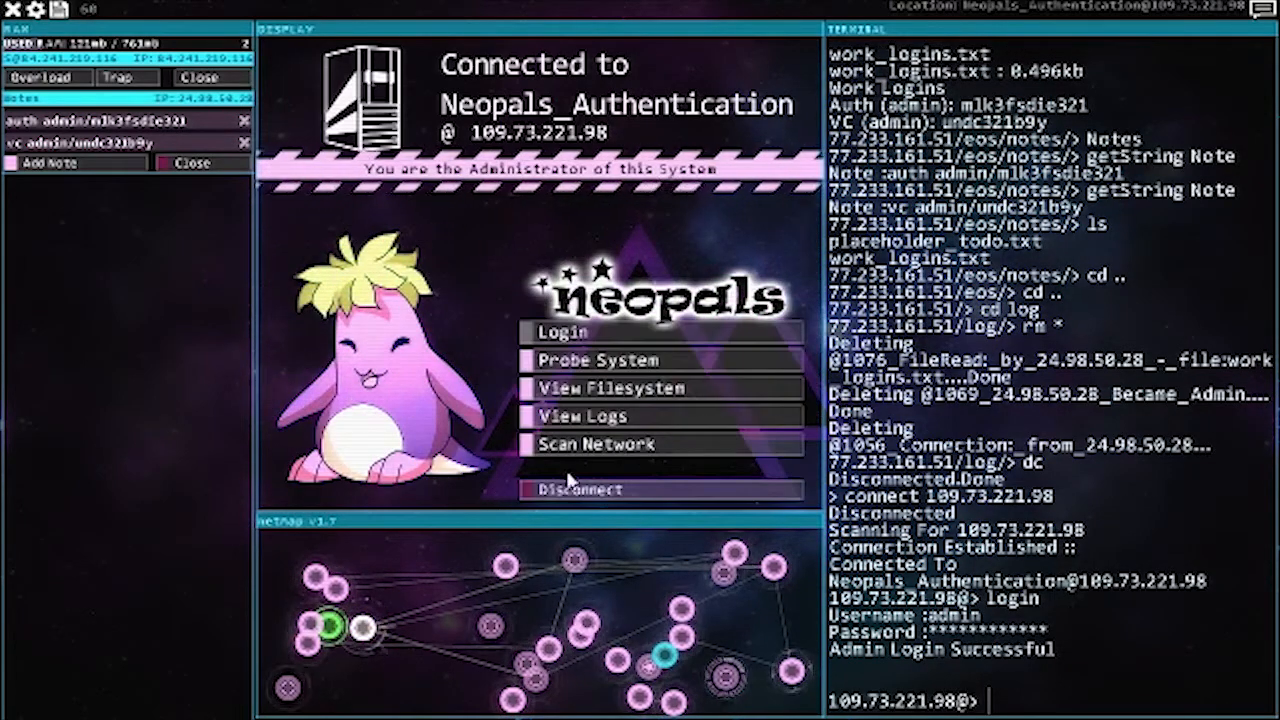
mouse_move(611, 388)
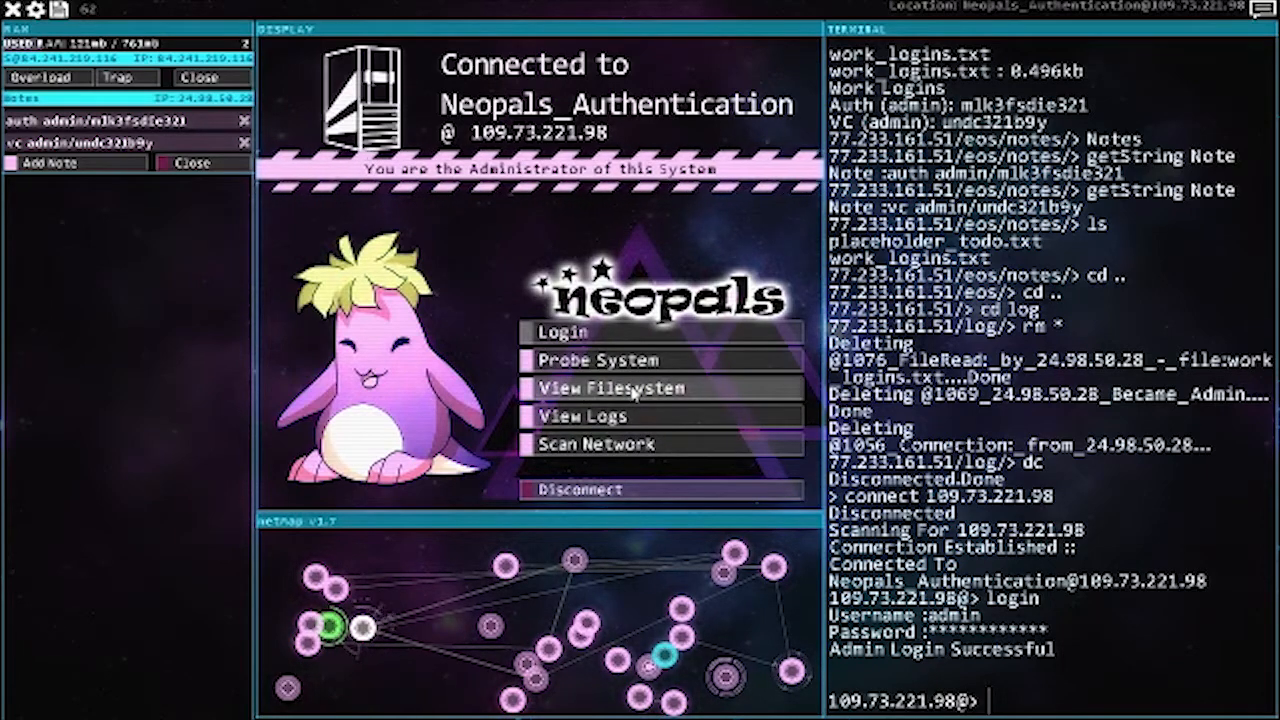
Step: Browse the Neopals_Authentication filesystem and look inside the bin folder
left_click(610, 388)
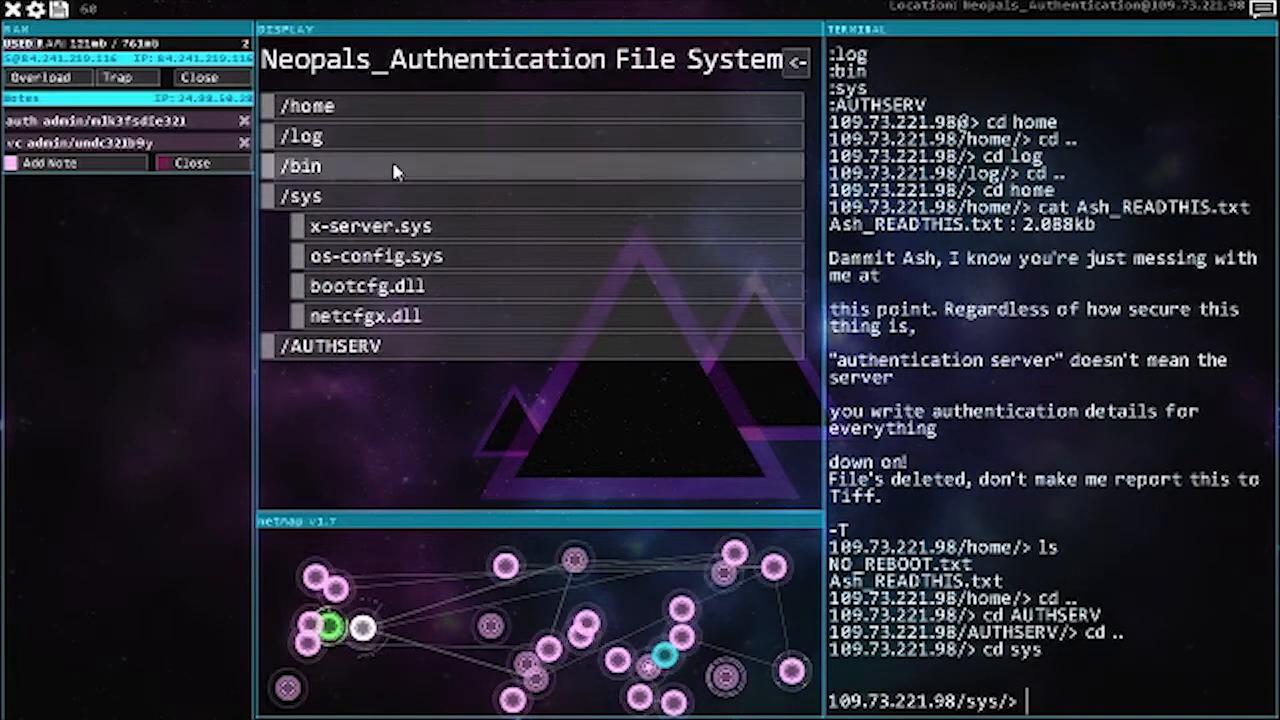
left_click(302, 136)
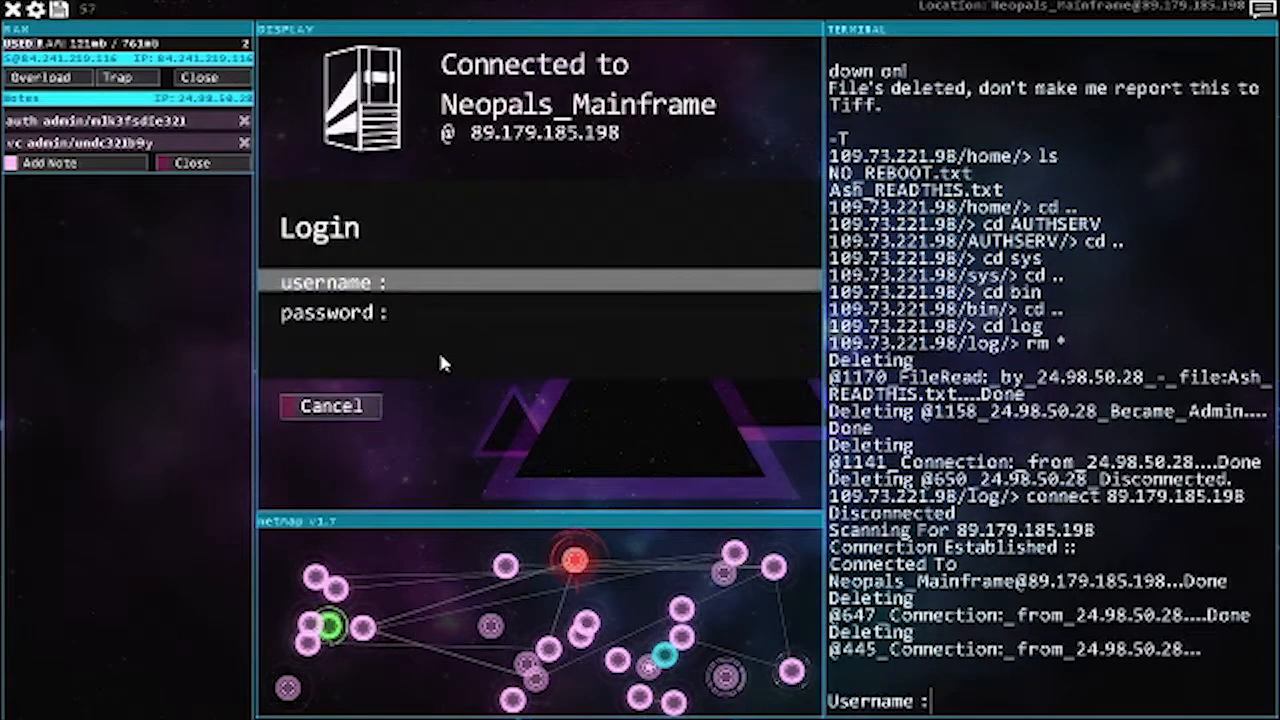
Step: Attempt an admin login on Neopals_Mainframe, which fails
type("admin")
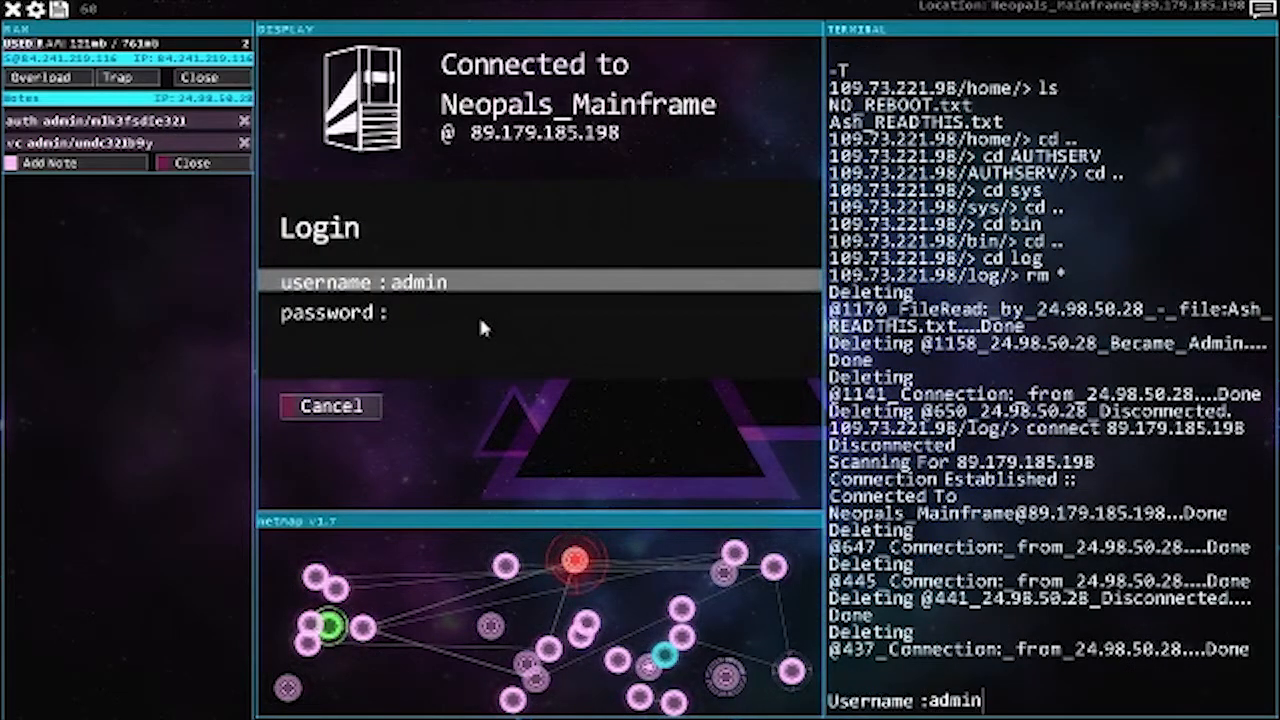
left_click(540, 312)
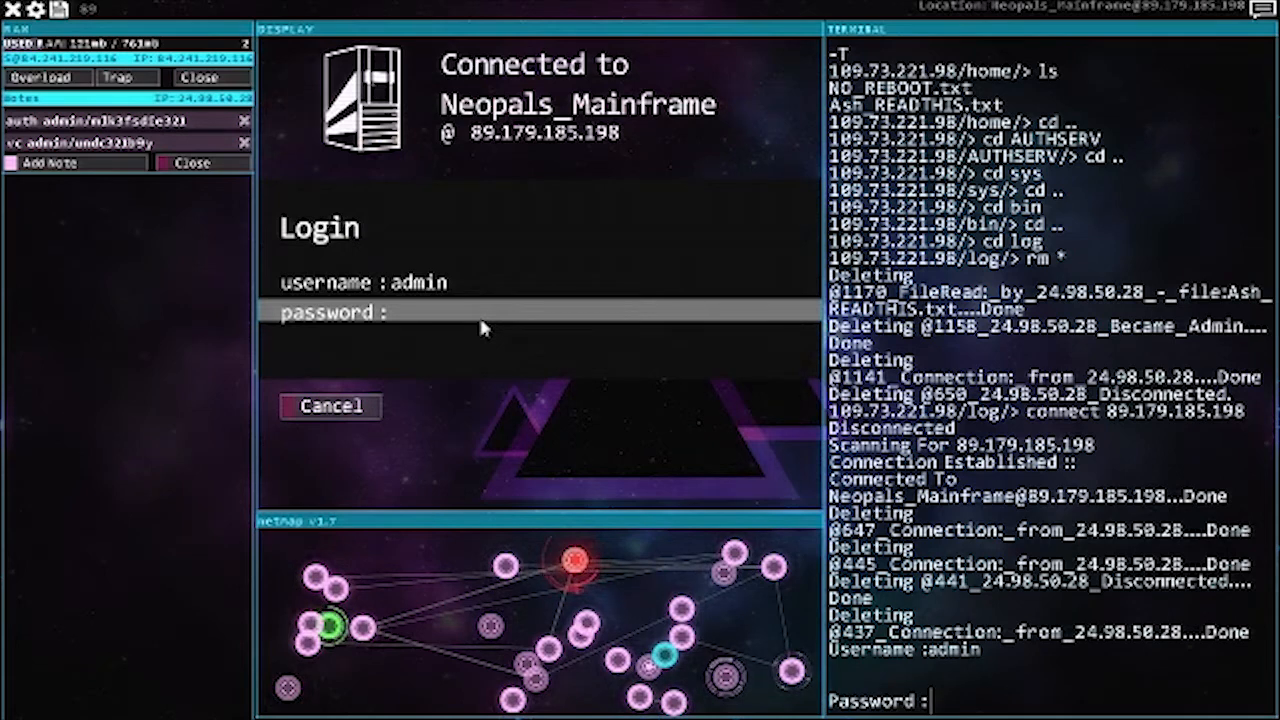
type("****")
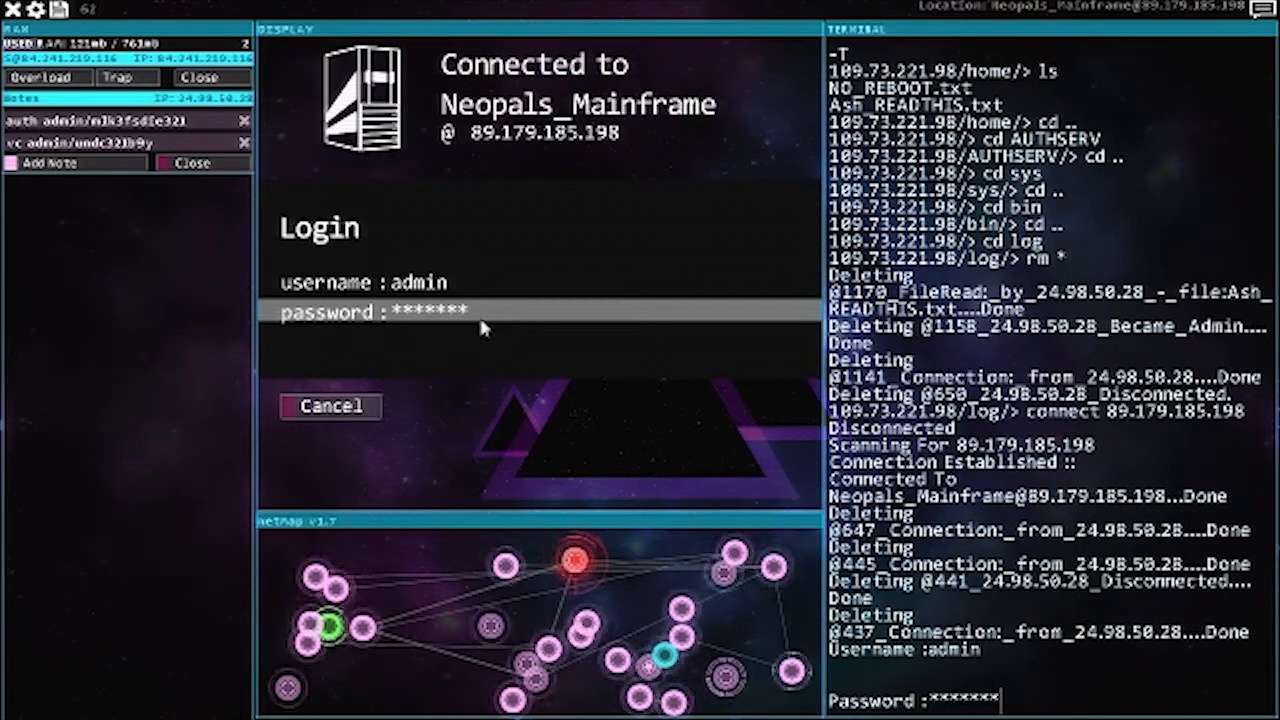
type("*")
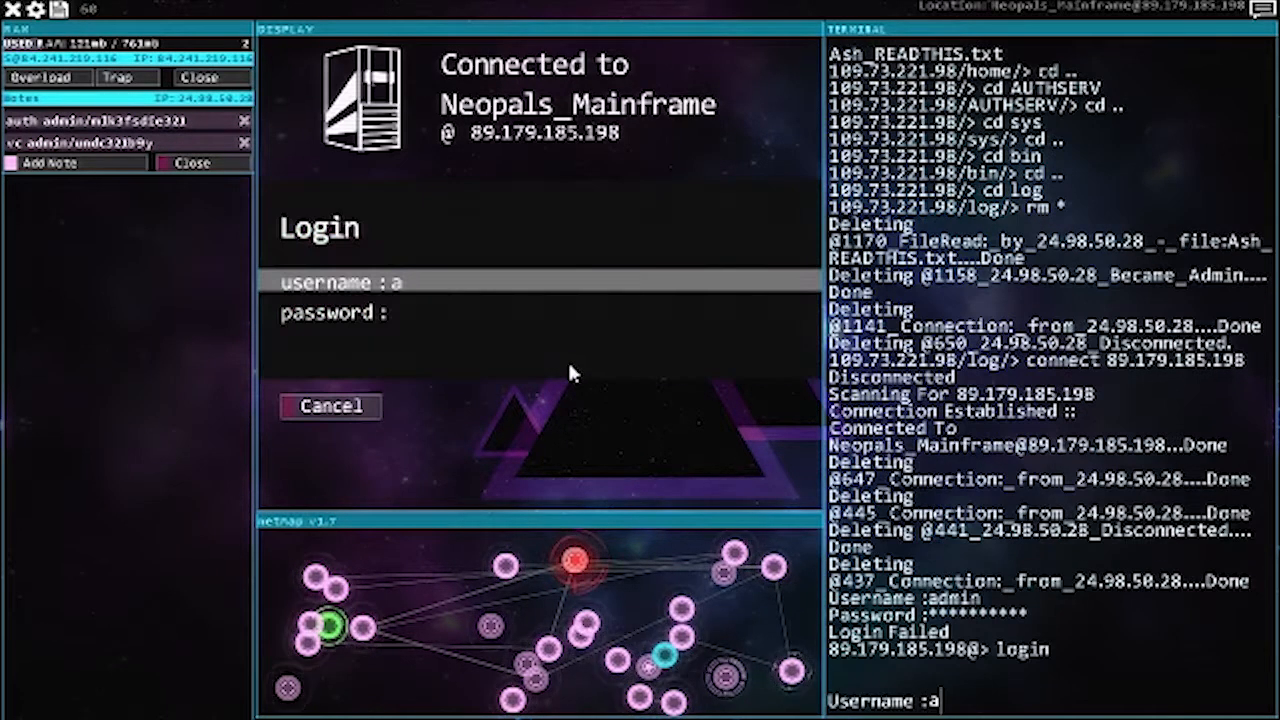
Step: Retry the admin login with another password, failing again
type("dmin")
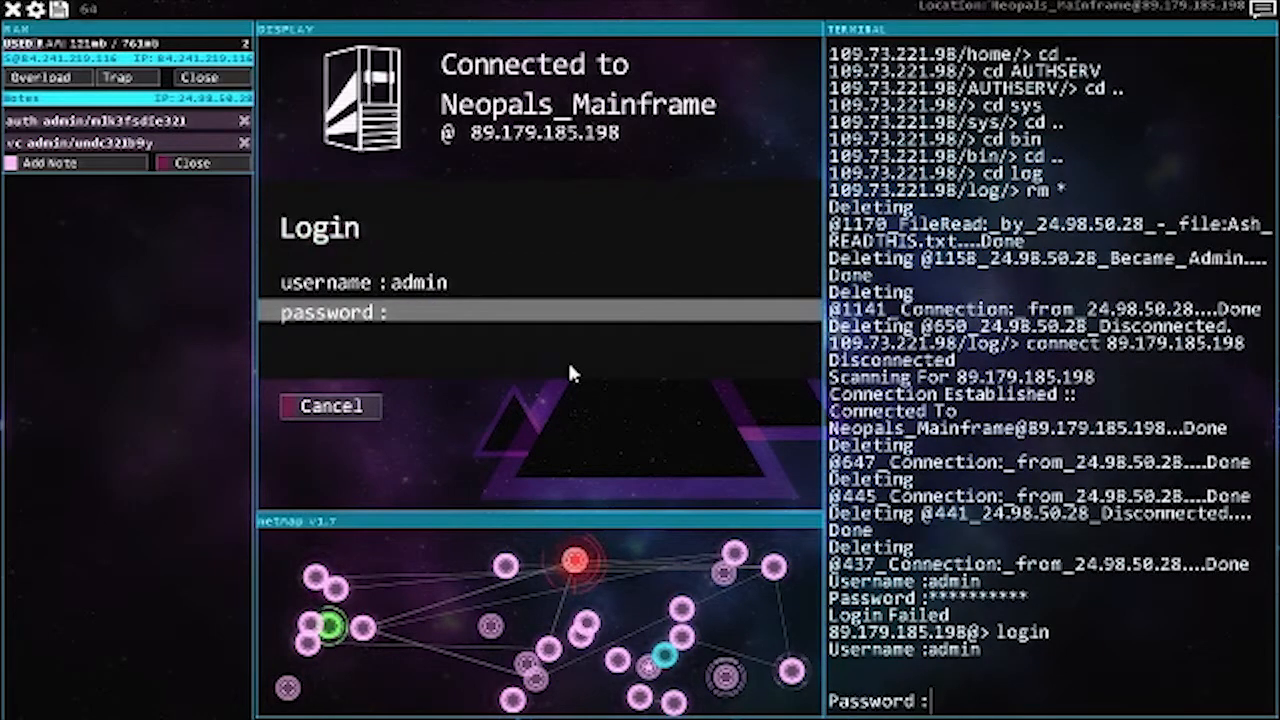
type("*")
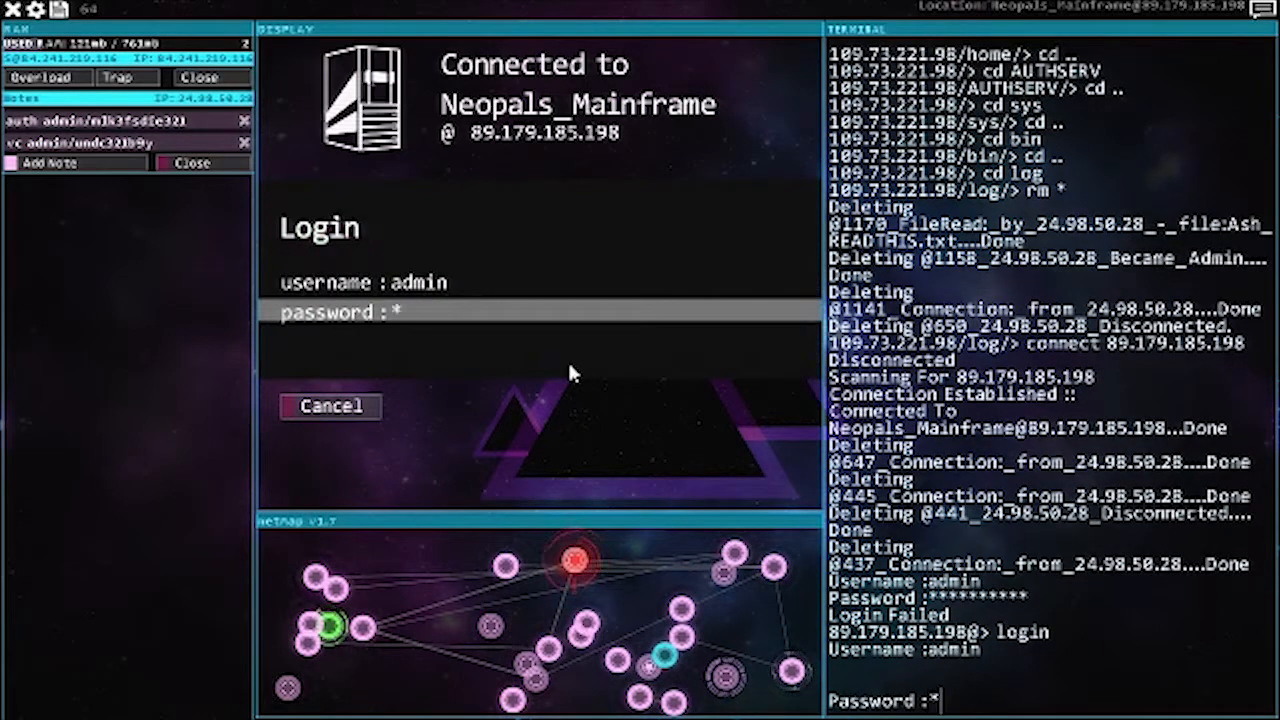
type("***")
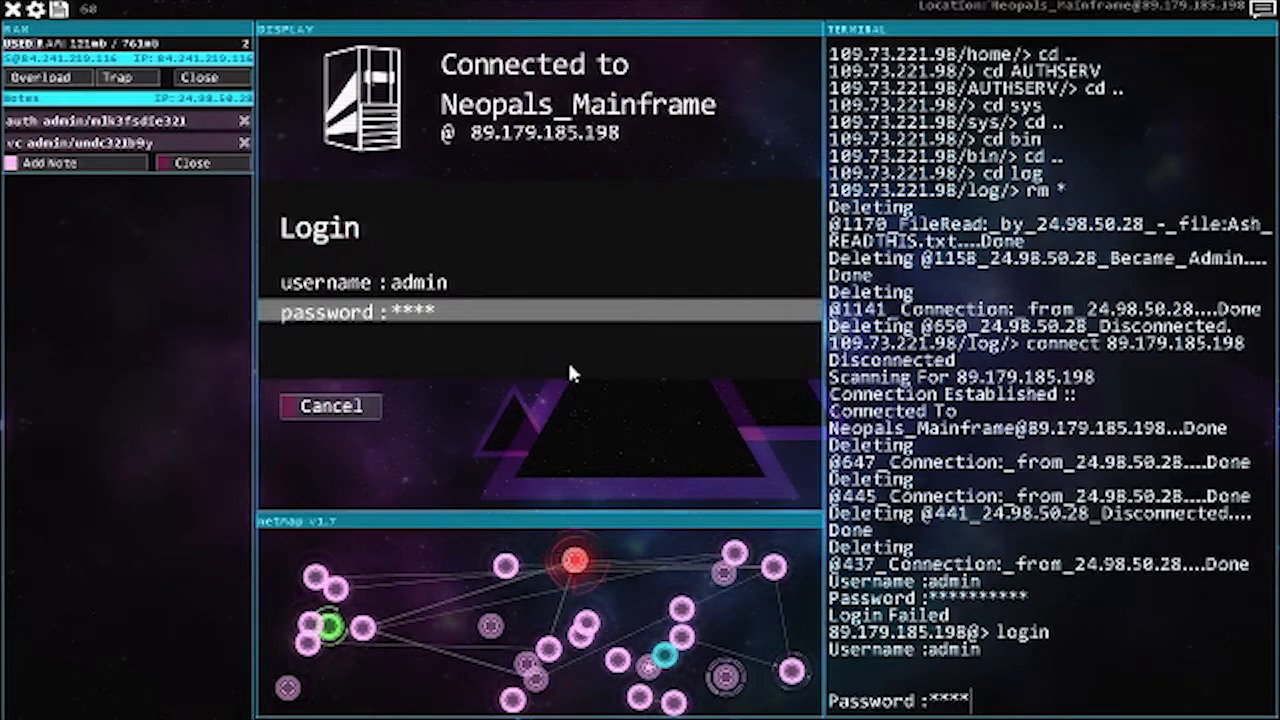
type("***")
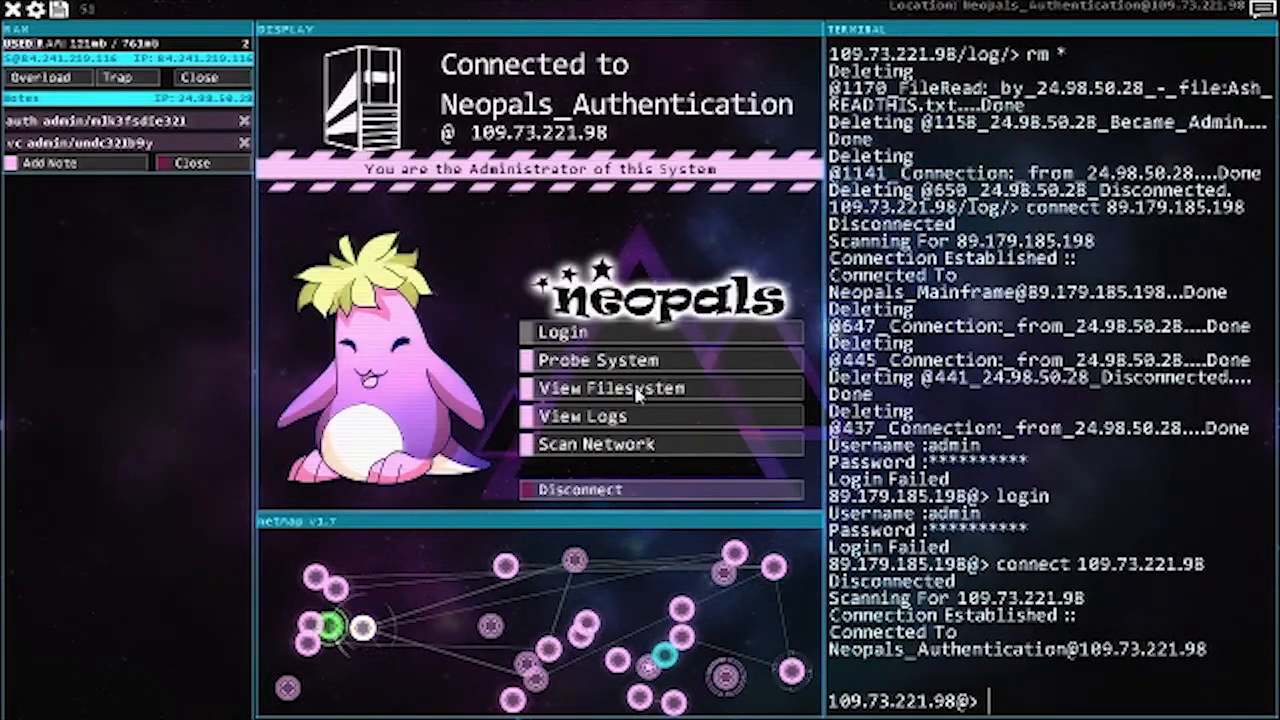
Step: Browse Neopals_Authentication's AUTHSERV and home folders and read NO_REBOOT.txt
left_click(611, 387)
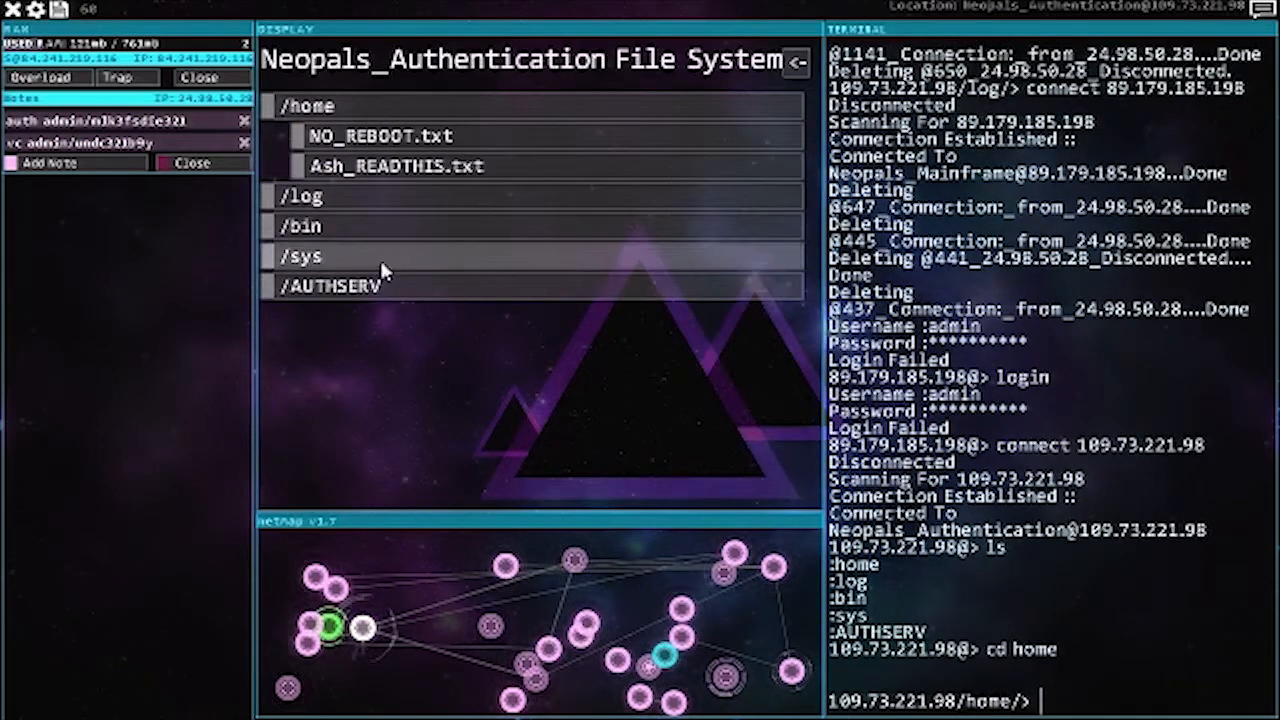
left_click(330, 285)
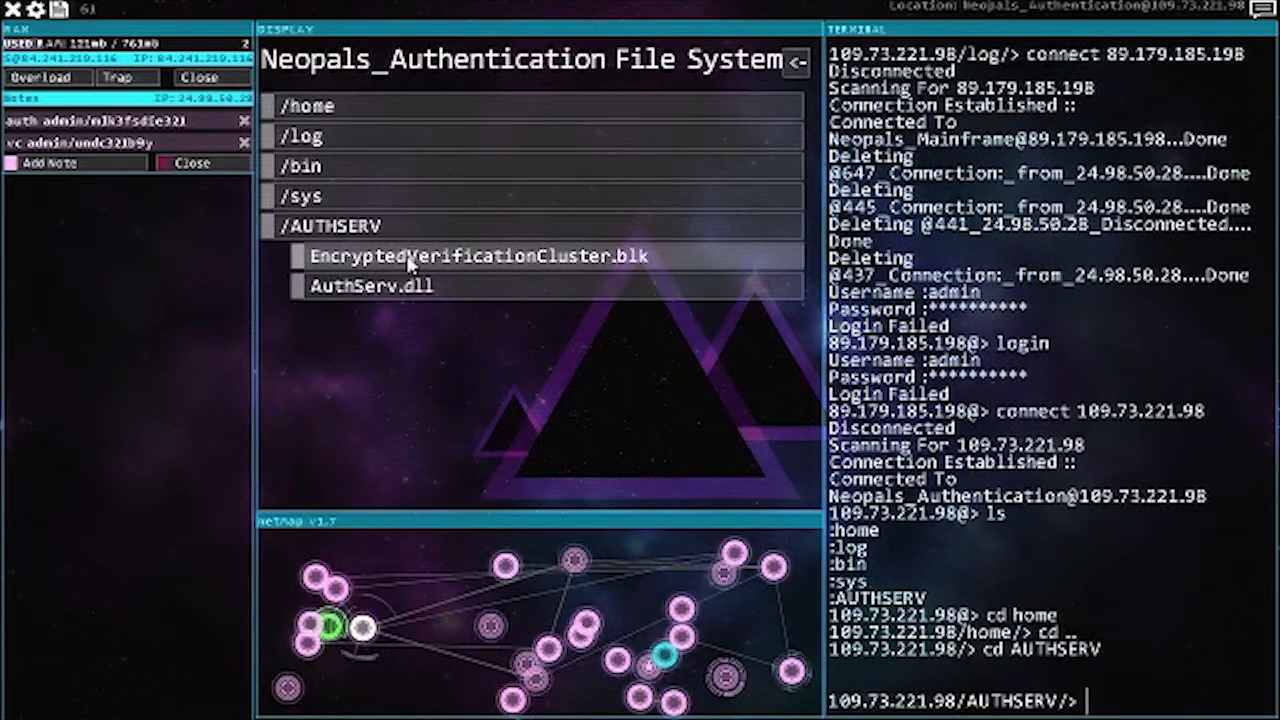
left_click(305, 166)
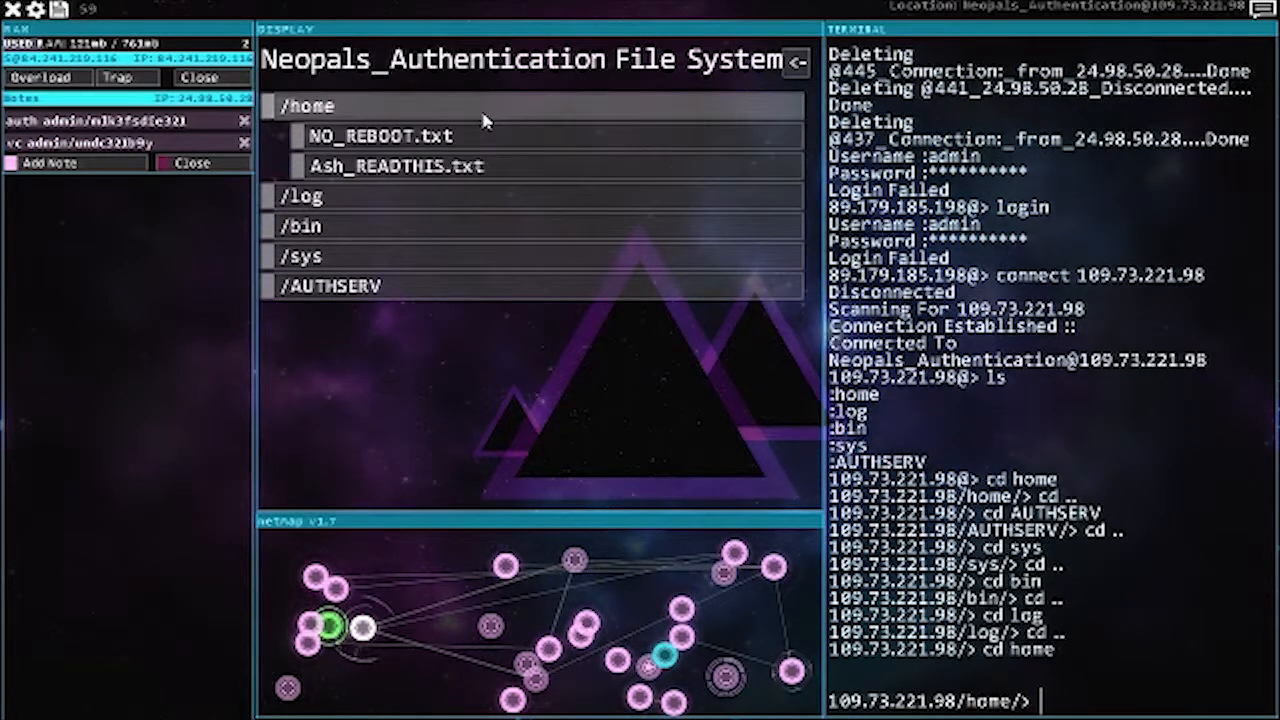
left_click(390, 135)
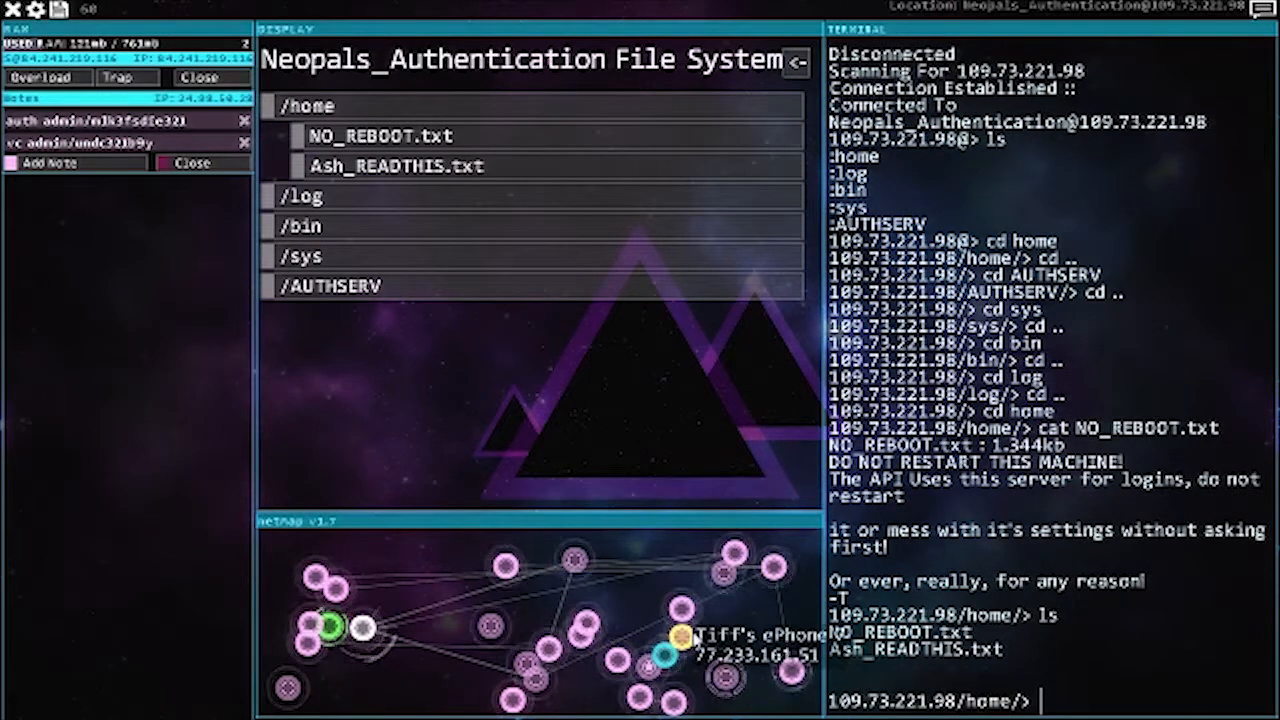
Step: Reconnect to Tiff's ePhone 7 and open work_logins.txt from the eos folder
left_click(675, 640)
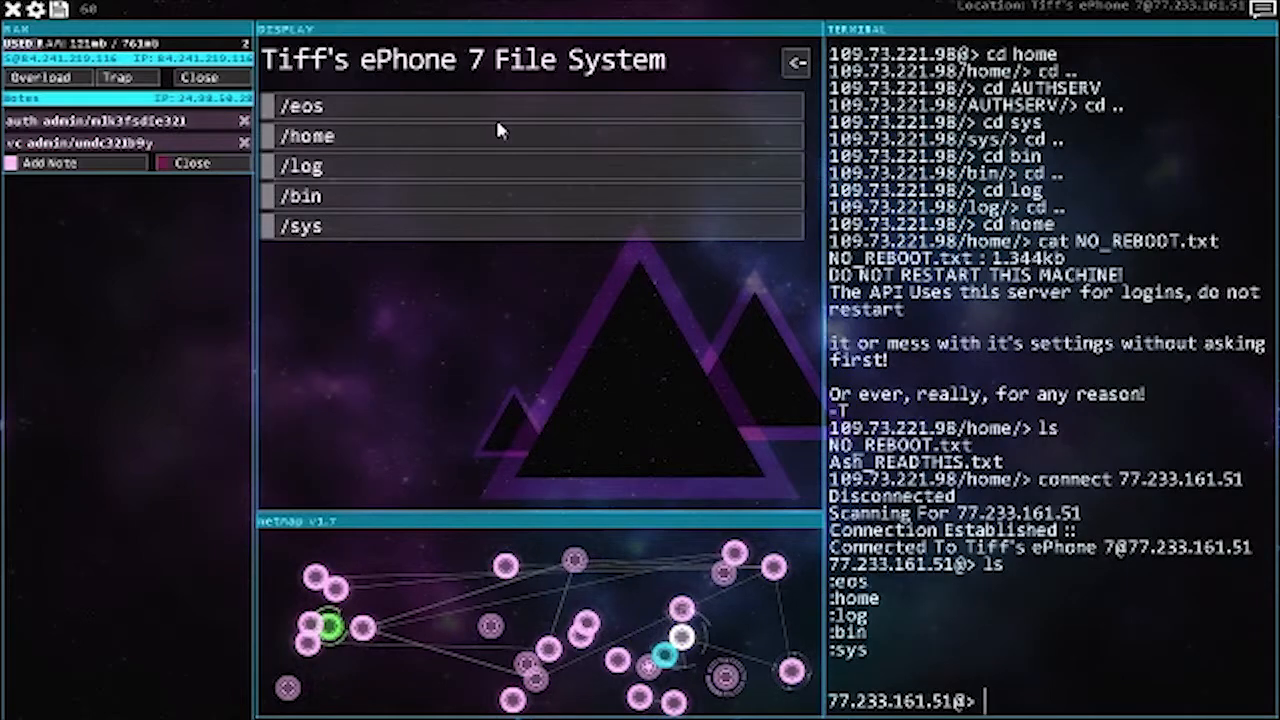
left_click(312, 136)
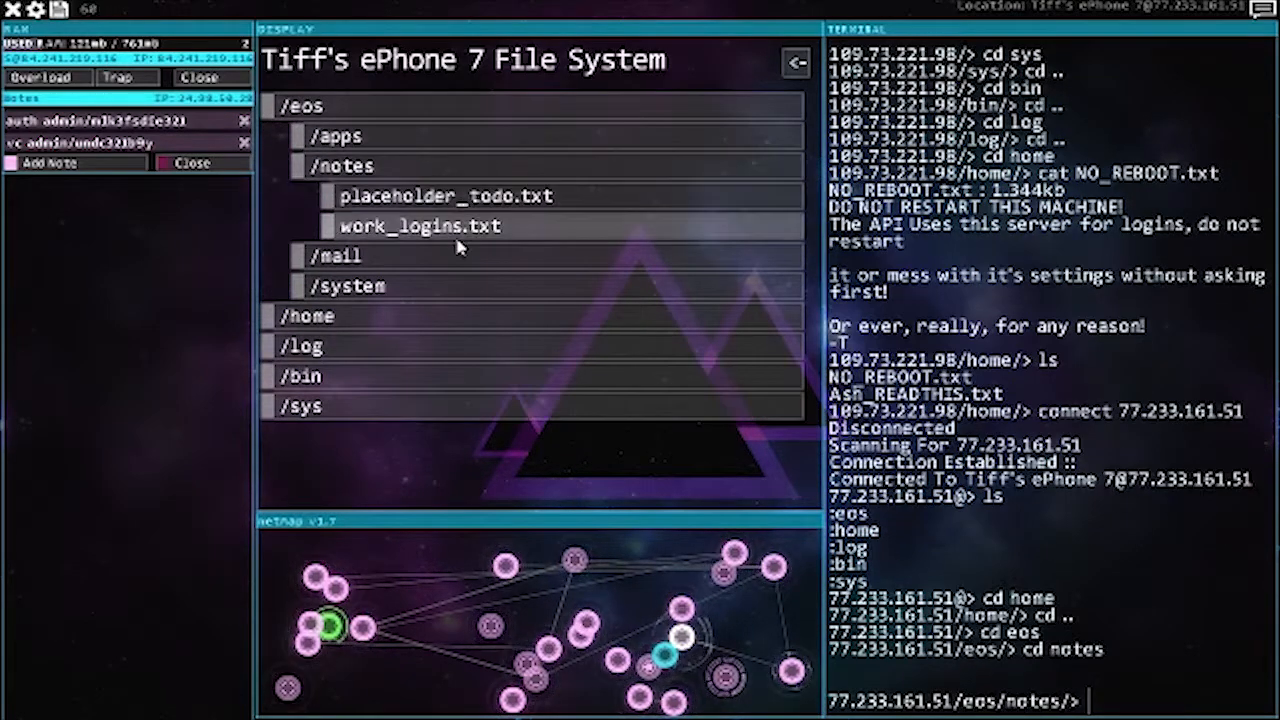
left_click(419, 225)
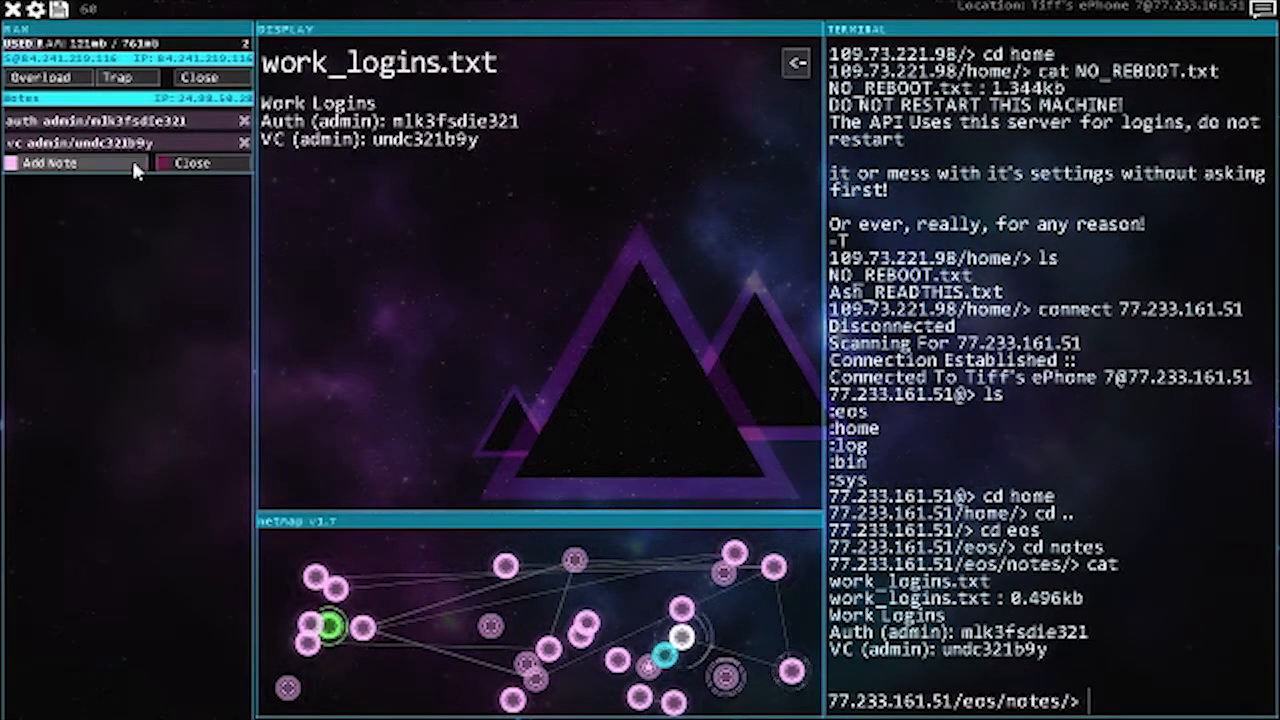
mouse_move(415, 168)
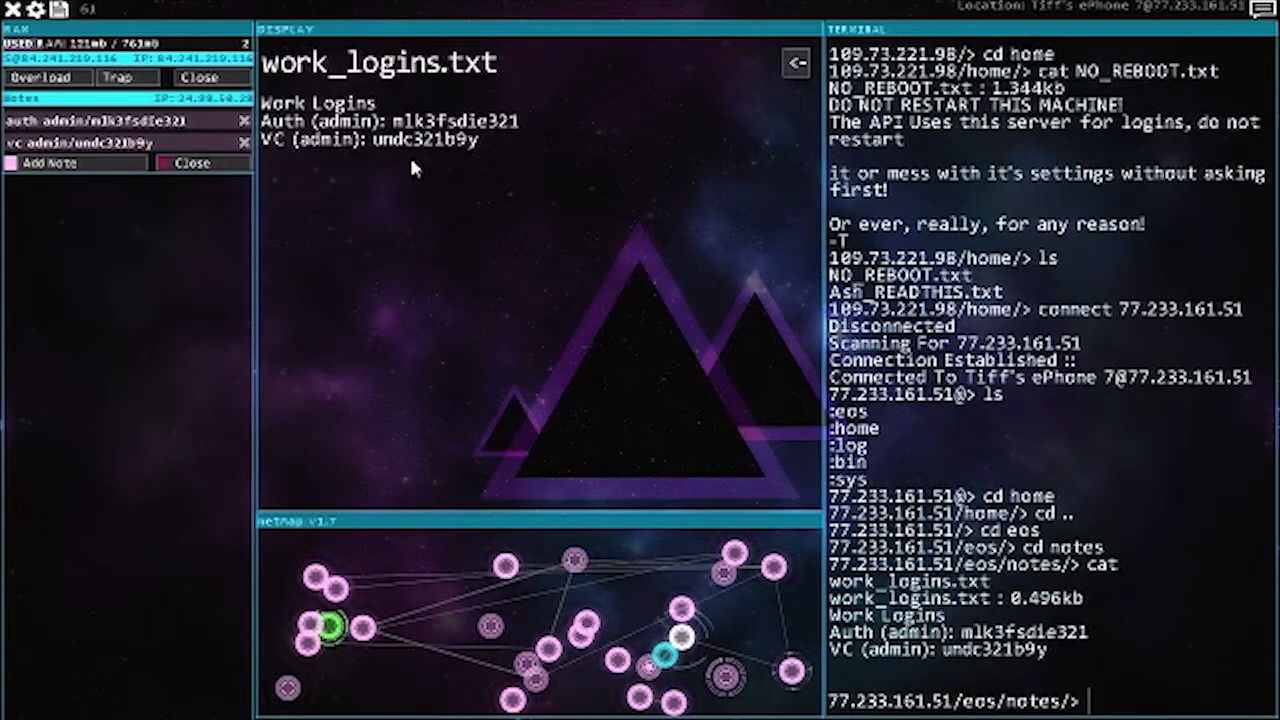
mouse_move(323, 148)
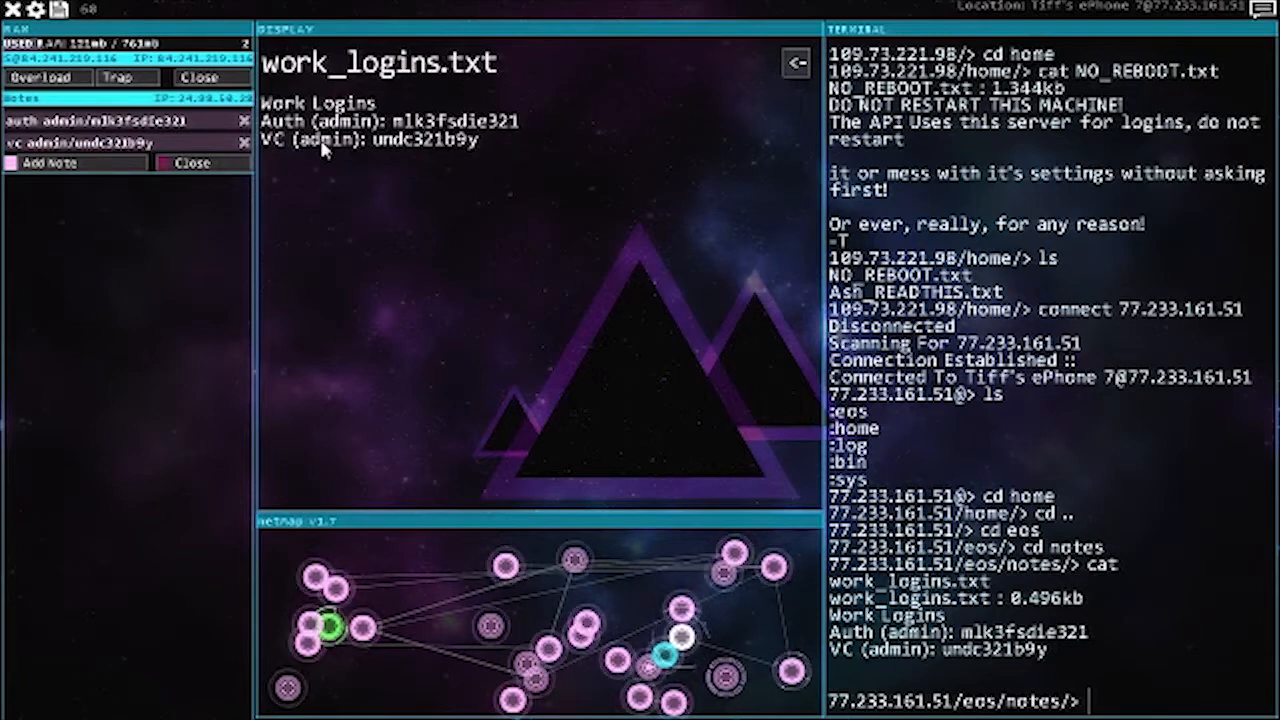
mouse_move(572, 559)
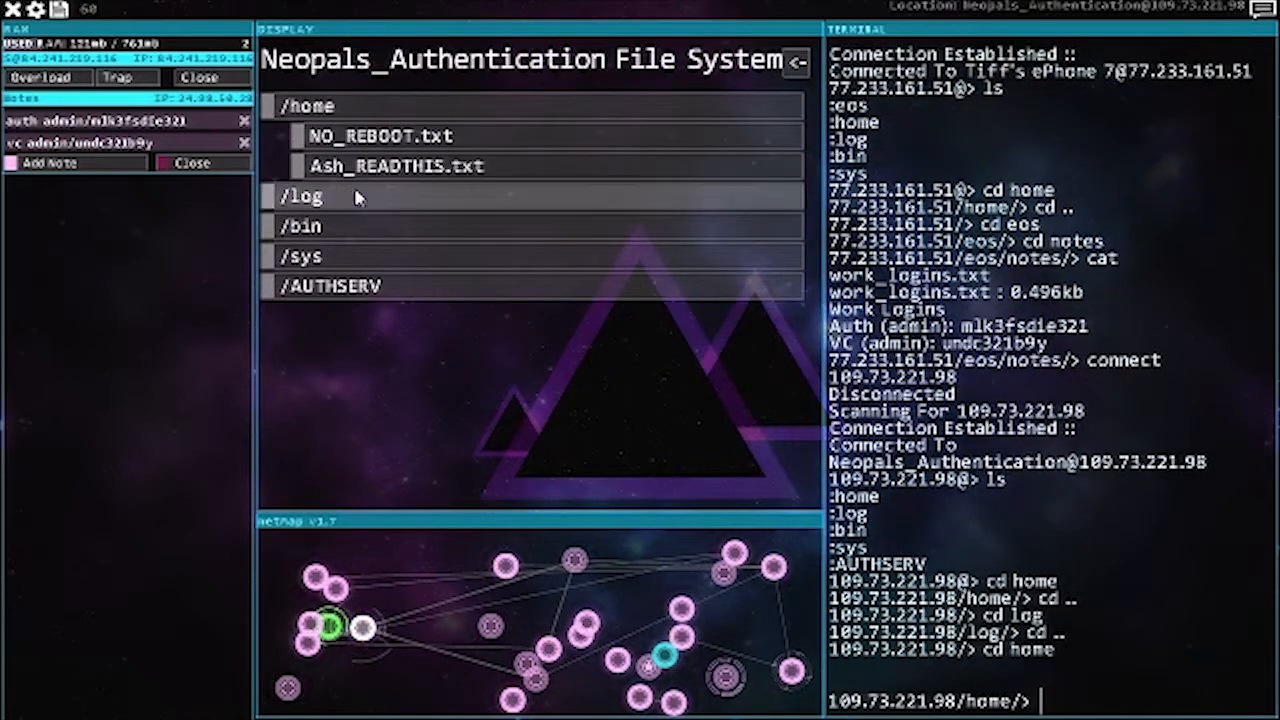
Step: Read Ash_READTHIS.txt and run MemDumpGenerator on the authentication server
left_click(303, 196)
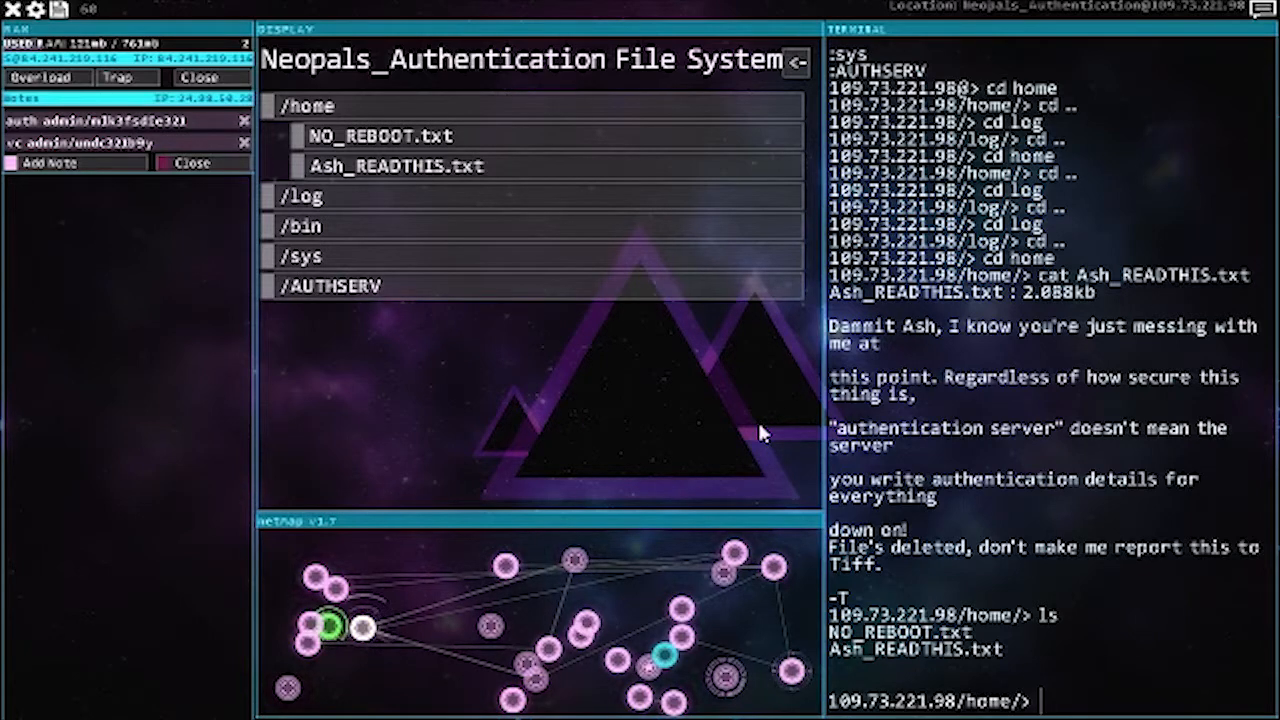
type("MemDumpGenerator")
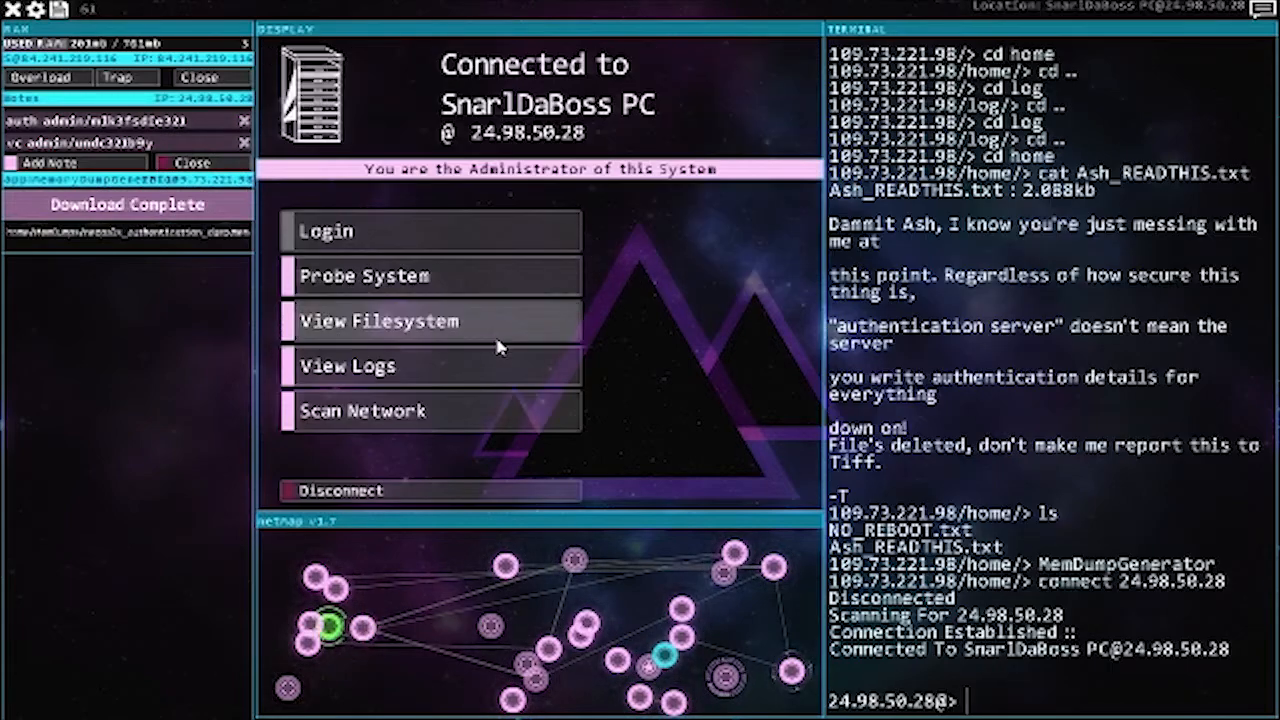
Step: Run MemForensics on neopals_authentication_dump.mem from the home computer's MemDumps folder
left_click(378, 320)
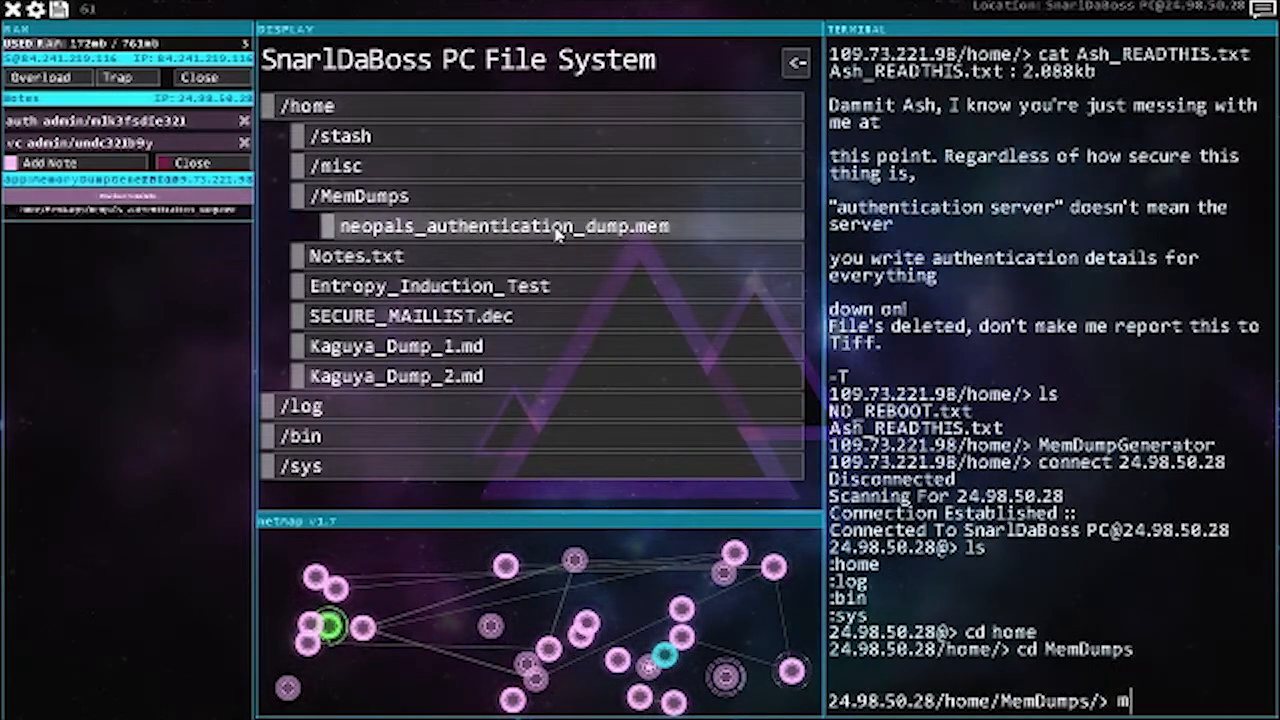
type("emForensics neo")
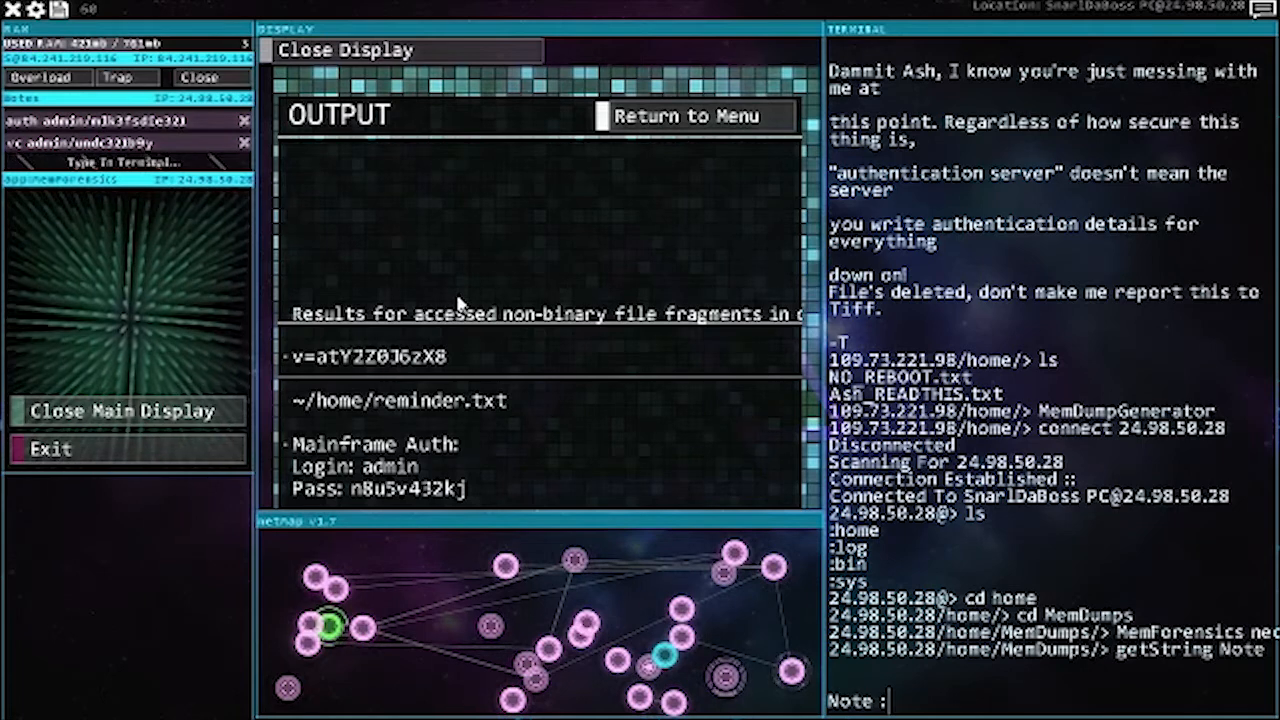
type("main")
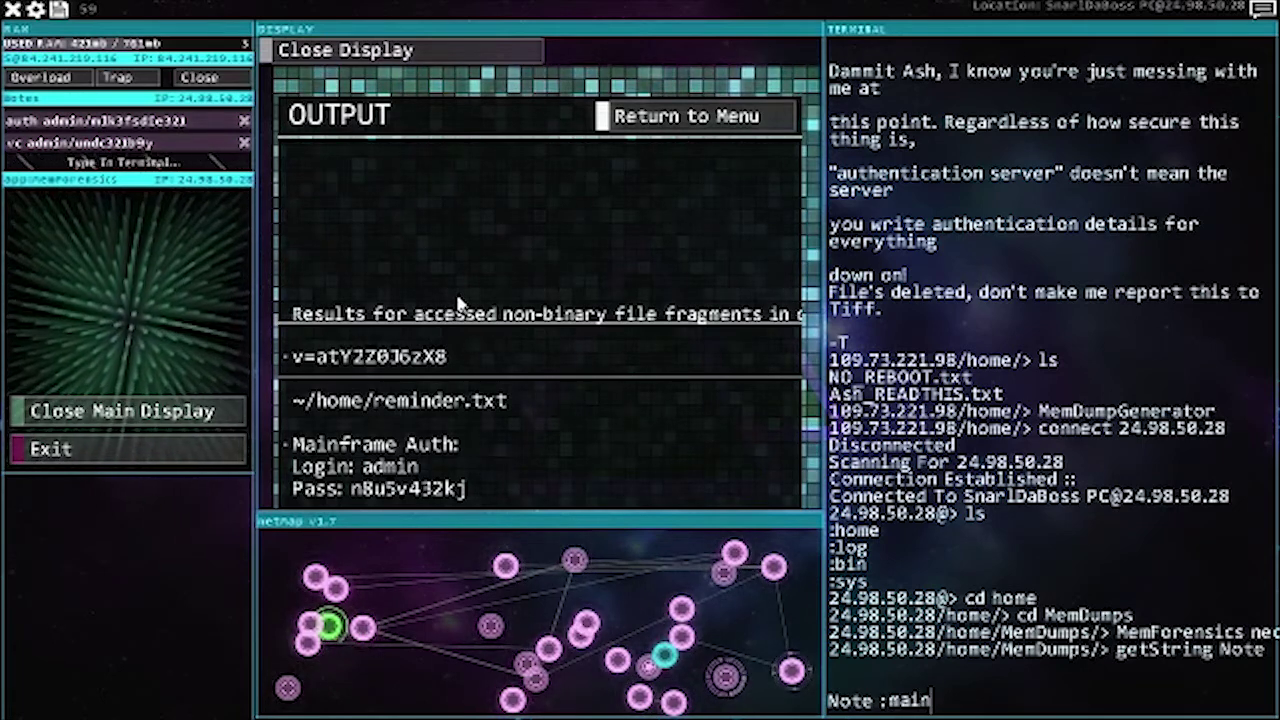
type("admin")
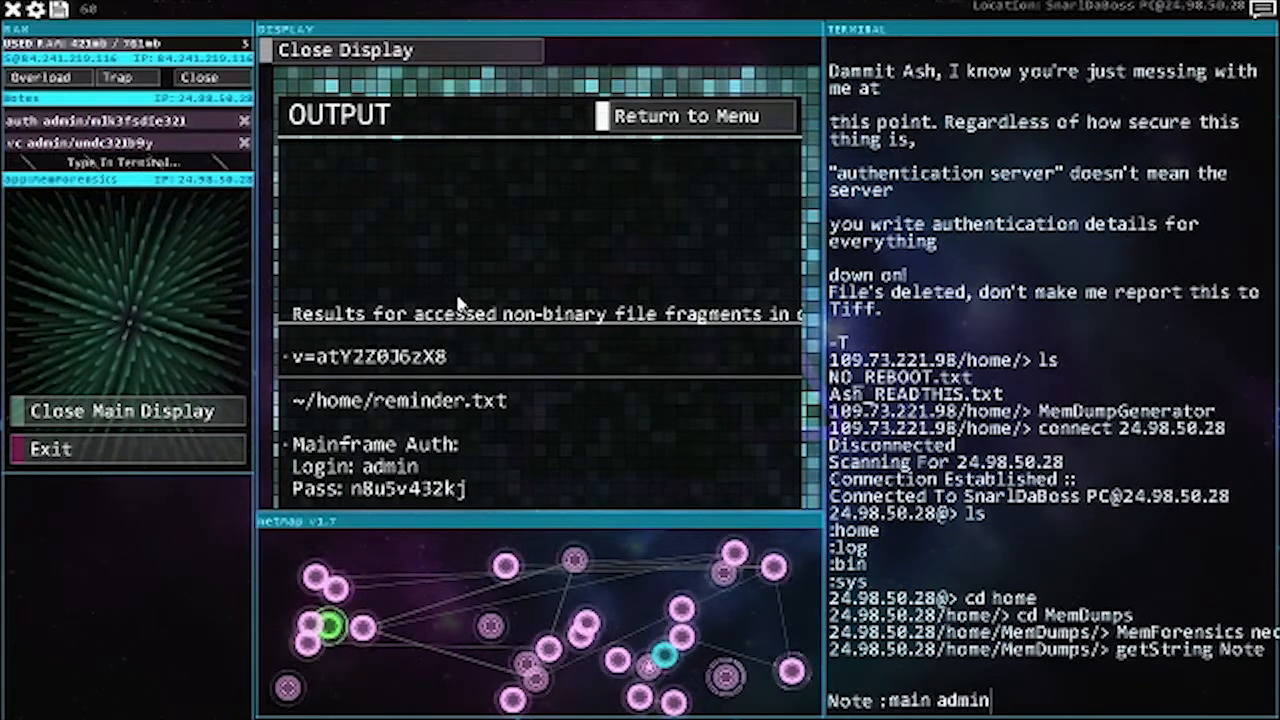
type("/n")
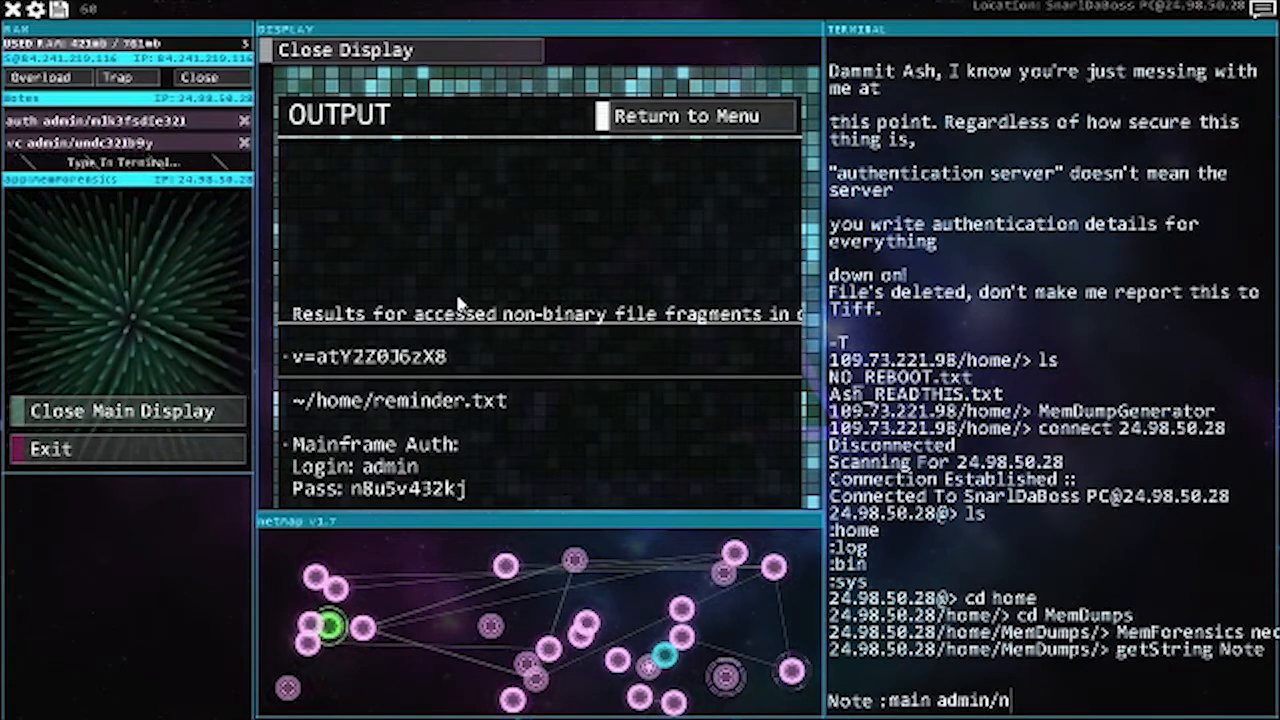
type("8u")
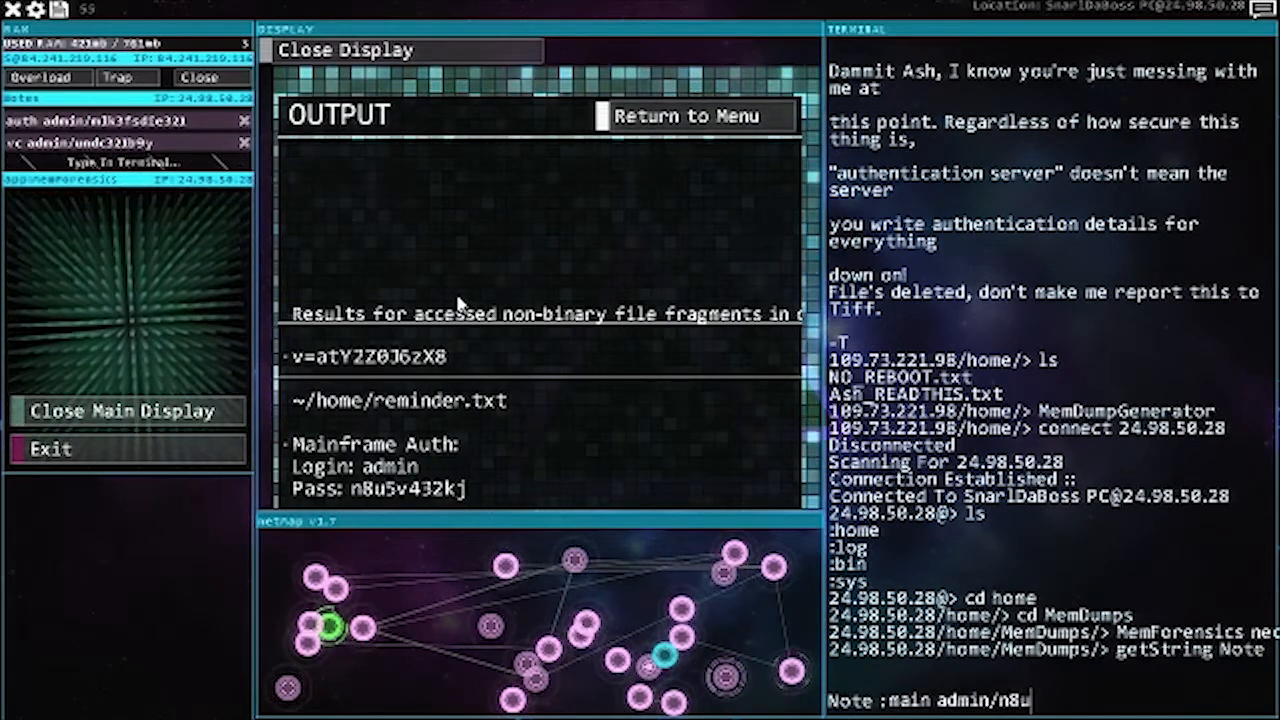
type("5")
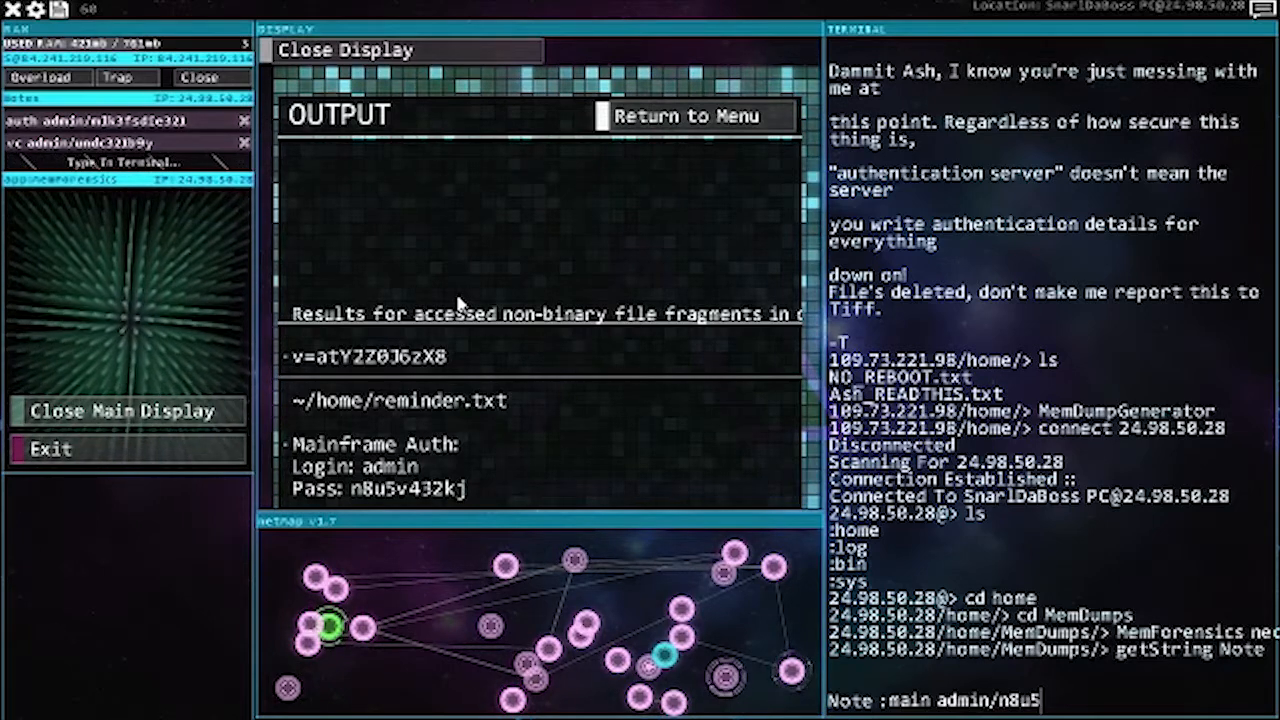
type("v4")
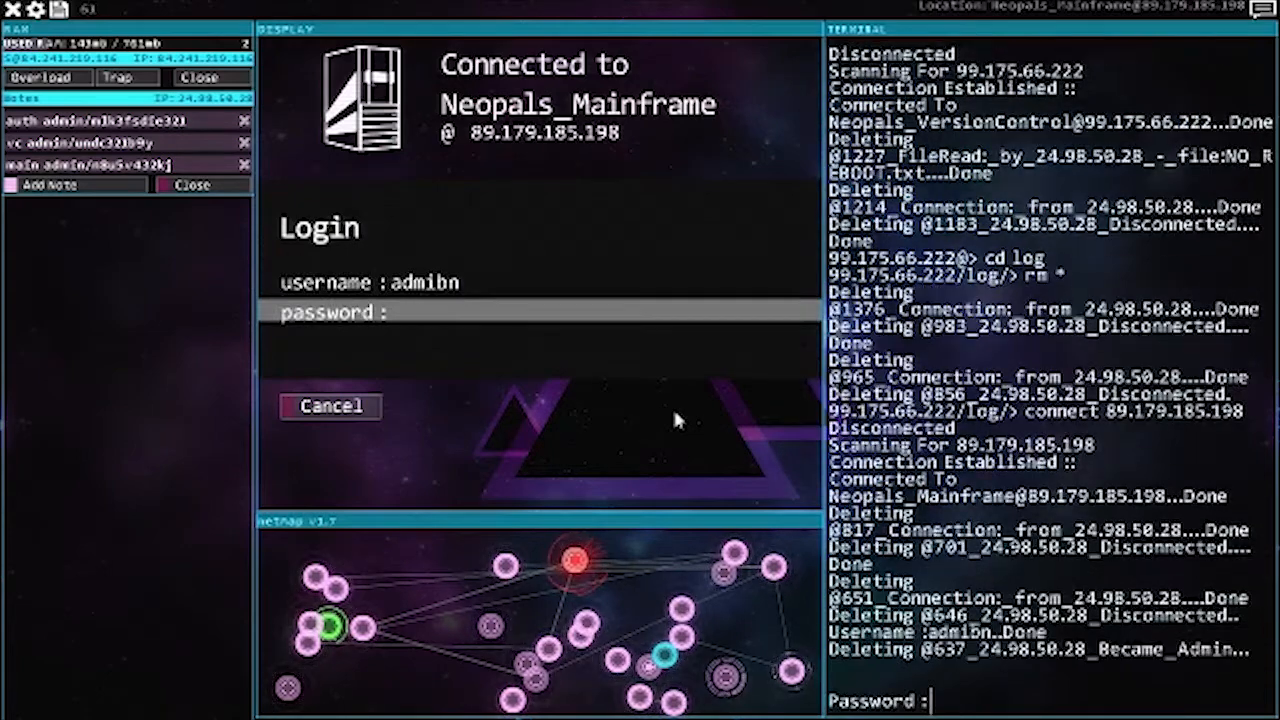
Step: Enter Mainframe login credentials, a first attempt that fails on a mistyped username
type("*")
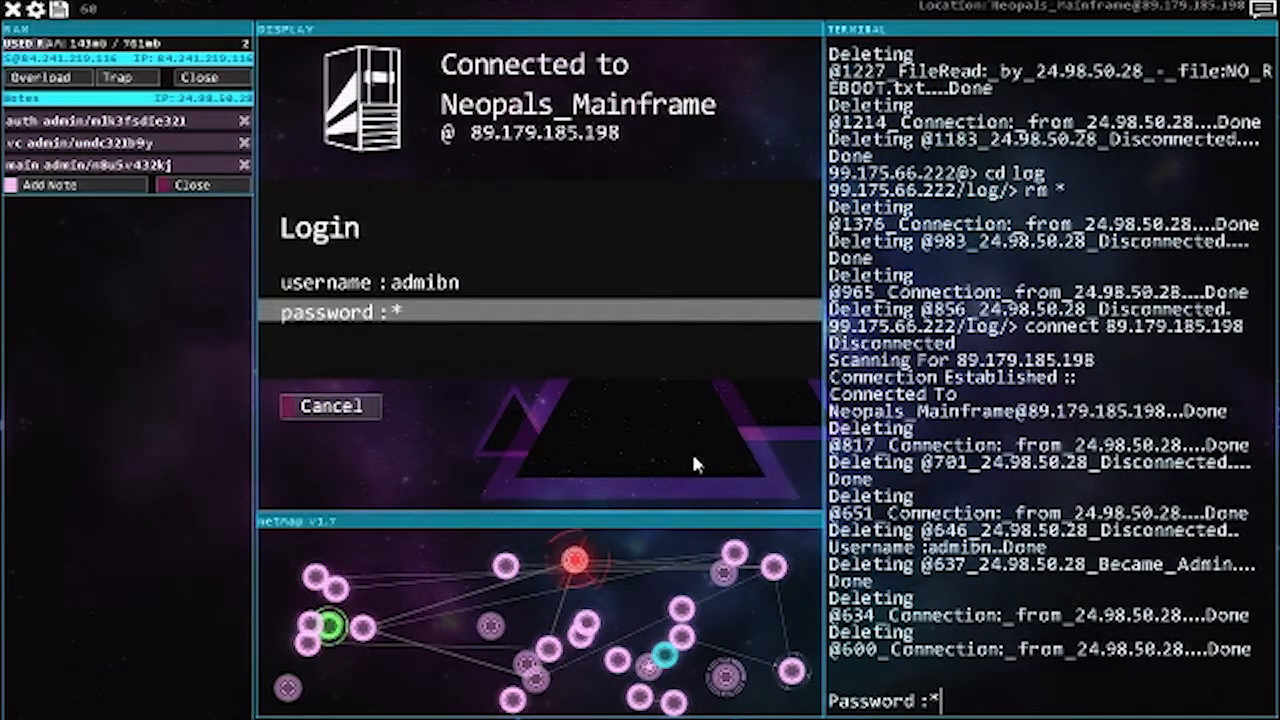
type("*")
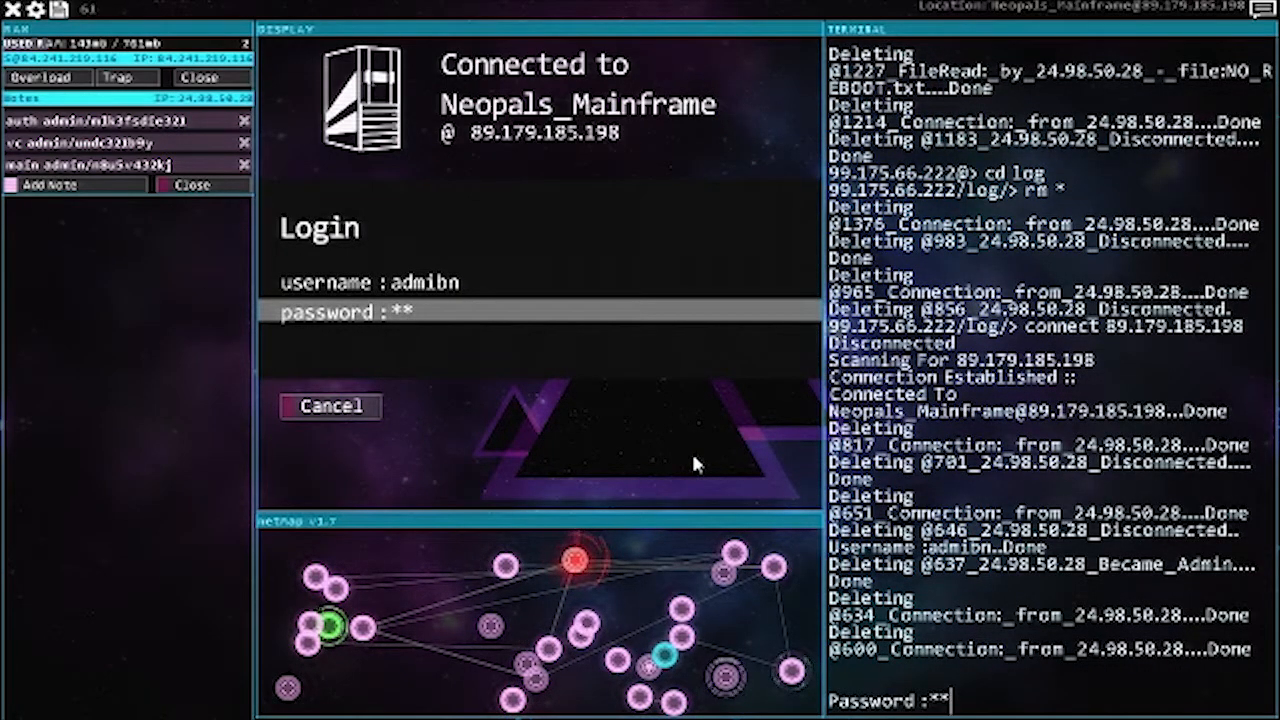
type("**")
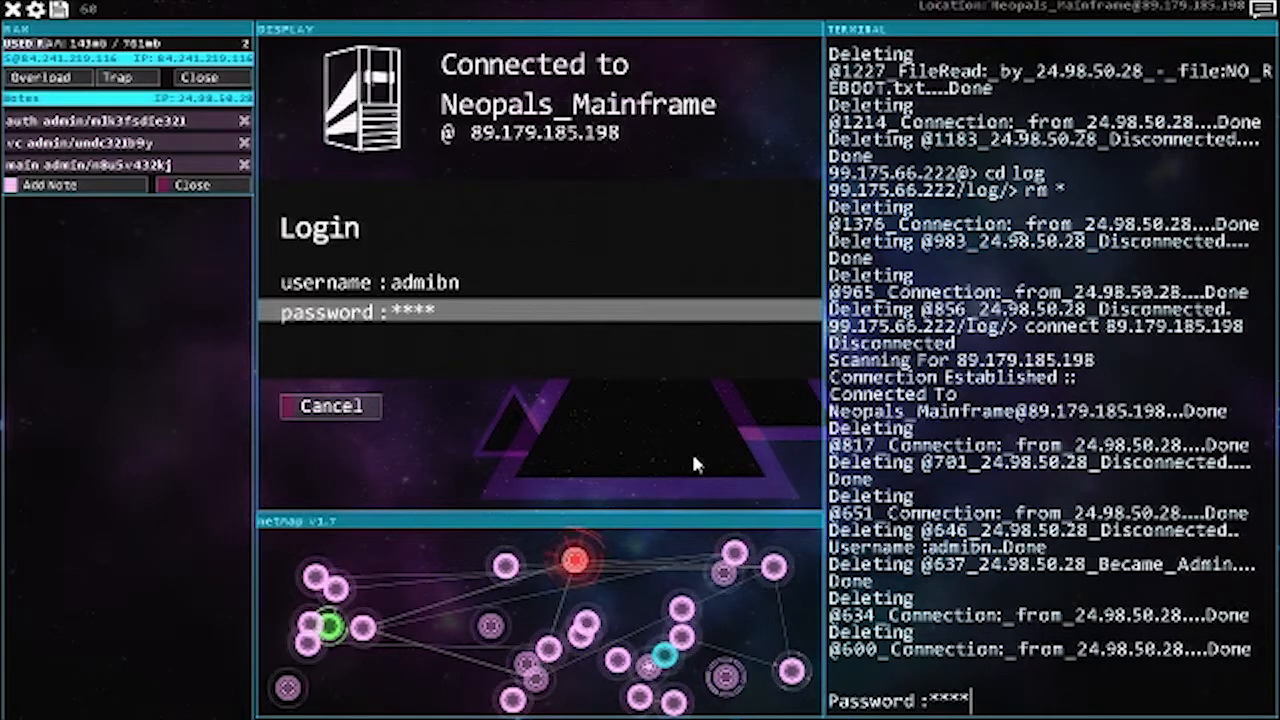
type("****")
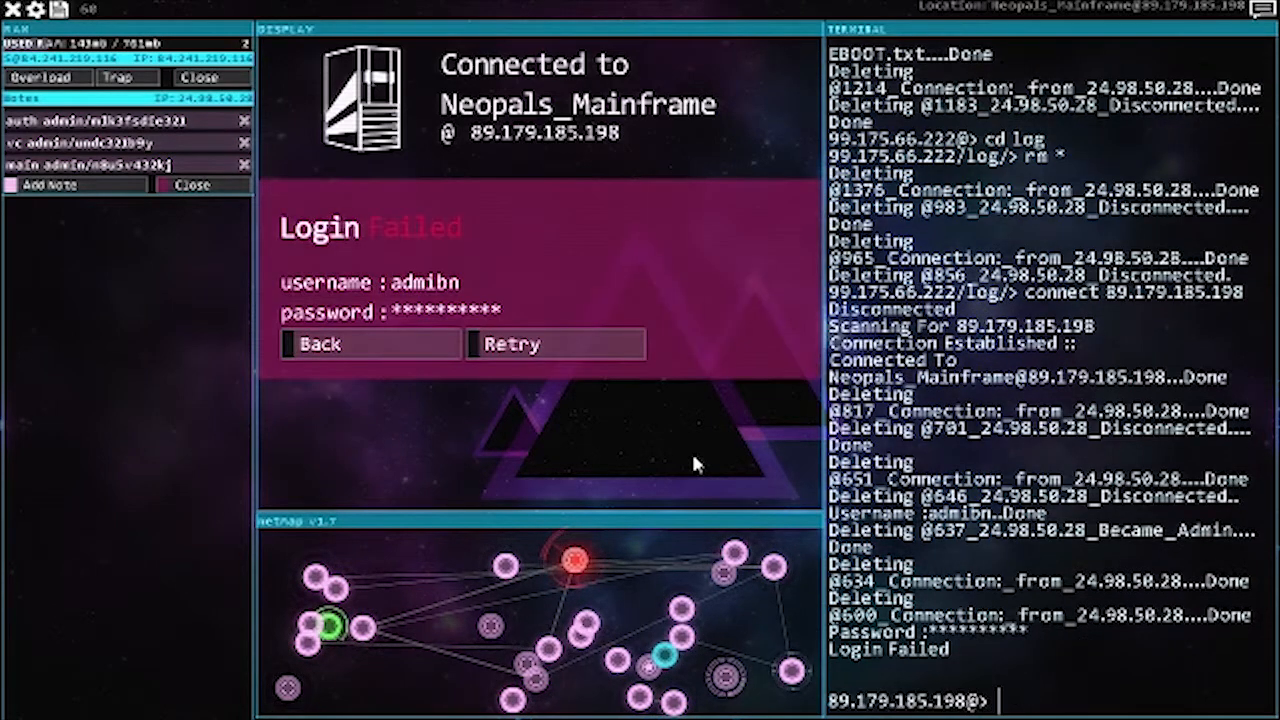
mouse_move(378, 315)
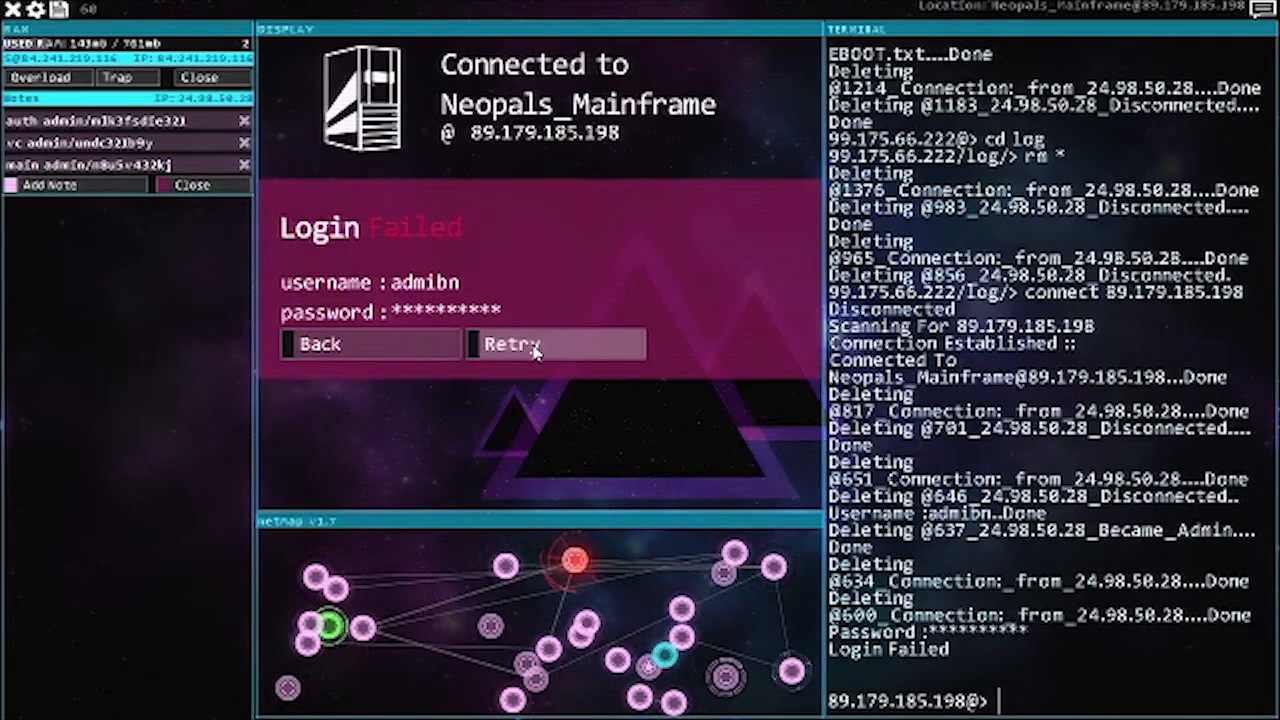
left_click(553, 344)
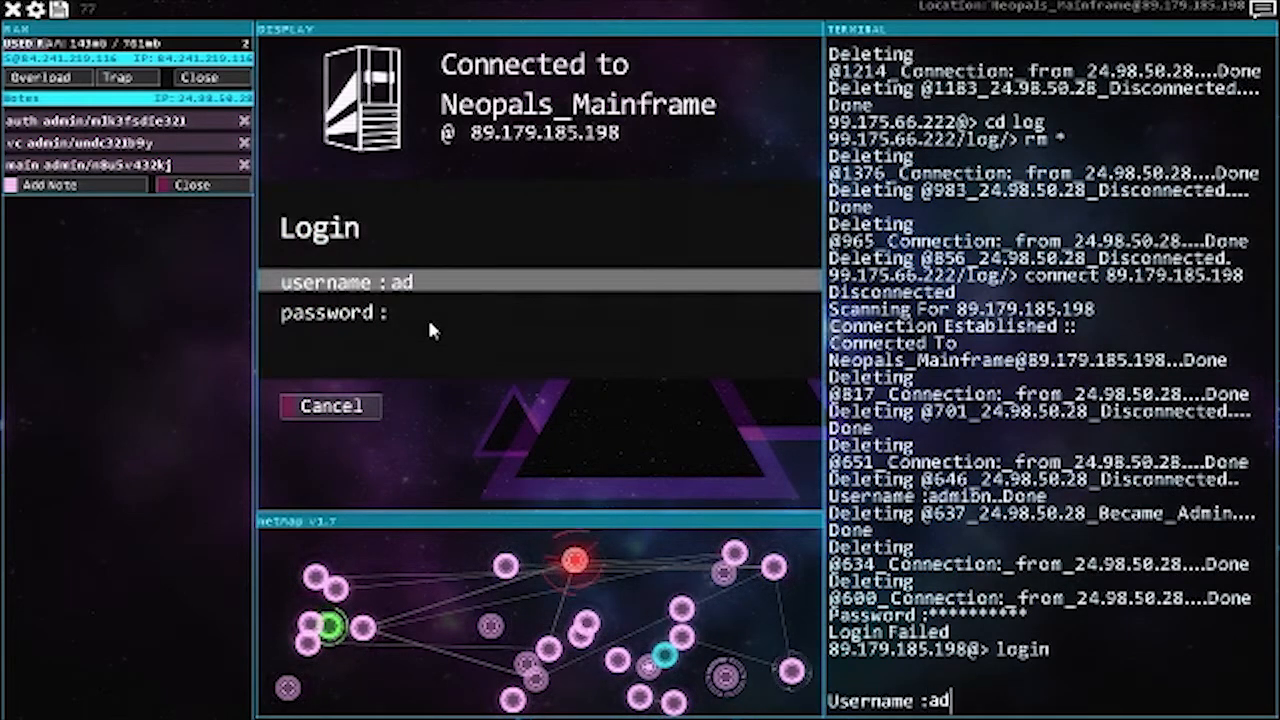
type("min")
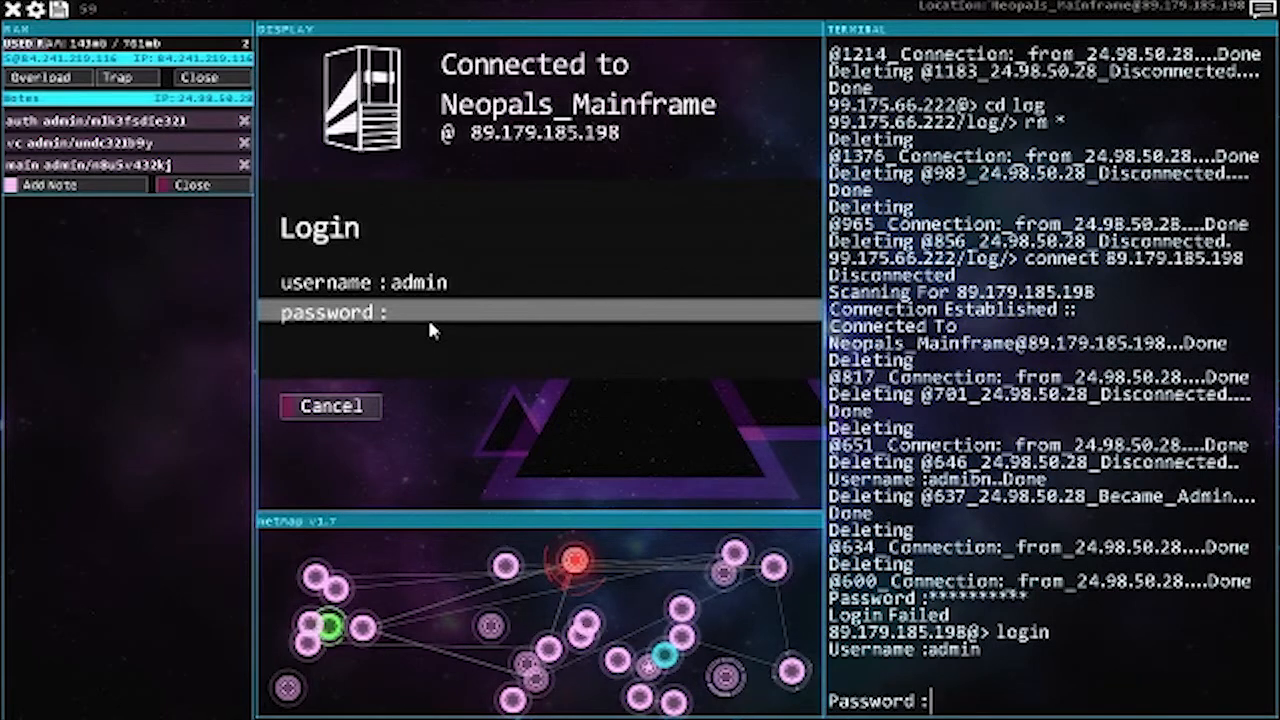
type("**")
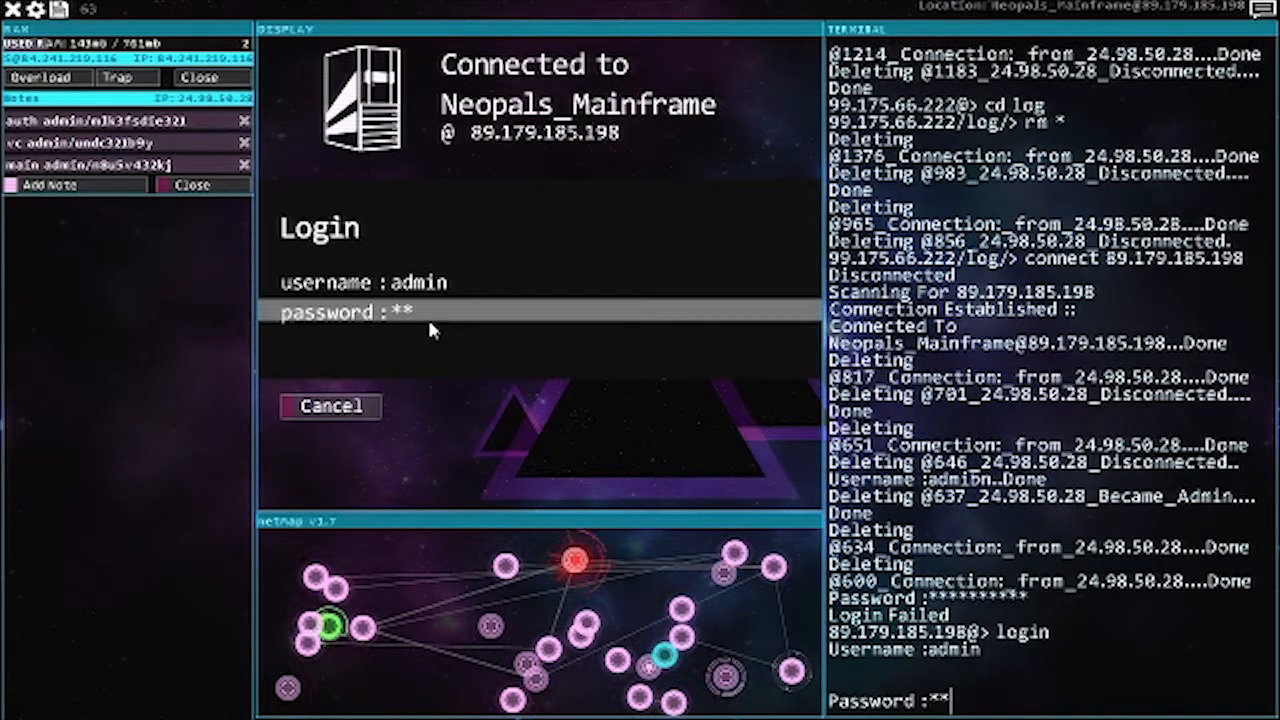
type("**")
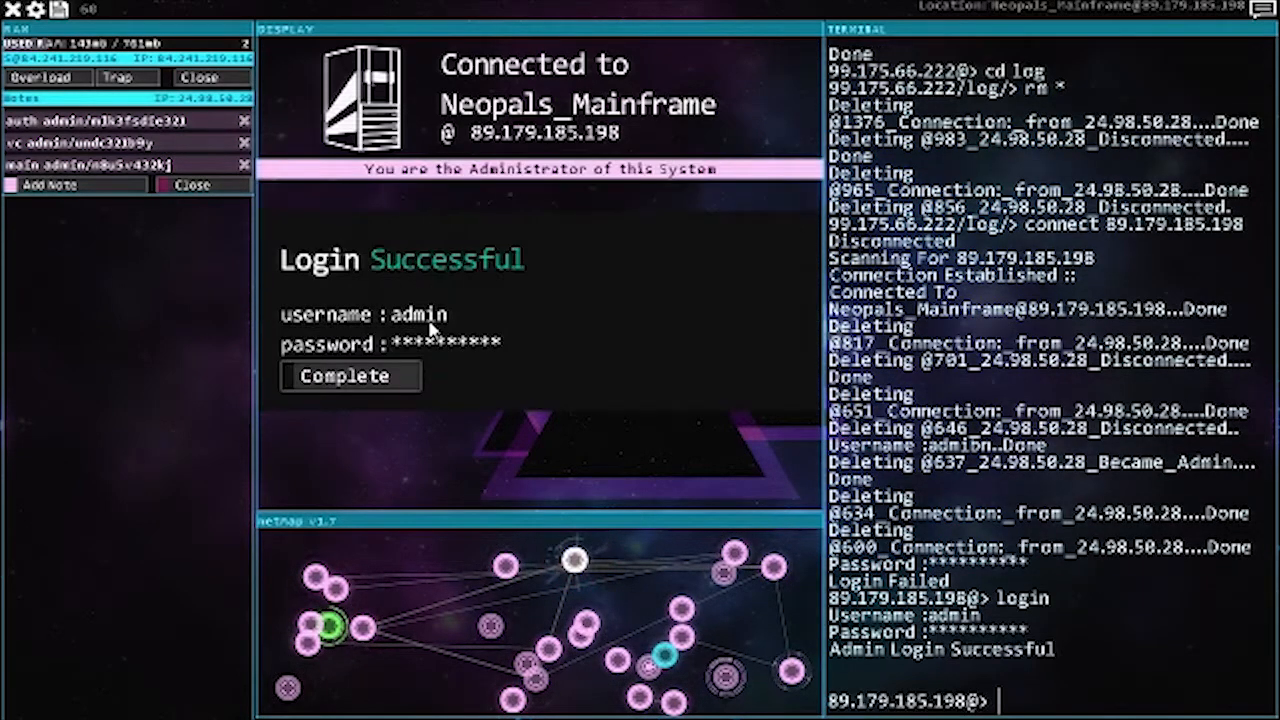
Step: Complete login, scan the mainframe's network, and open Database/minx_x3.rec showing 4515 NeoPoints
left_click(344, 375)
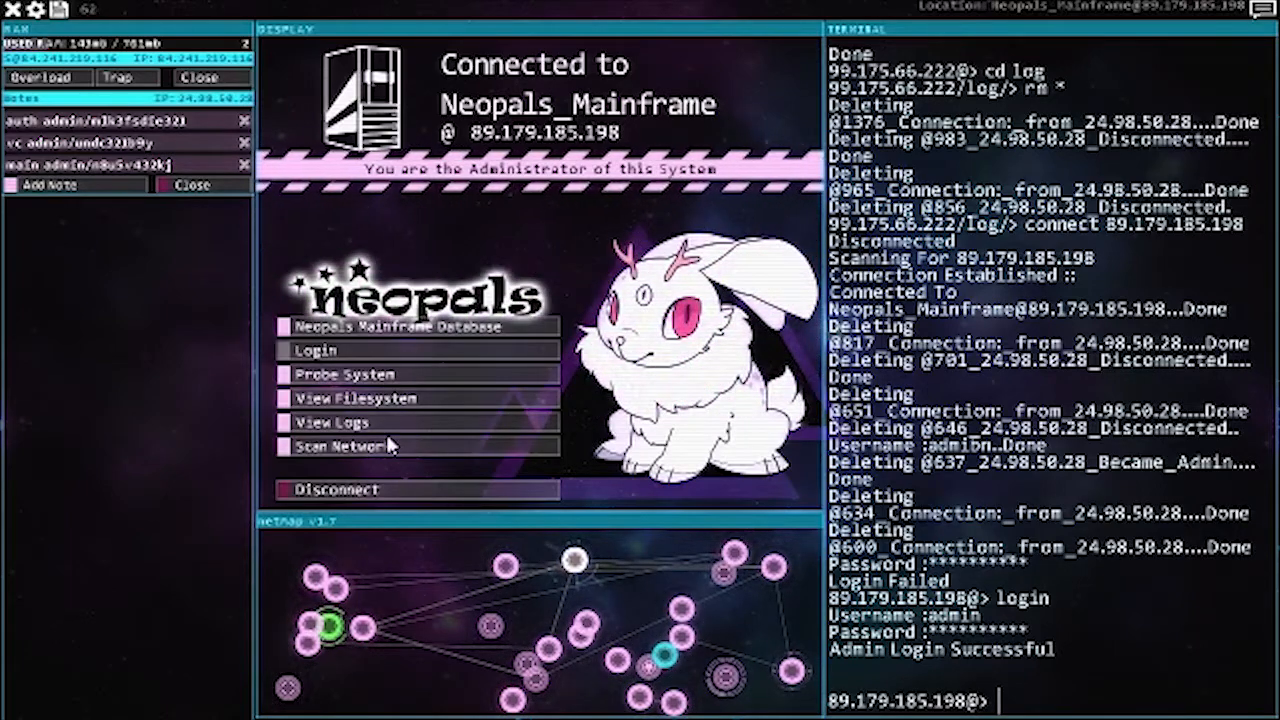
left_click(342, 446)
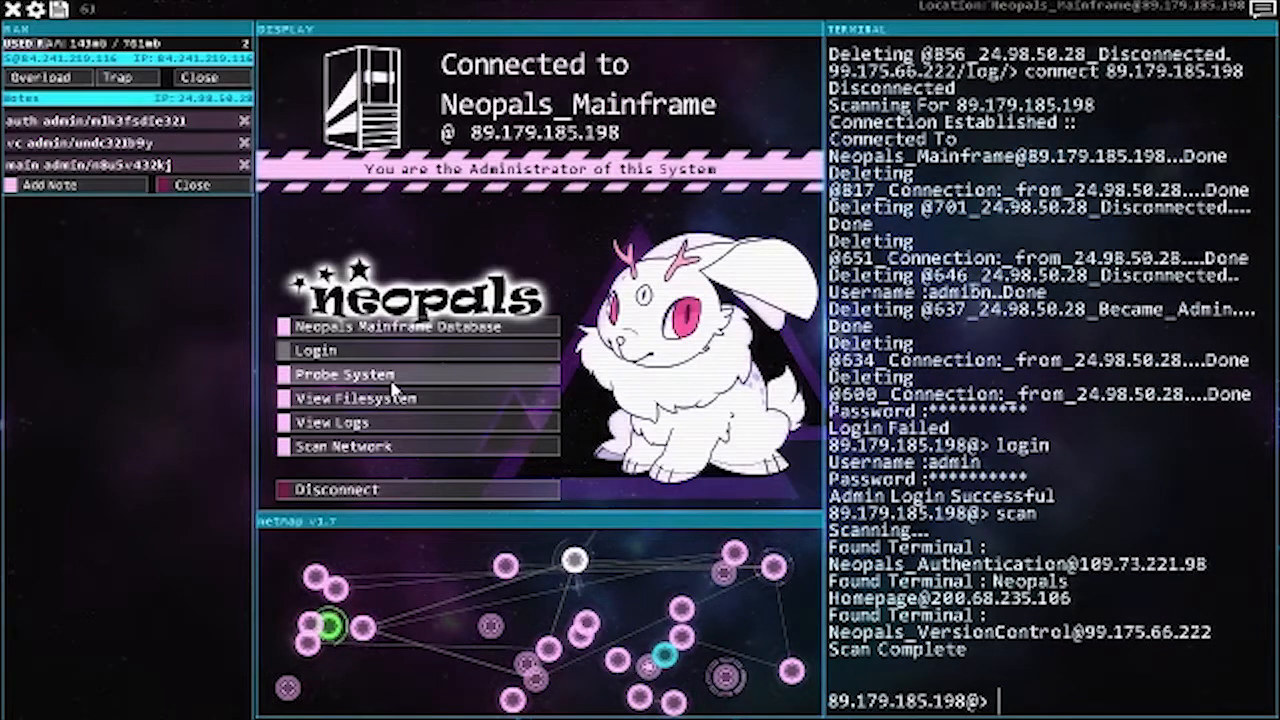
left_click(357, 398)
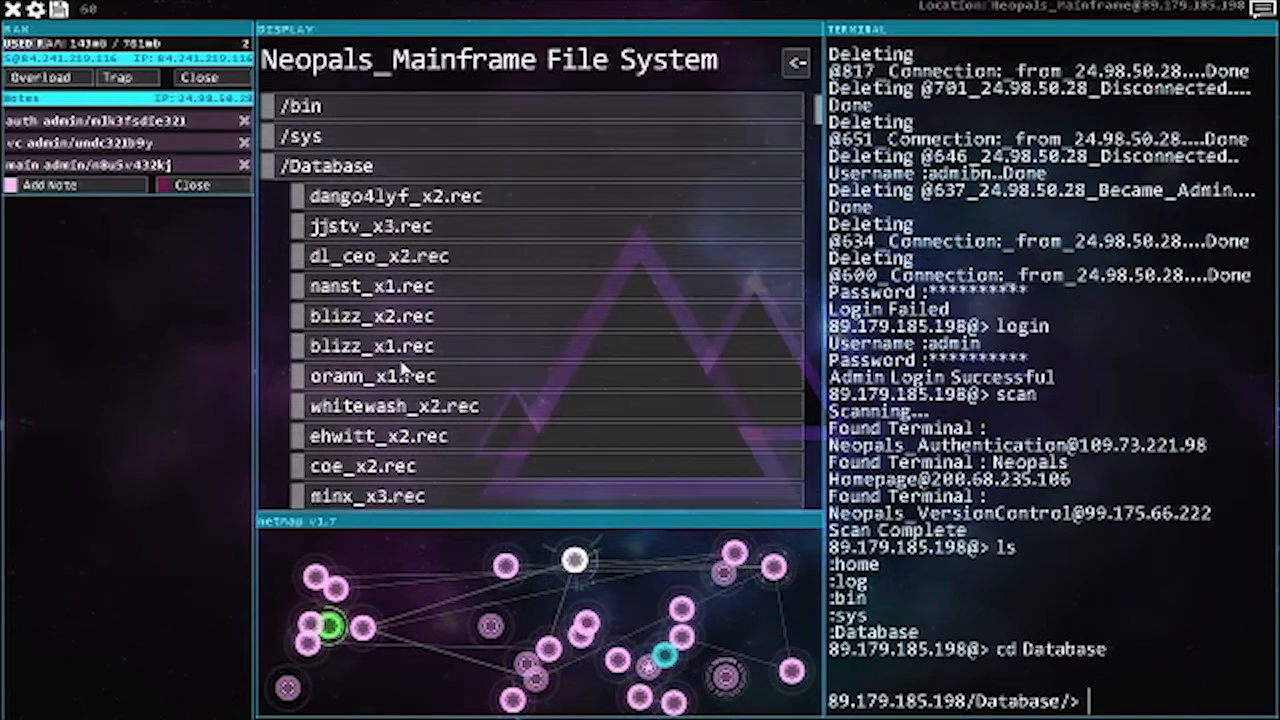
scroll("down", 3)
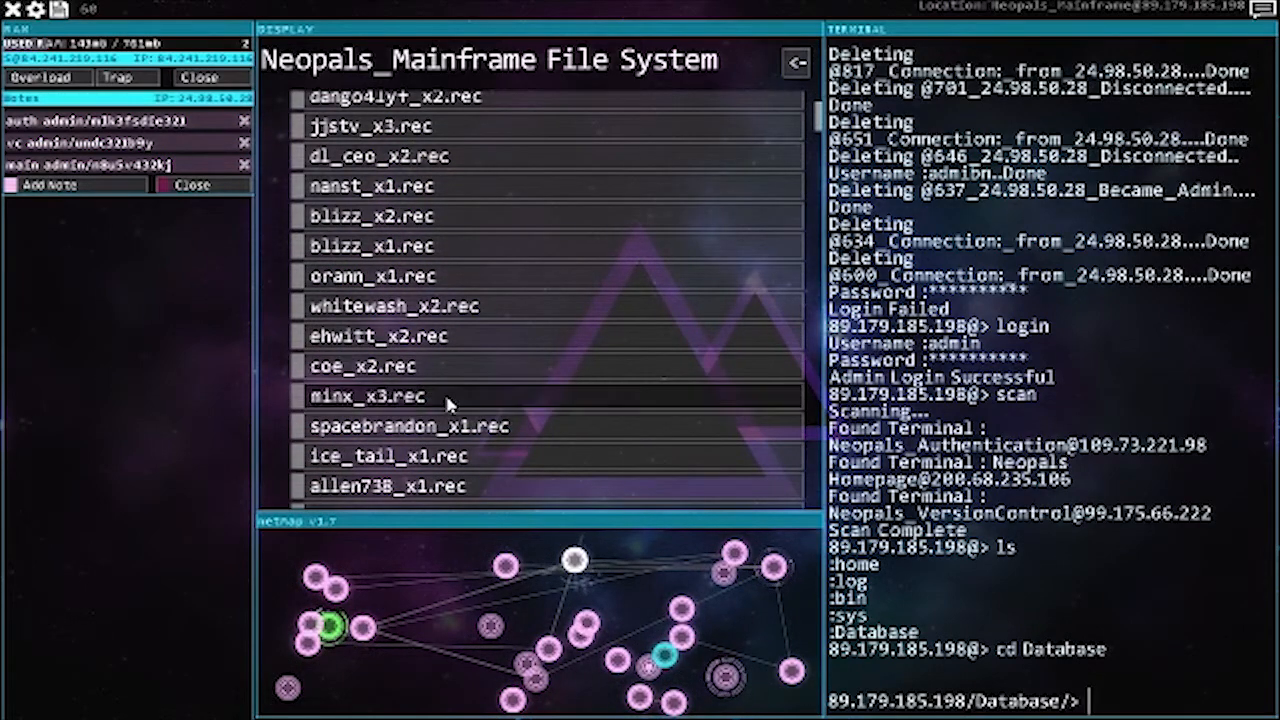
left_click(367, 396)
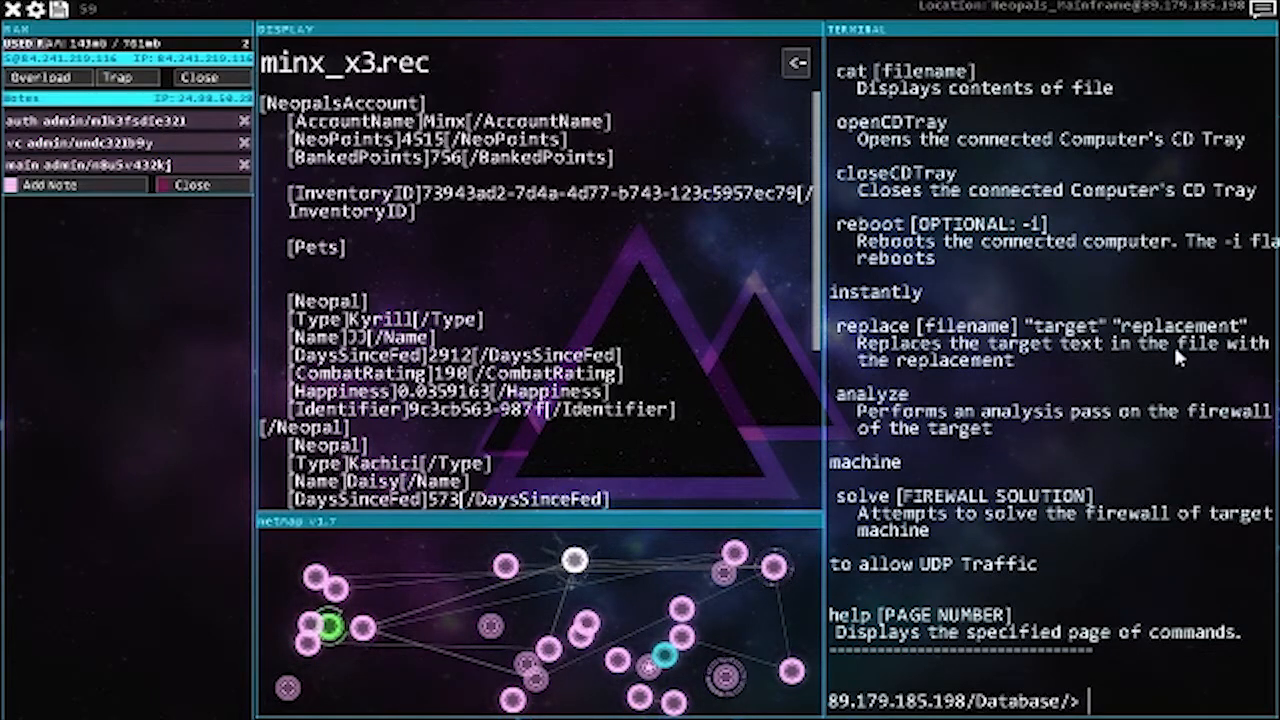
Step: Replace '4515' with '1,500,000' in minx_x3.rec, verify it, and return to Database
type("re")
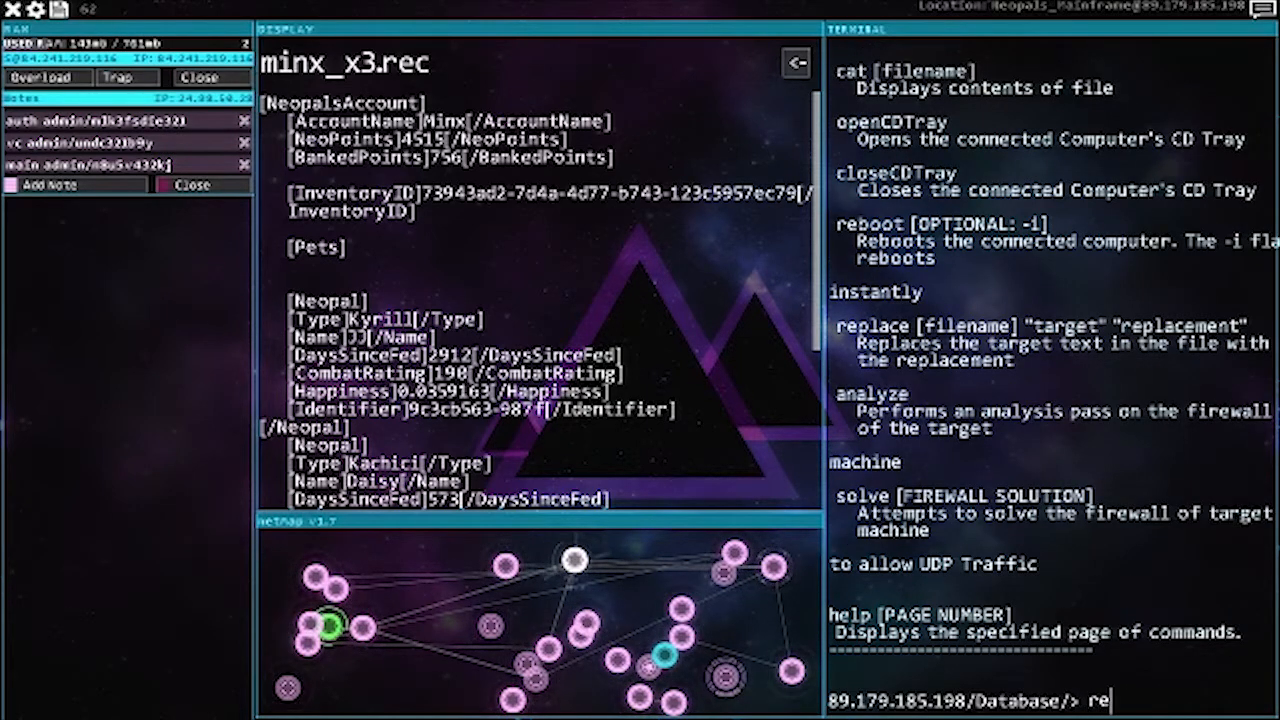
type("place")
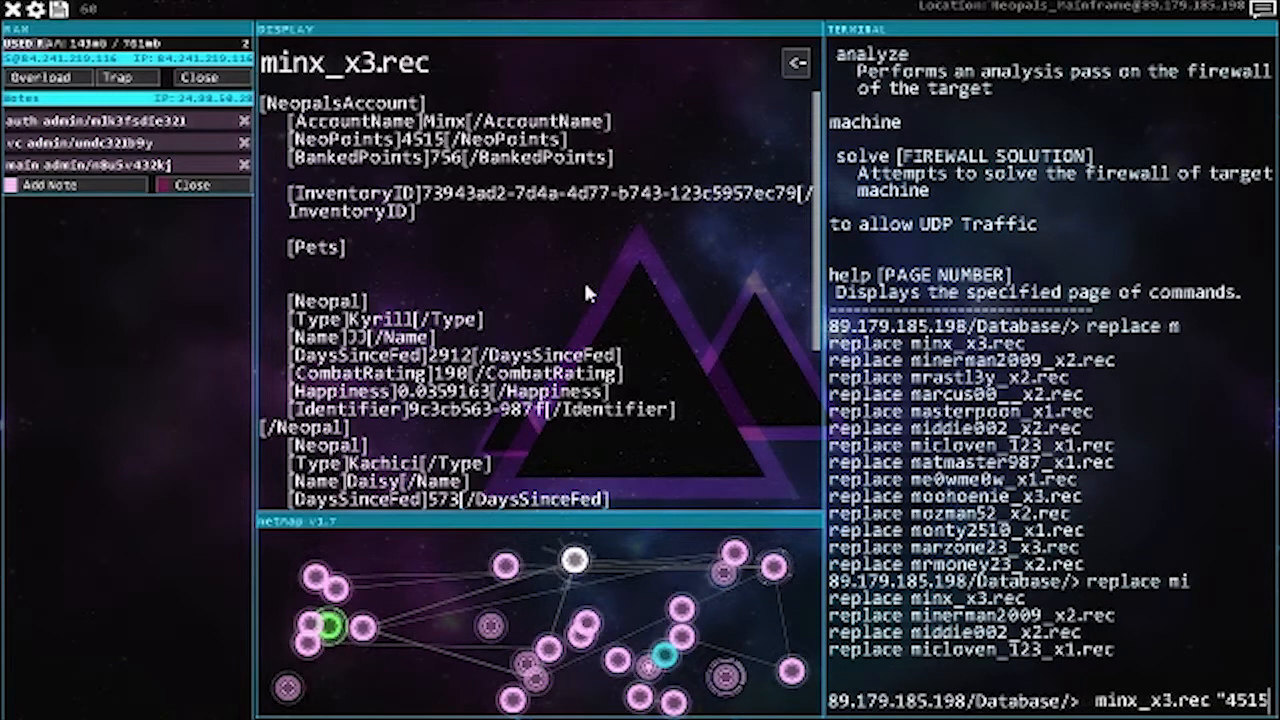
scroll("down", 3)
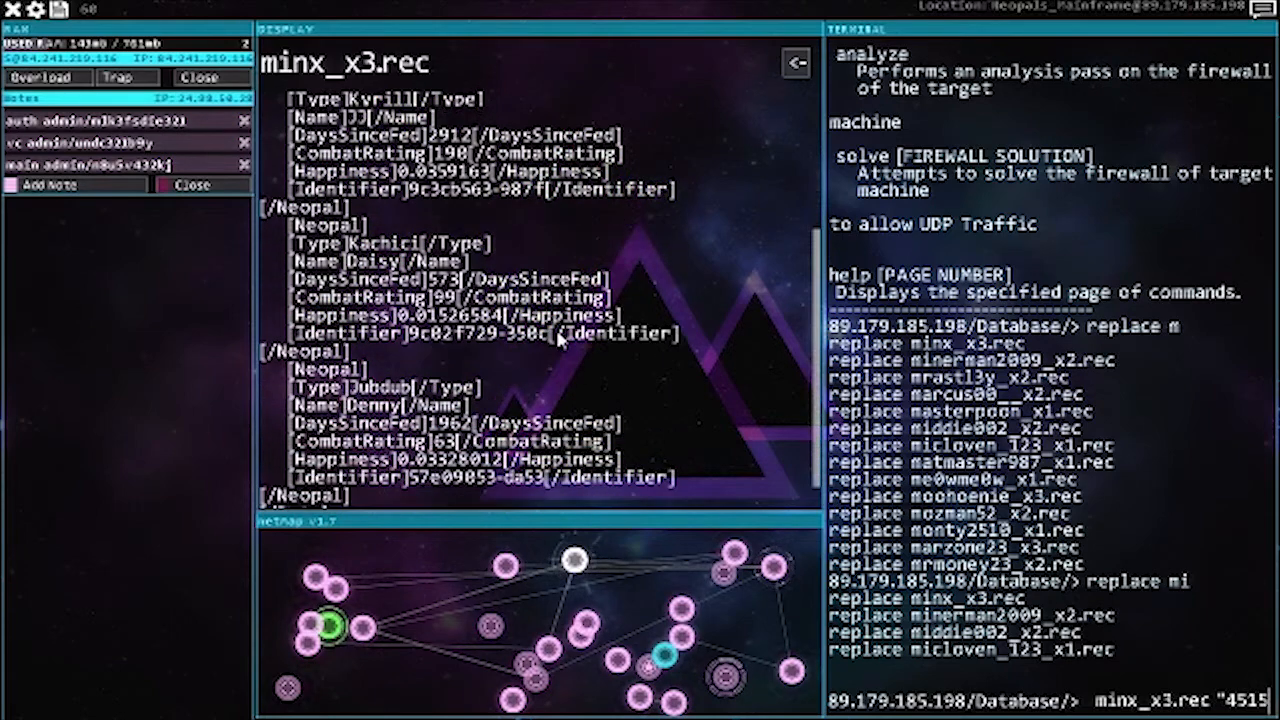
scroll("up", 3)
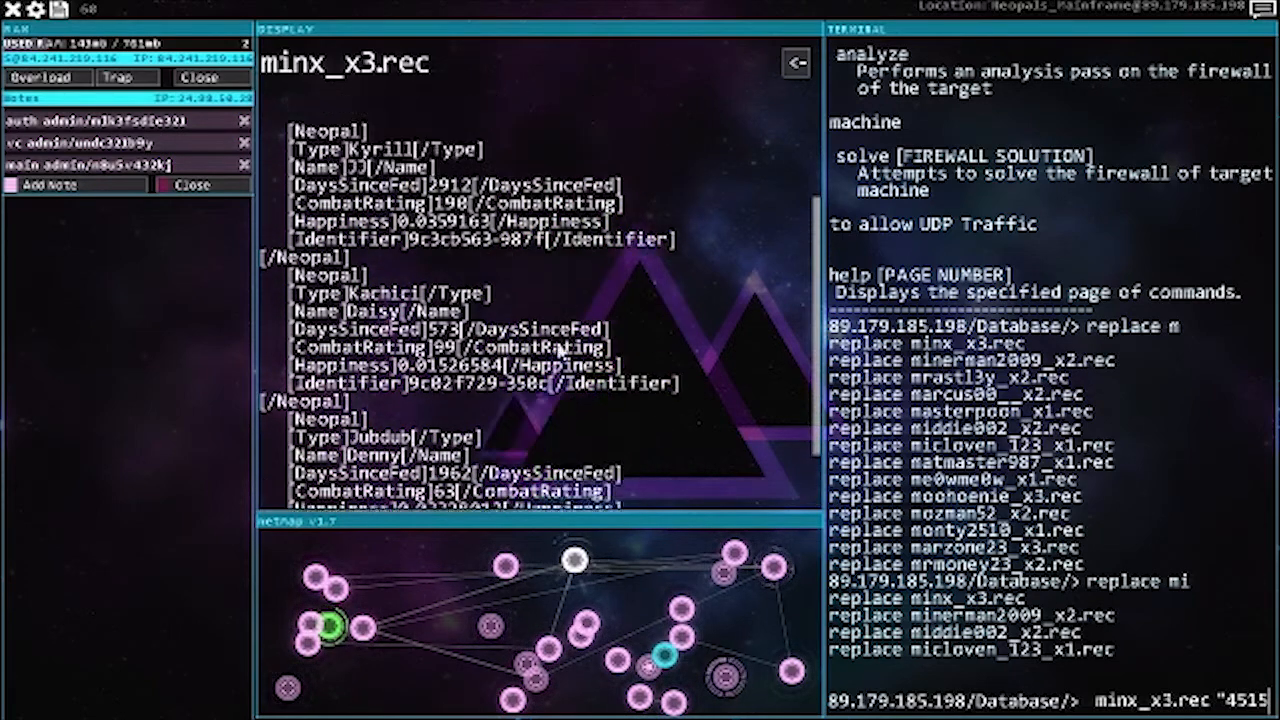
scroll("up", 3)
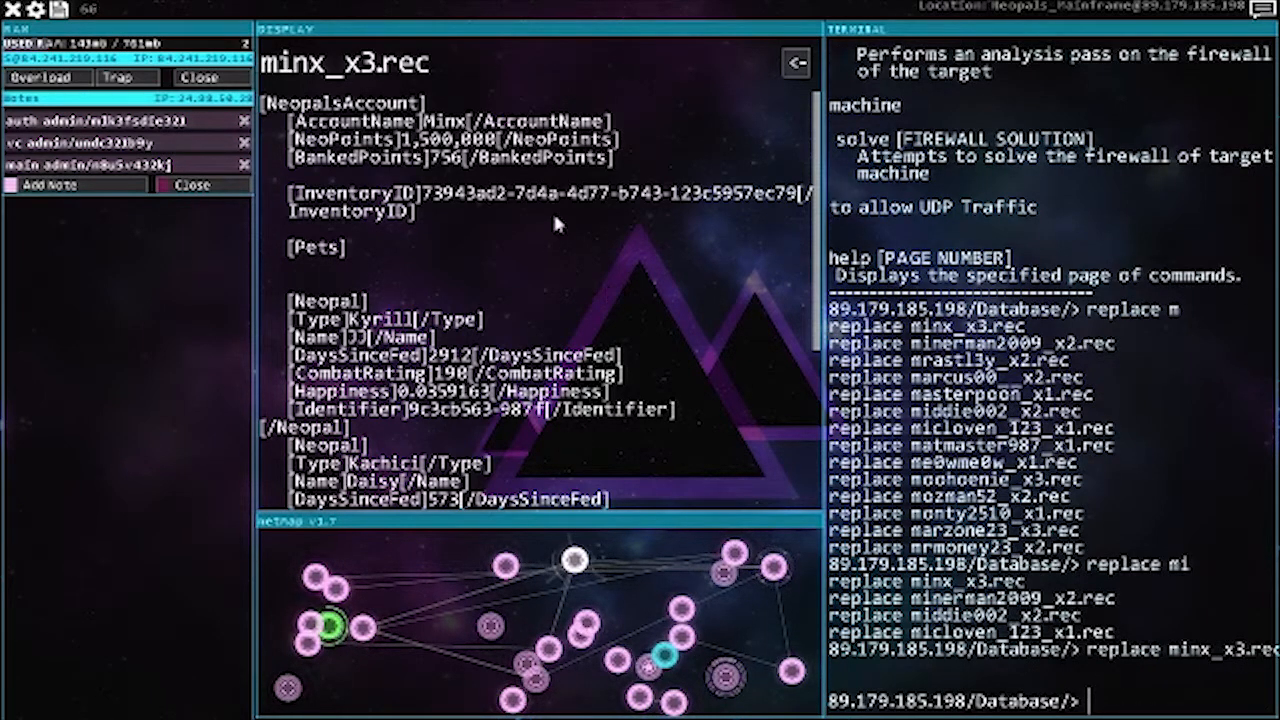
left_click(796, 63)
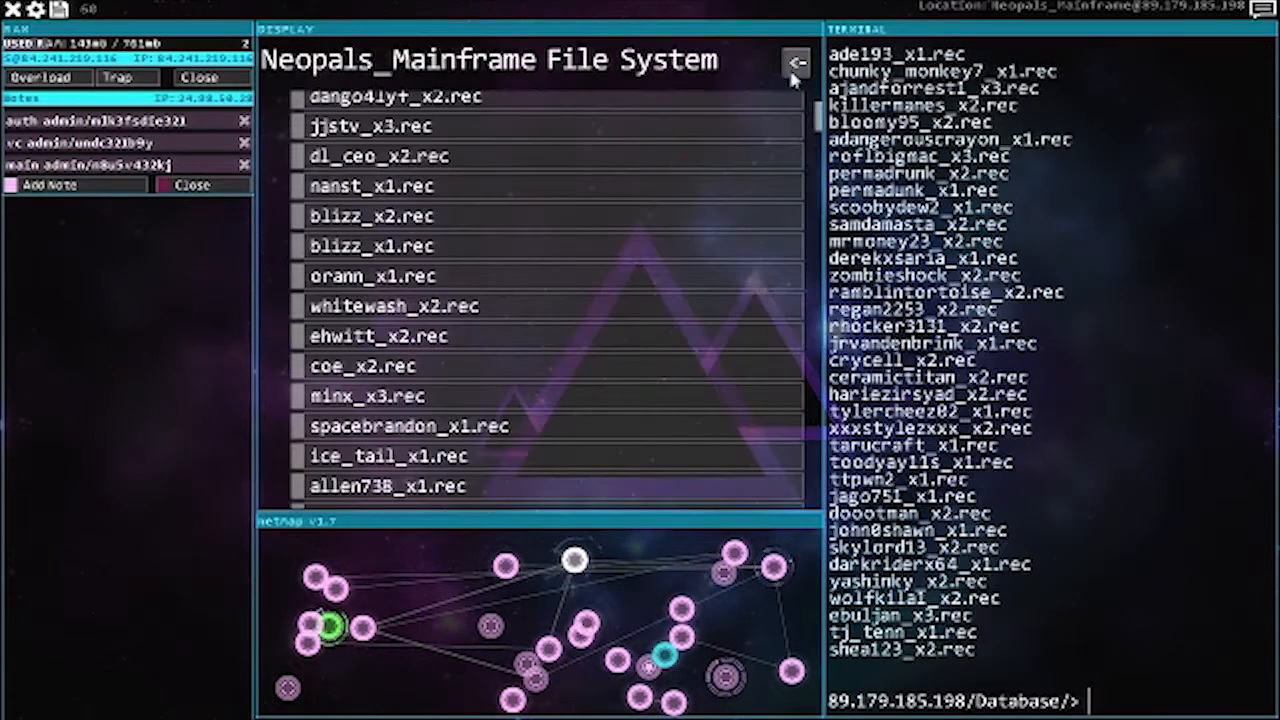